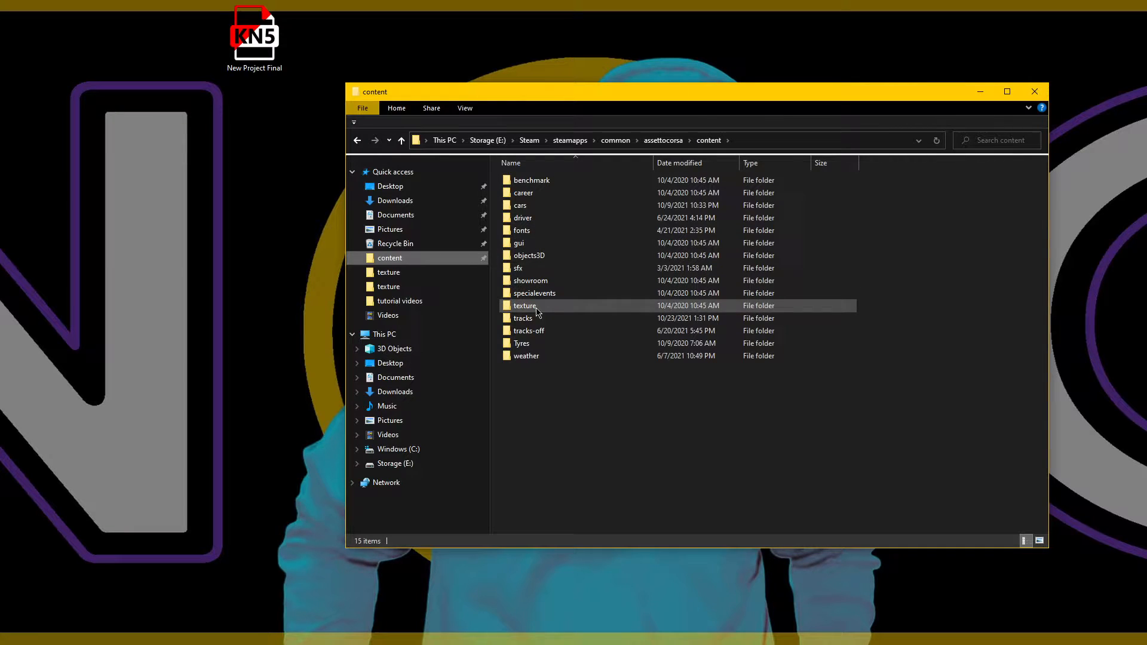
Step: Copy the Evergreen Raceway PA folder from the Assetto Corsa tracks folder for pasting on the desktop
{"action": "double_click", "coordinate": [523, 317]}
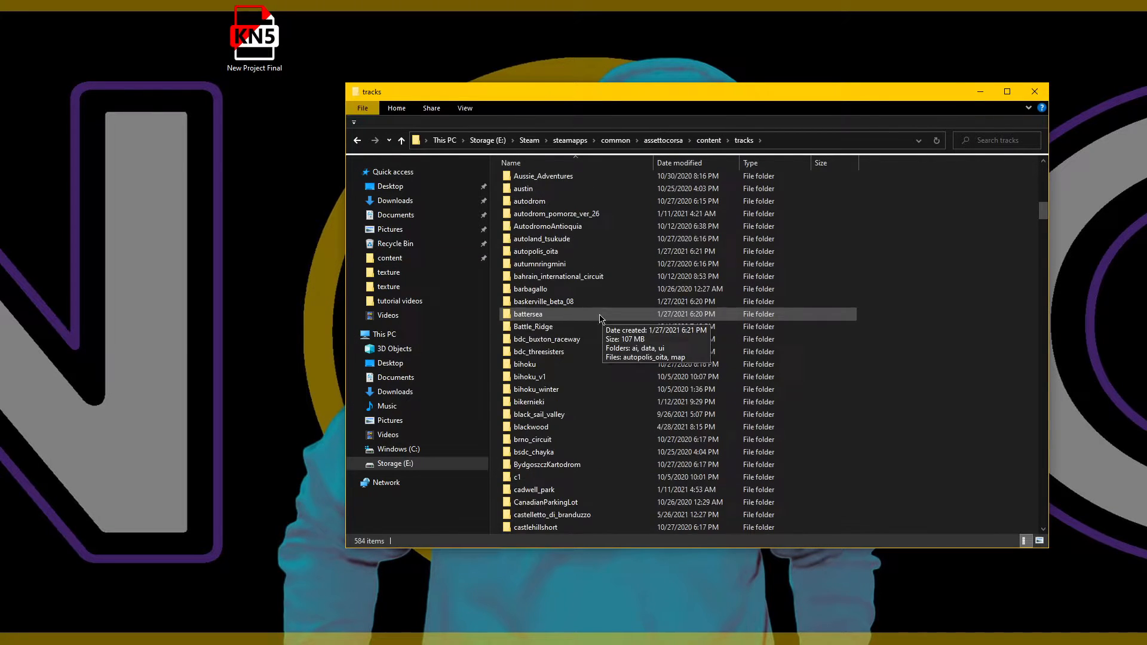
{"action": "scroll", "scroll_direction": "down", "scroll_amount": 3}
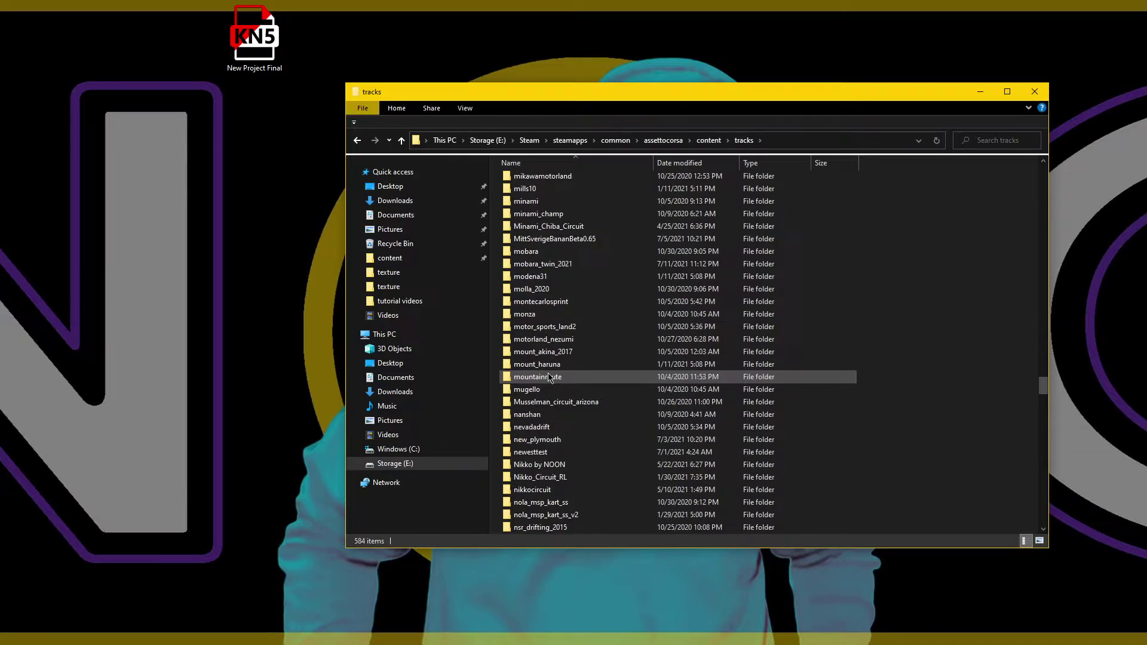
{"action": "scroll", "scroll_direction": "down", "scroll_amount": 3}
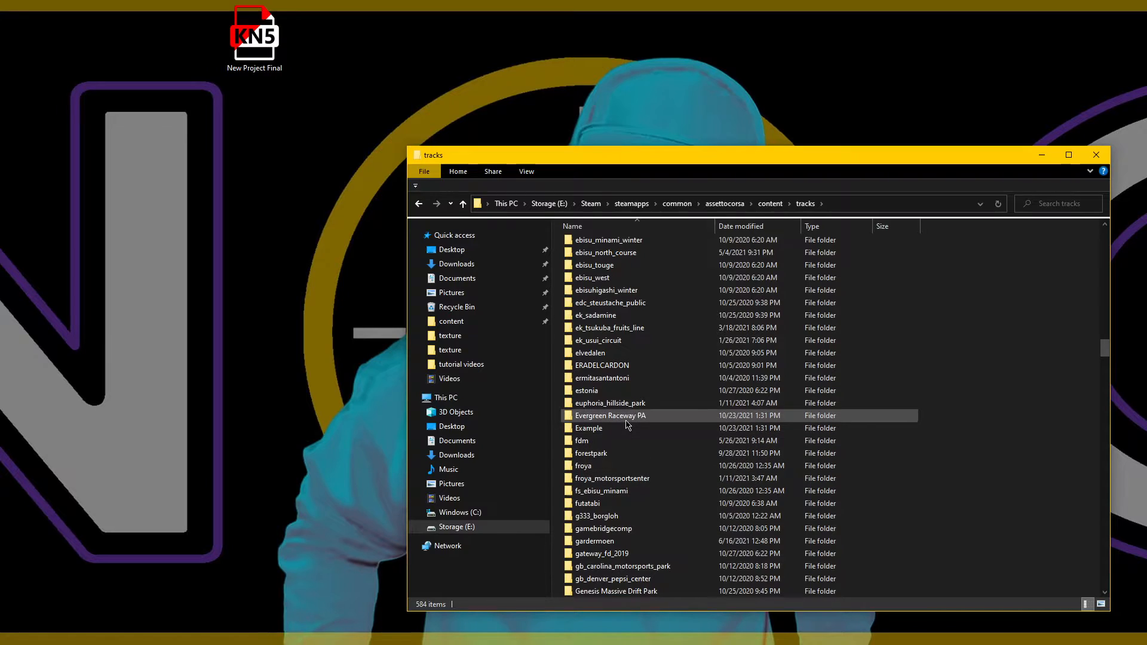
{"action": "left_click", "coordinate": [625, 416]}
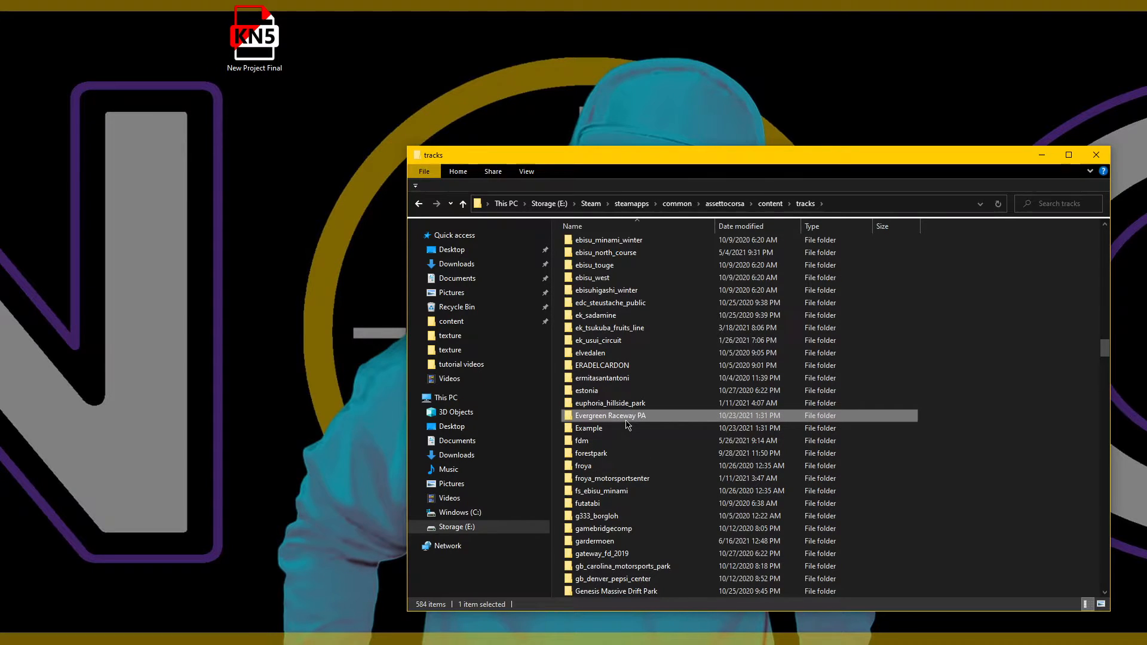
{"action": "right_click", "coordinate": [609, 416]}
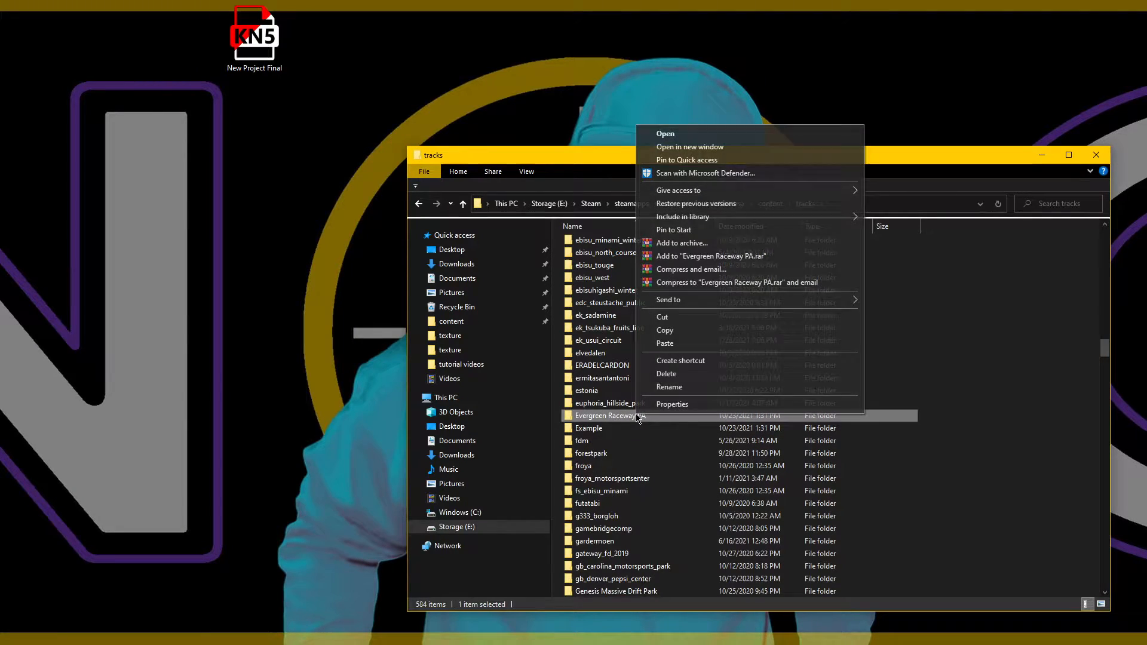
{"action": "left_click", "coordinate": [1013, 162]}
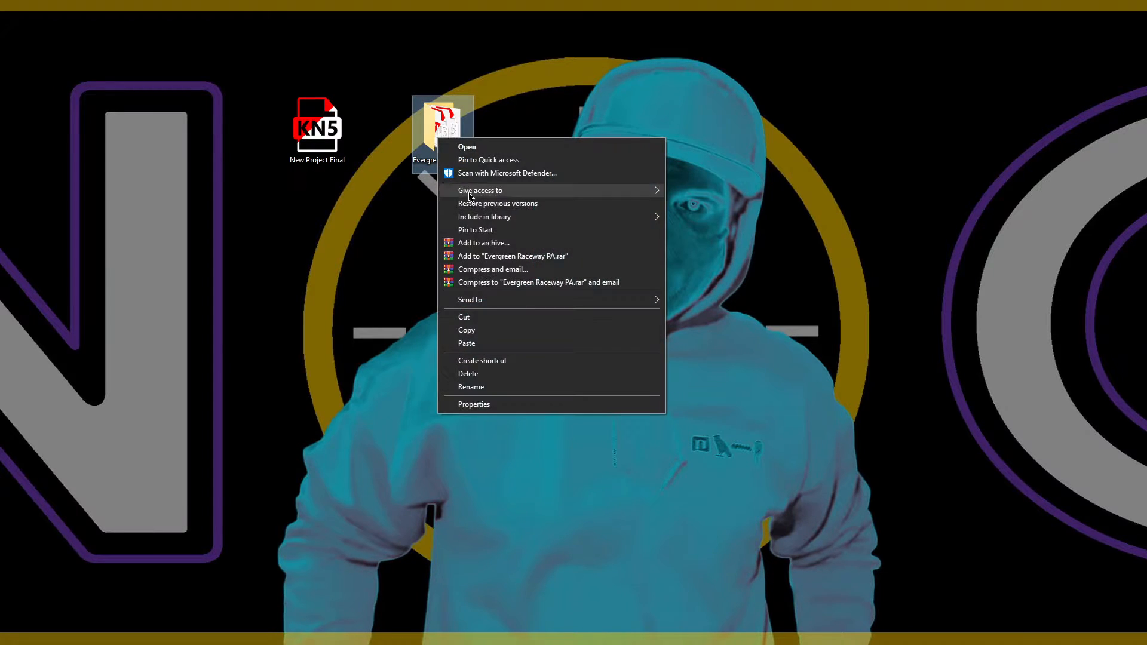
{"action": "left_click", "coordinate": [467, 147]}
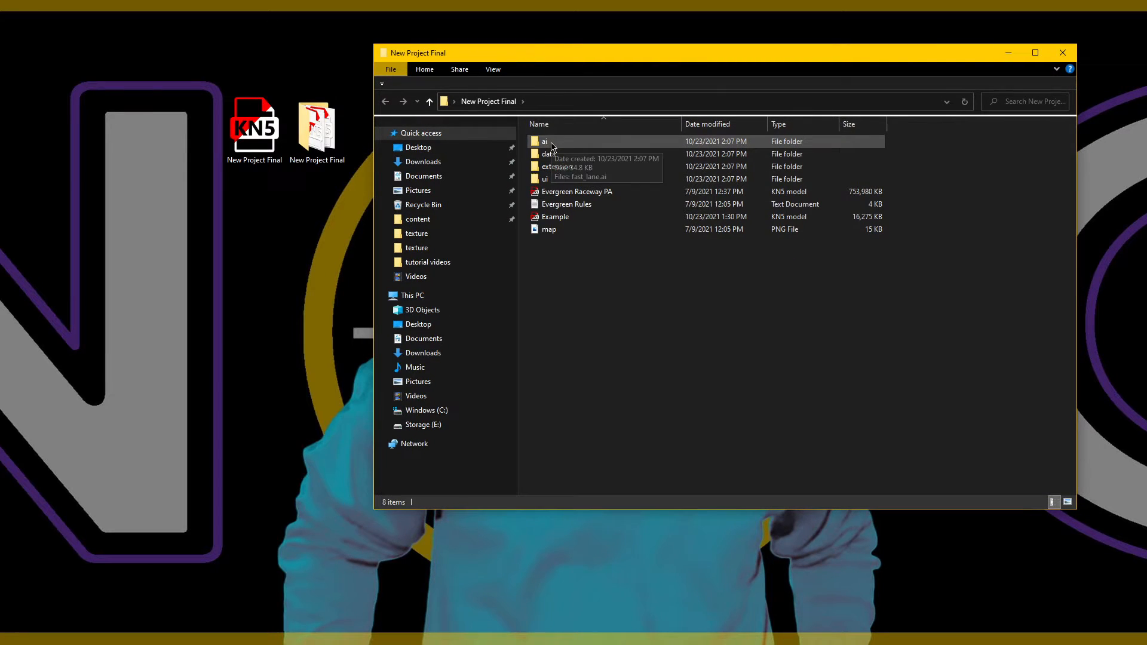
{"action": "mouse_move", "coordinate": [562, 156]}
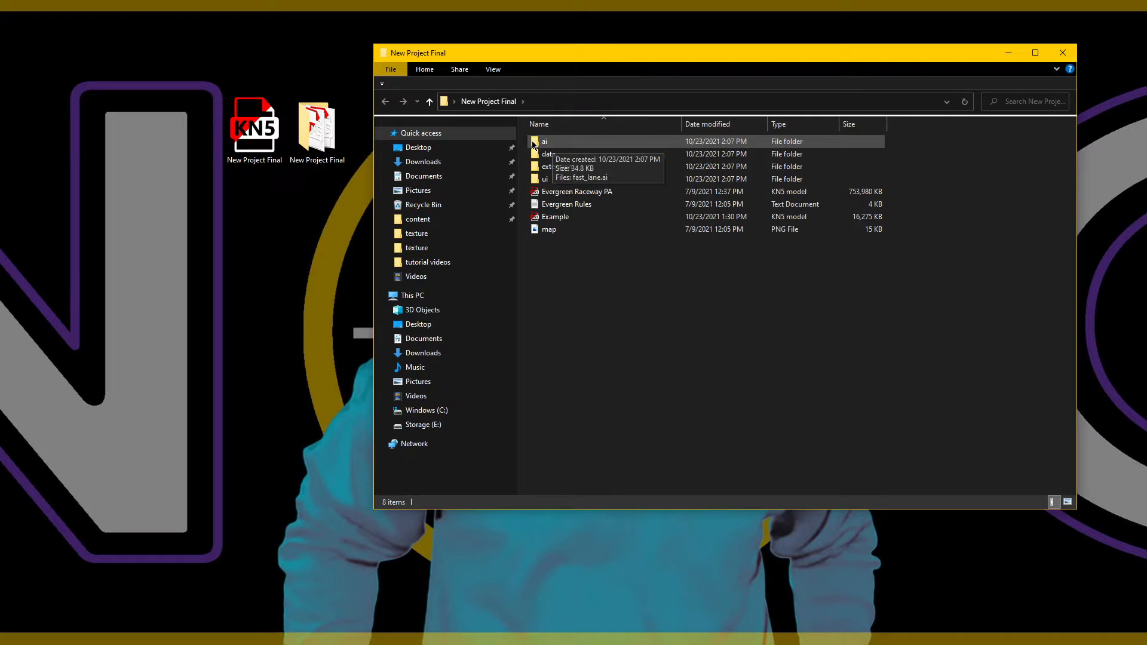
{"action": "mouse_move", "coordinate": [559, 217]}
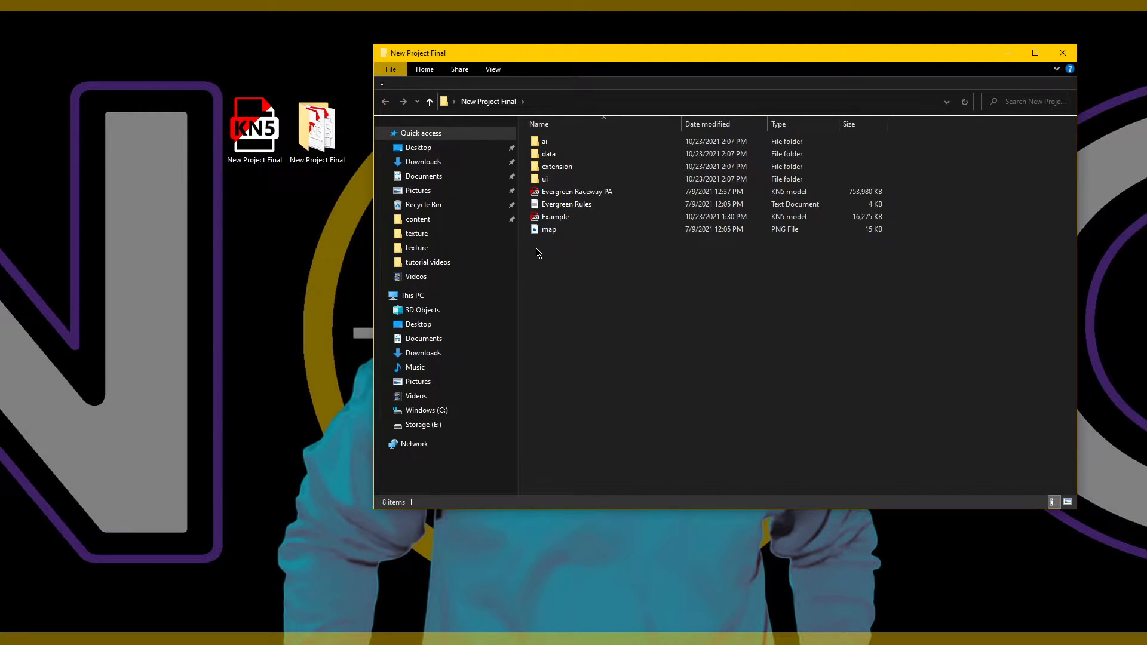
Step: Delete the old track's four leftover model files and the extension folder from New Project Final
{"action": "left_click", "coordinate": [550, 229]}
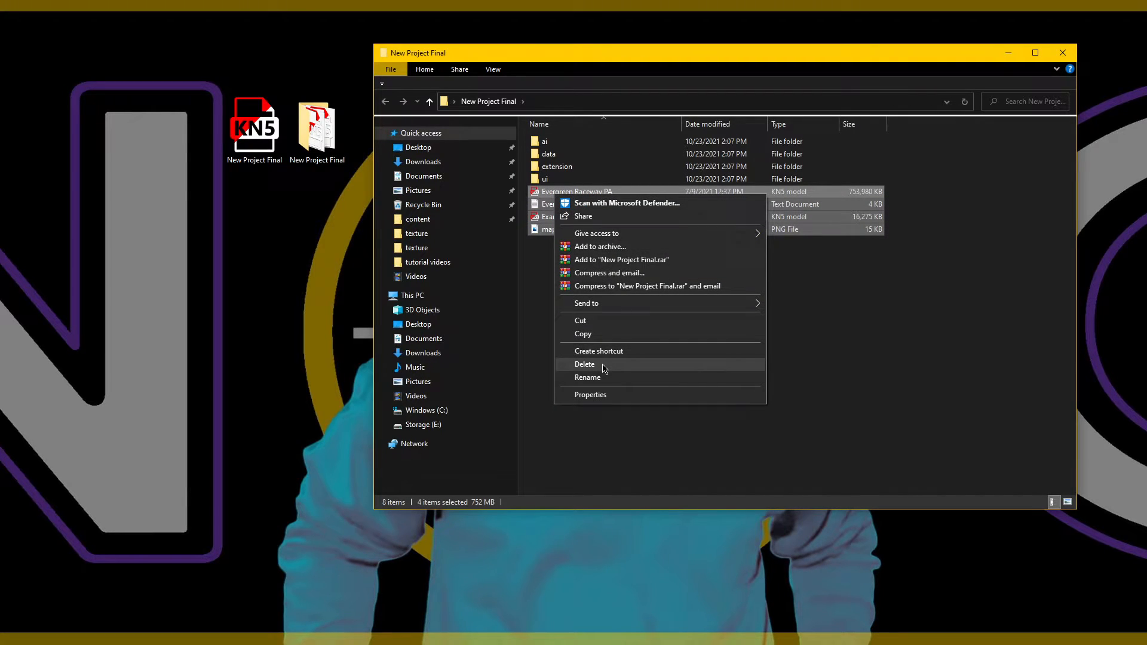
{"action": "left_click", "coordinate": [585, 363]}
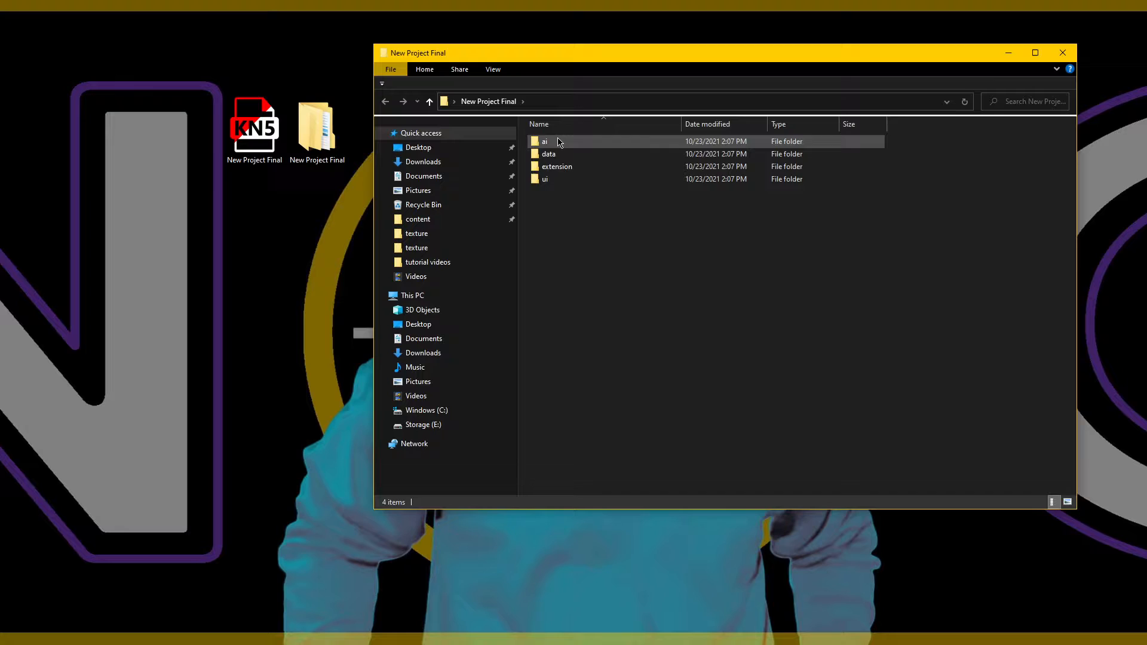
{"action": "right_click", "coordinate": [557, 166]}
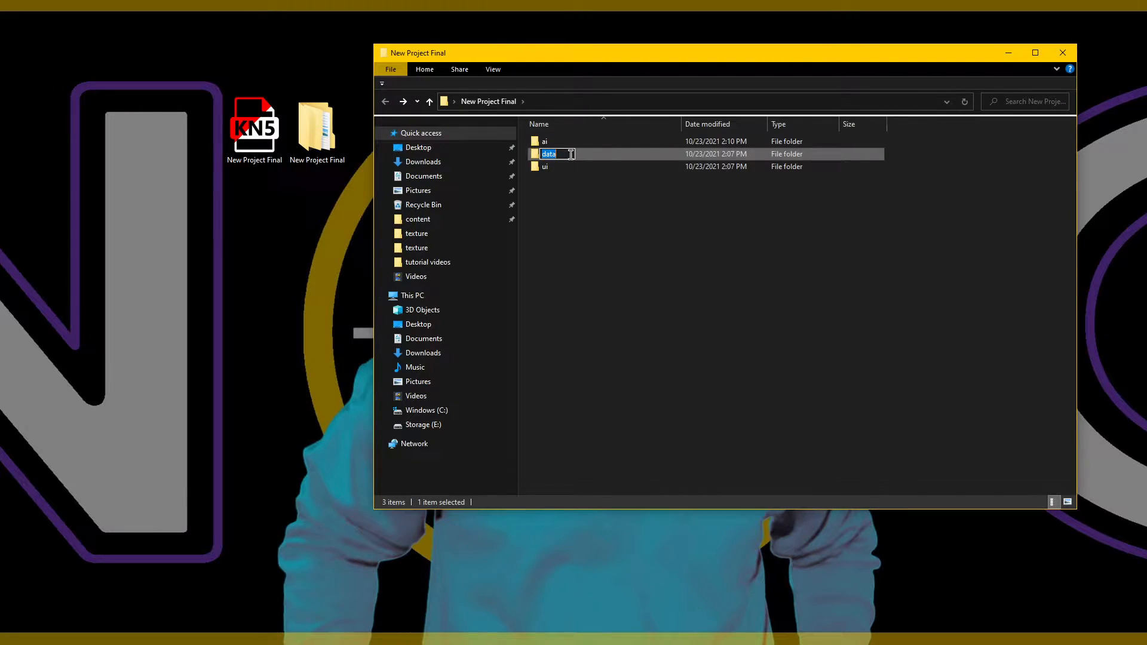
Step: Delete the map and lighting configs inside data, then return to New Project Final
{"action": "double_click", "coordinate": [547, 152]}
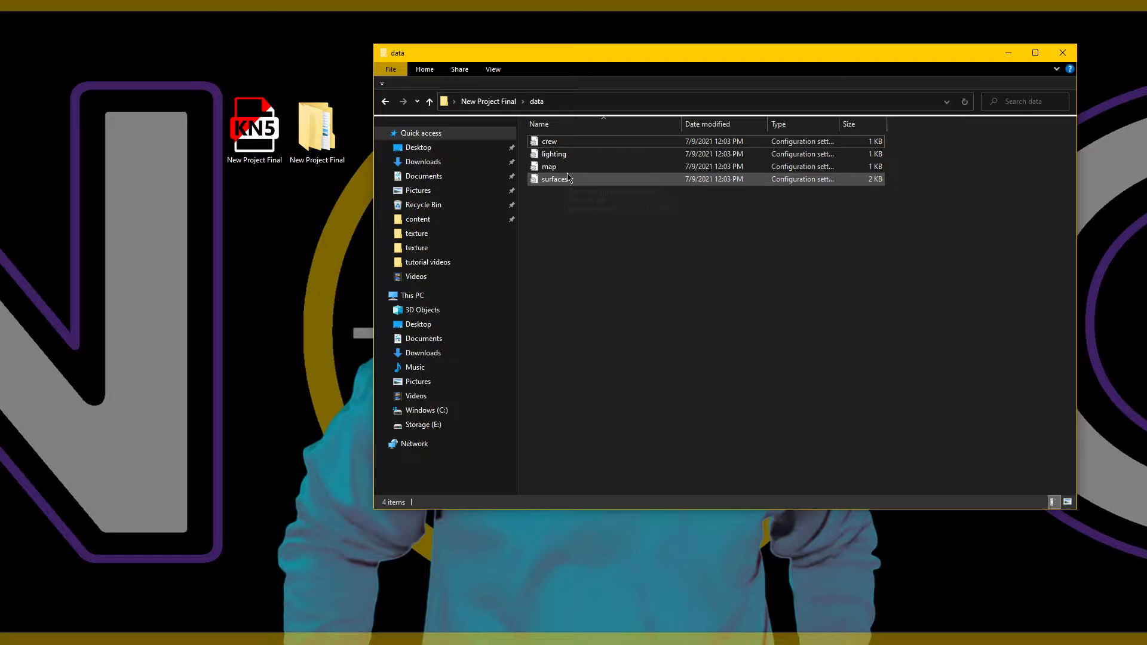
{"action": "mouse_move", "coordinate": [582, 168]}
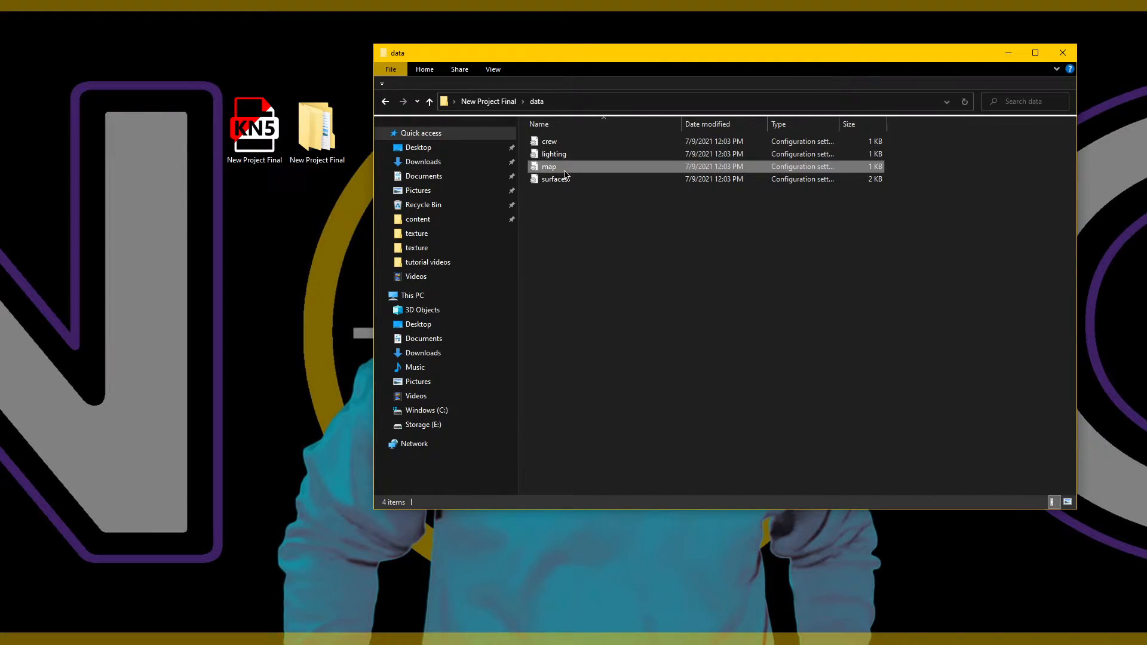
{"action": "right_click", "coordinate": [549, 166]}
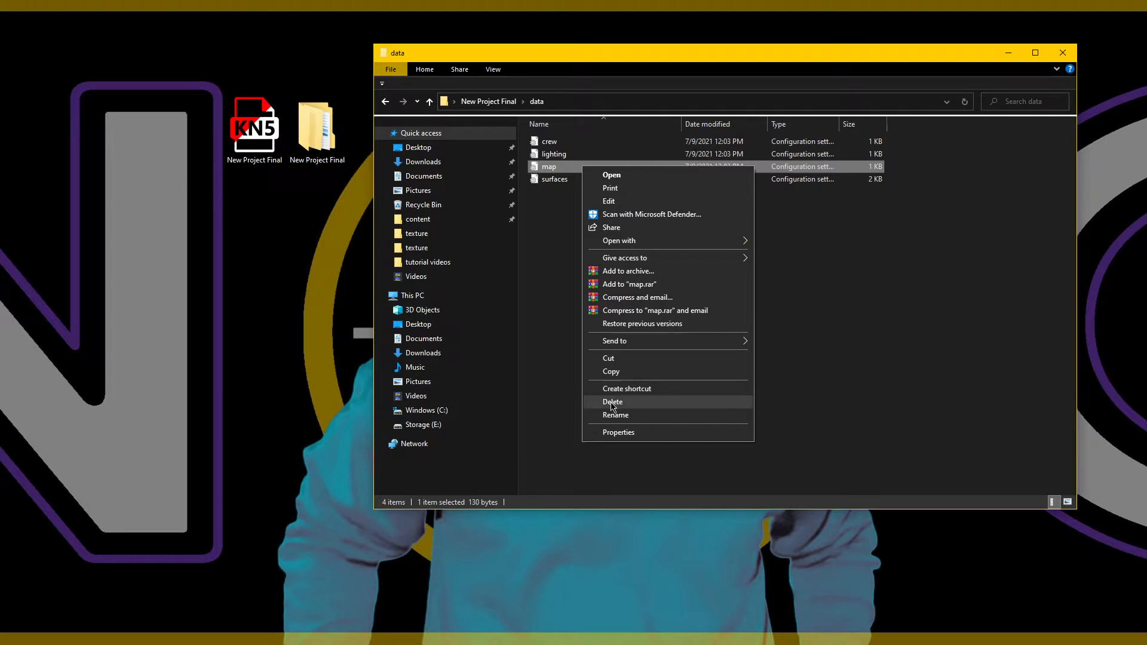
{"action": "left_click", "coordinate": [613, 402]}
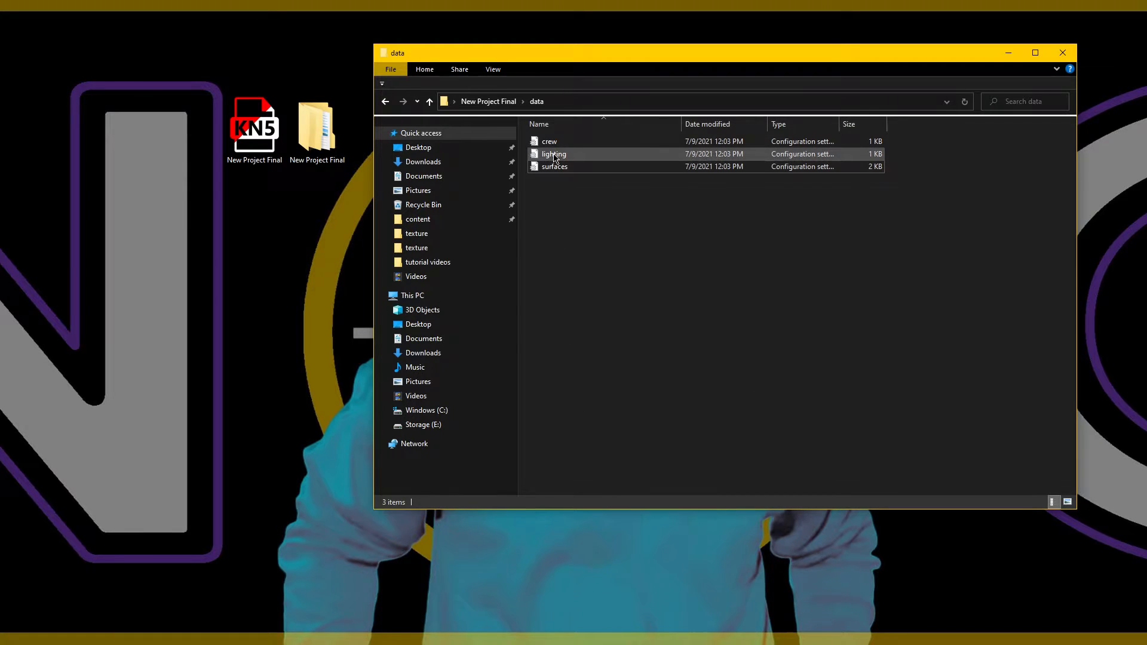
{"action": "mouse_move", "coordinate": [567, 157]}
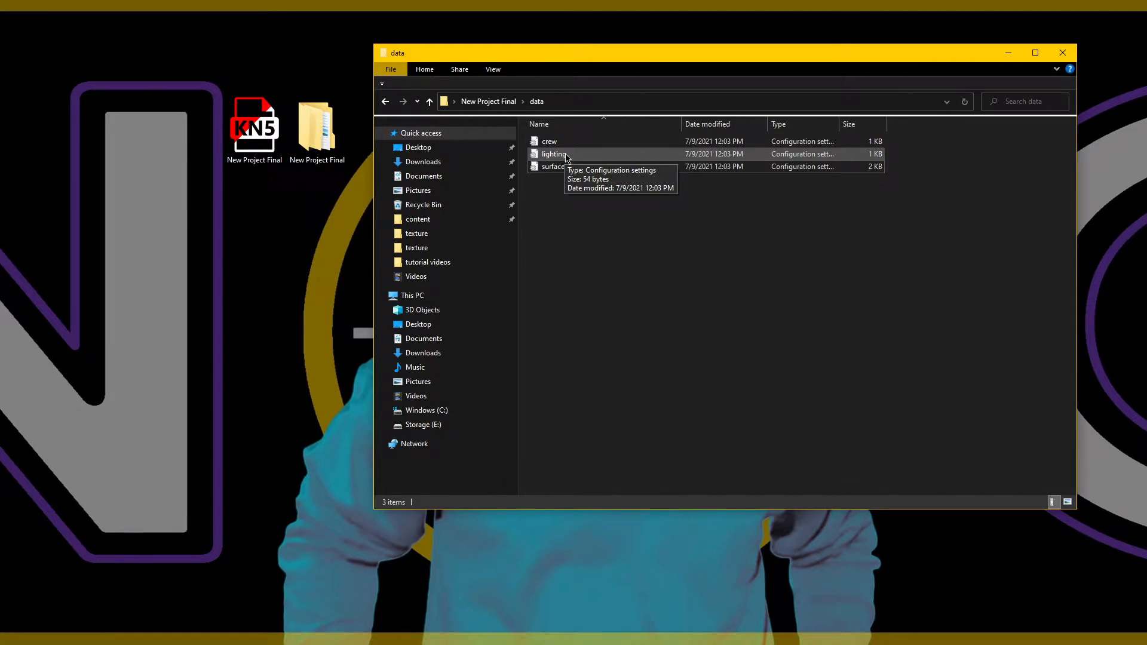
{"action": "right_click", "coordinate": [555, 153]}
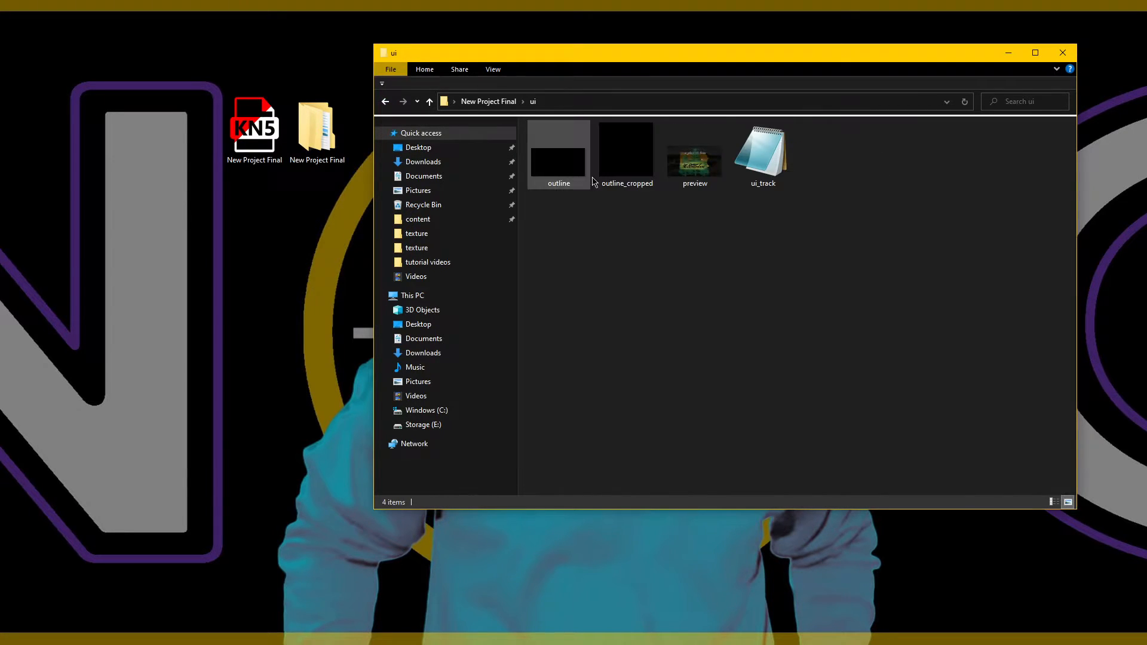
{"action": "left_click", "coordinate": [762, 153]}
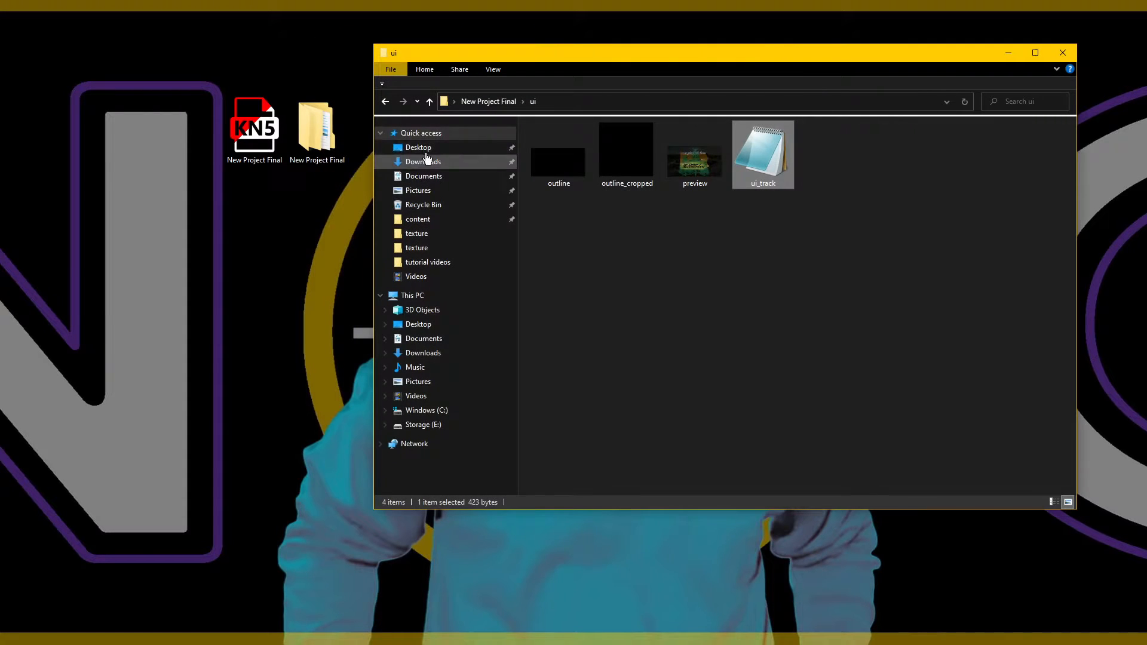
{"action": "left_click", "coordinate": [429, 100]}
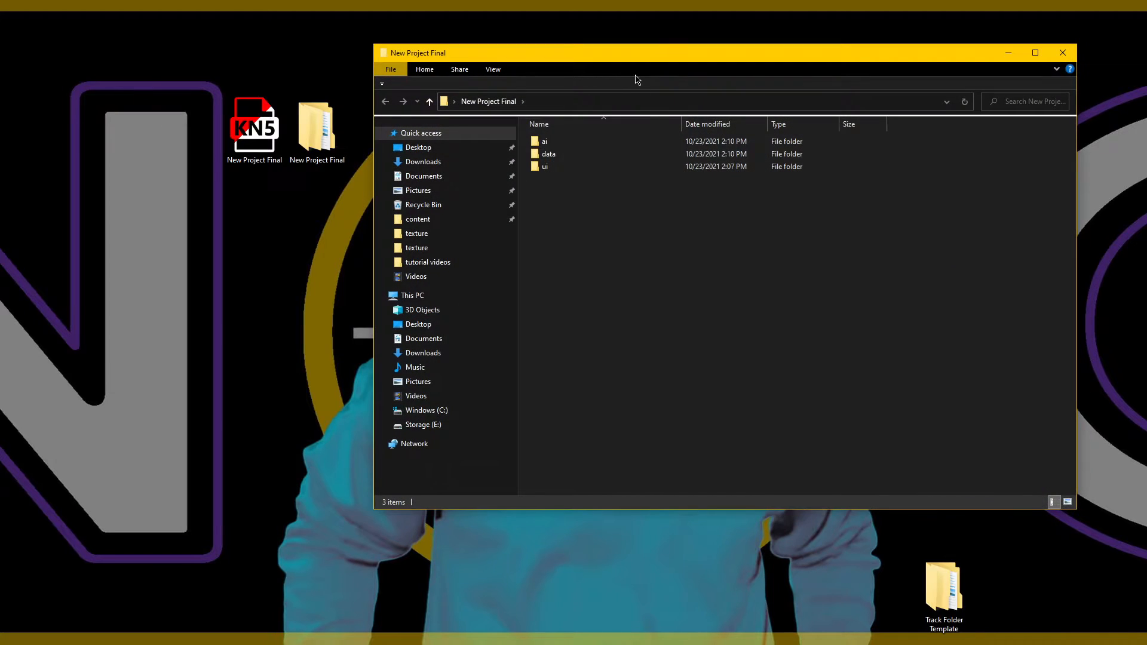
Step: Confirm the ai folder is empty, then show data holding only crew and surfaces
{"action": "double_click", "coordinate": [545, 141]}
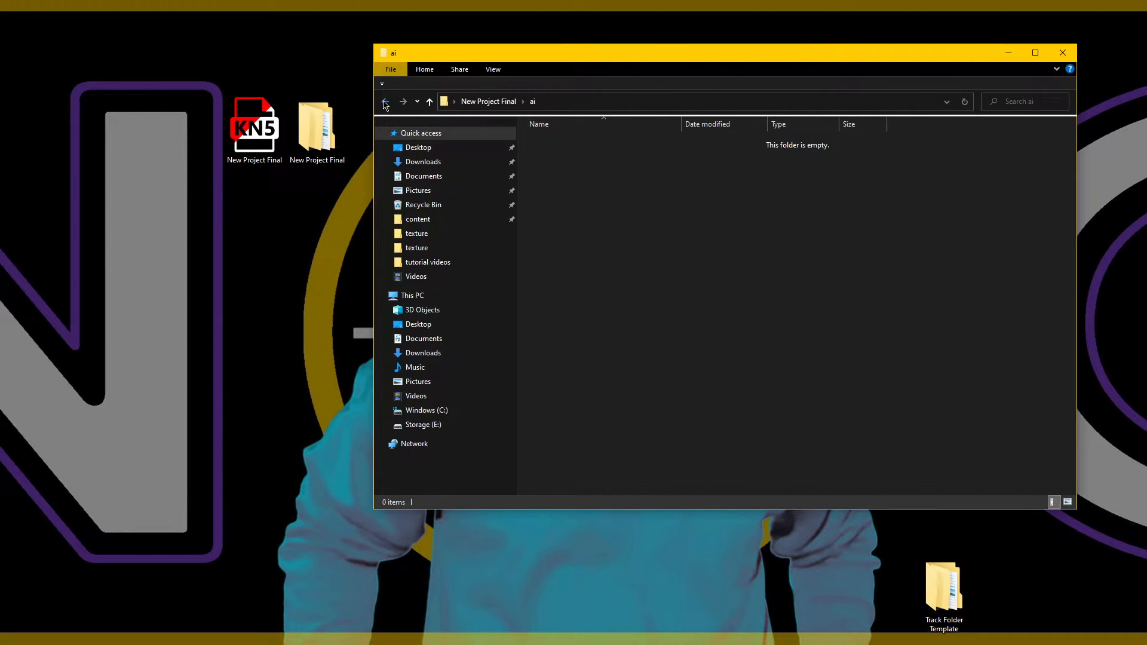
{"action": "left_click", "coordinate": [385, 102]}
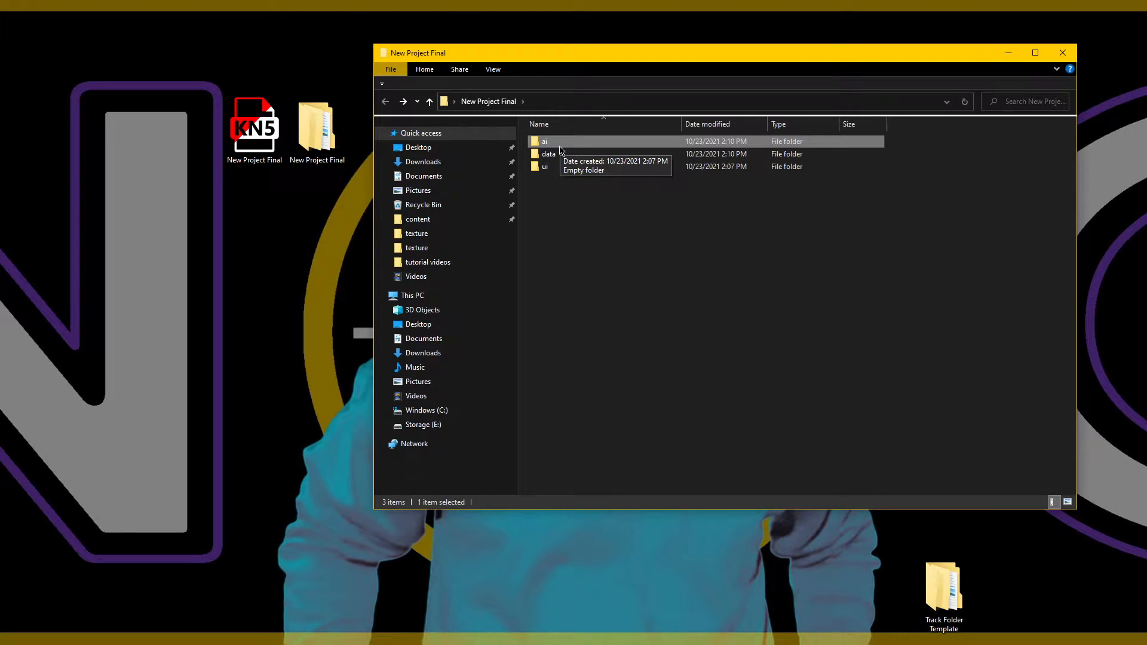
{"action": "mouse_move", "coordinate": [550, 154]}
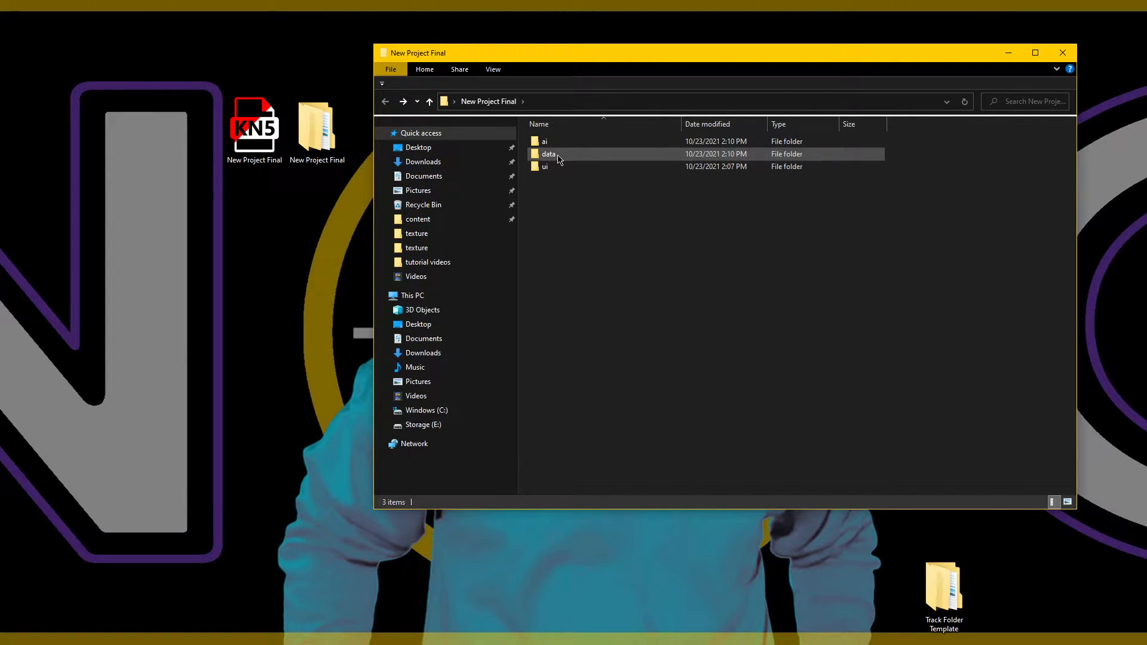
{"action": "double_click", "coordinate": [549, 153]}
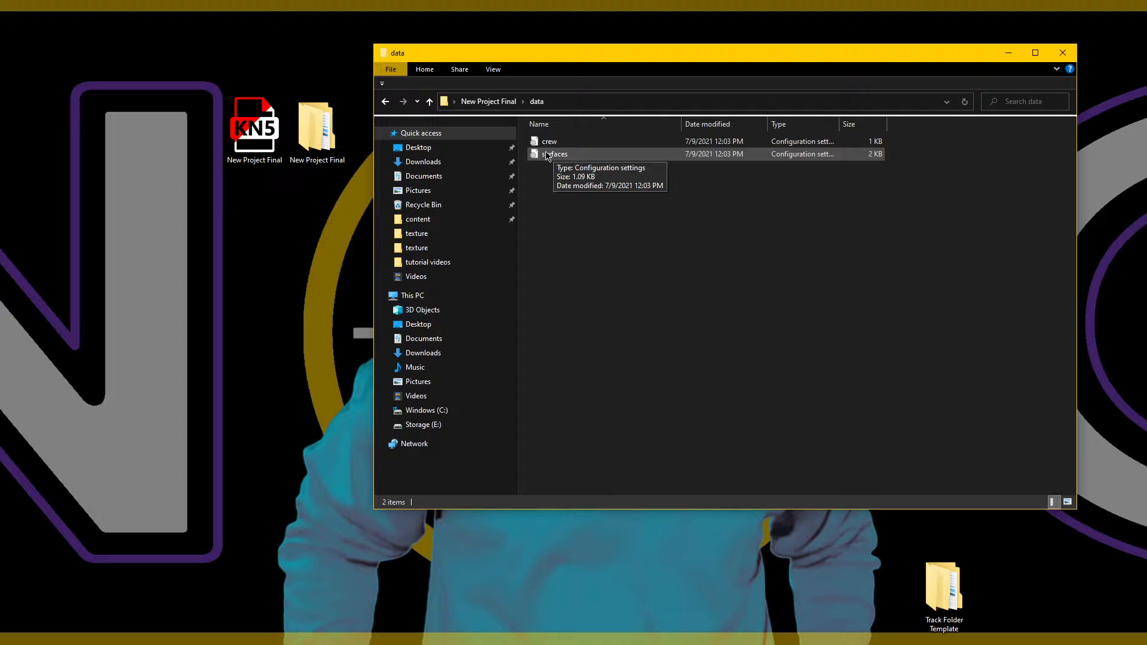
Step: Change crew.ini SIDE from 1000 to 5 with right marker 1, save, and uncover the data files
{"action": "double_click", "coordinate": [549, 141]}
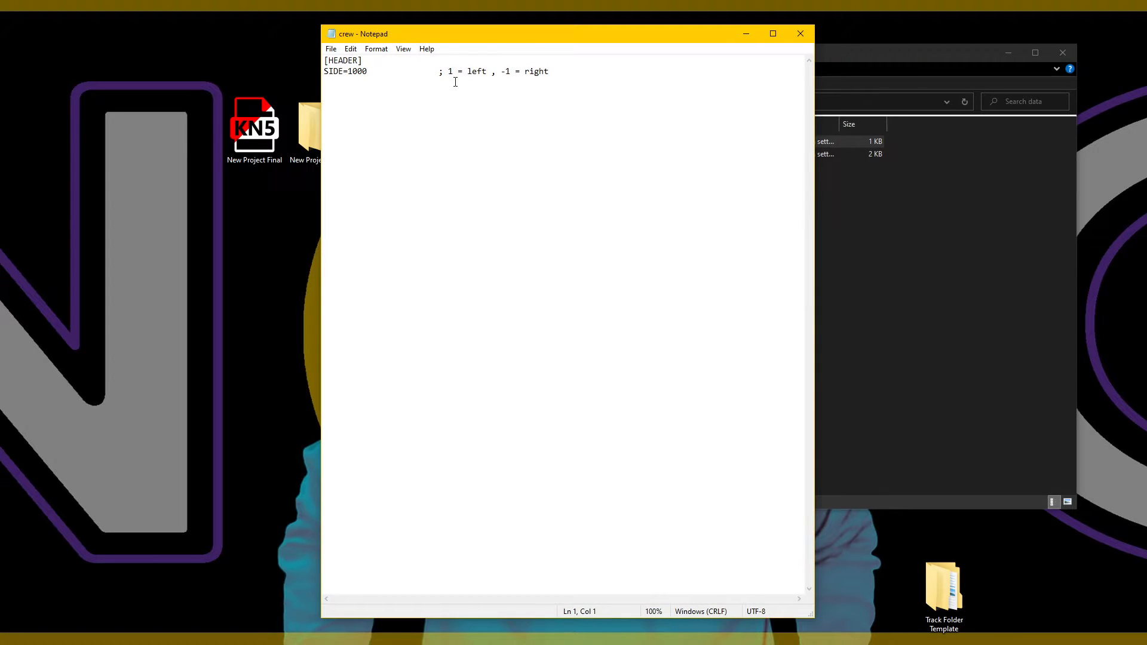
{"action": "mouse_move", "coordinate": [490, 43]}
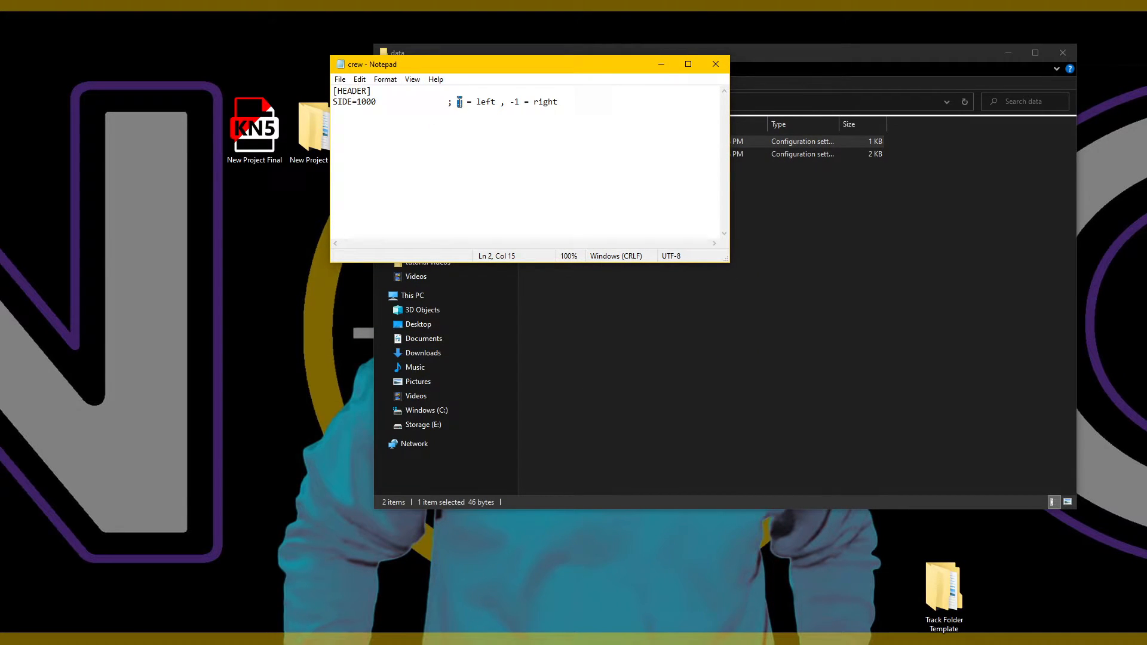
{"action": "type", "text": "0"}
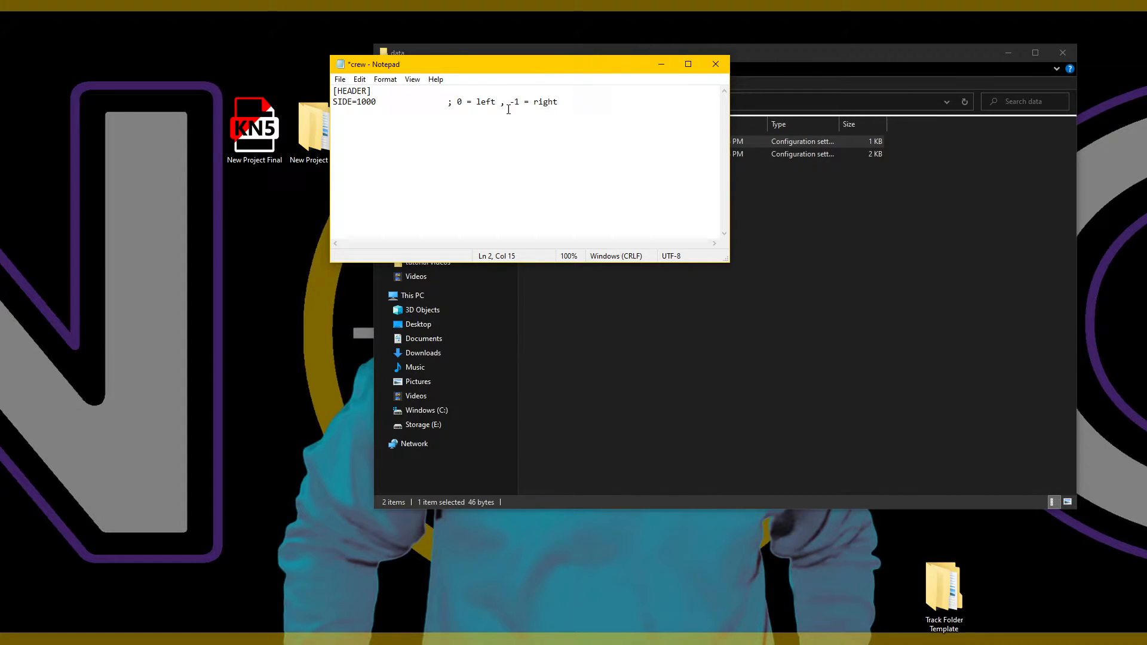
{"action": "mouse_move", "coordinate": [480, 118]}
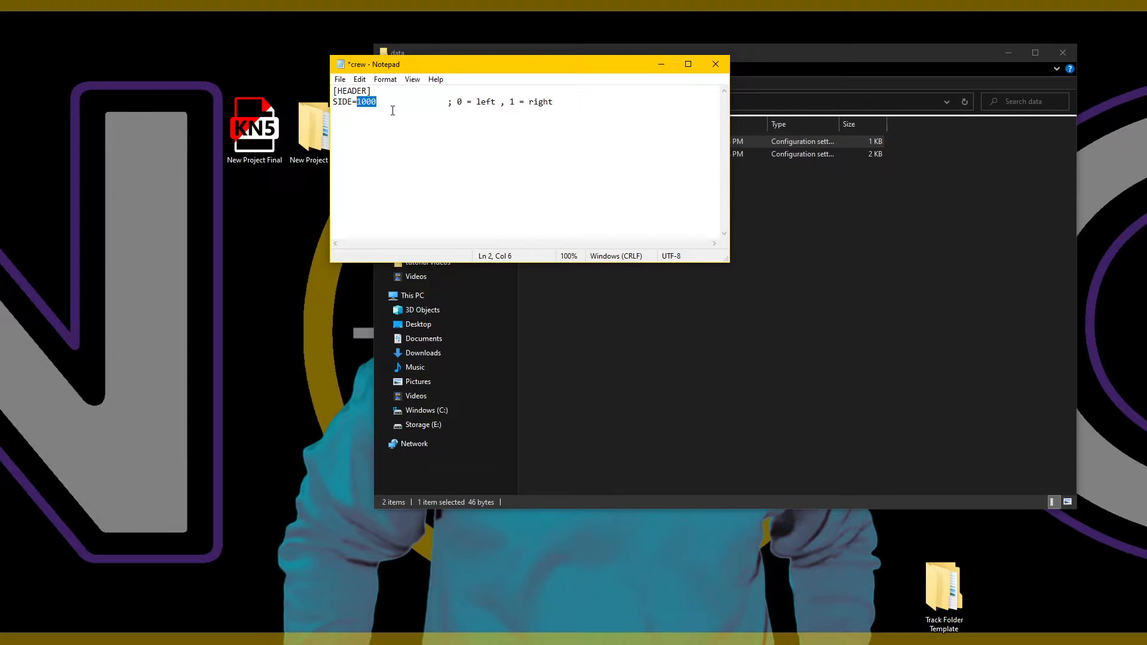
{"action": "left_click", "coordinate": [340, 78]}
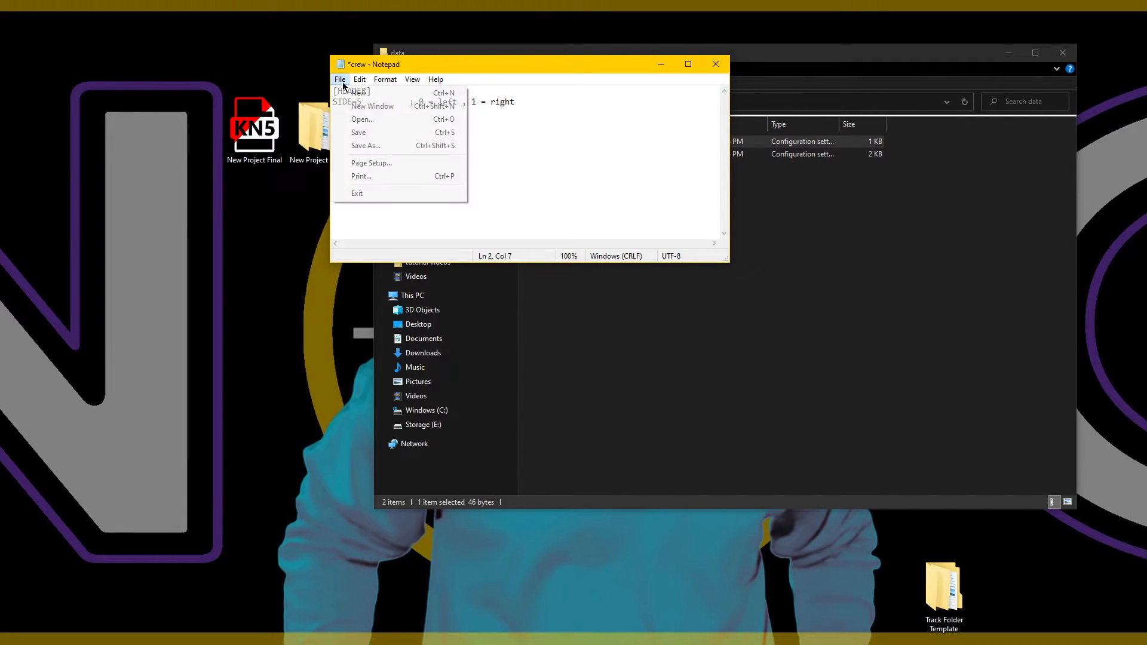
{"action": "left_click", "coordinate": [359, 131]}
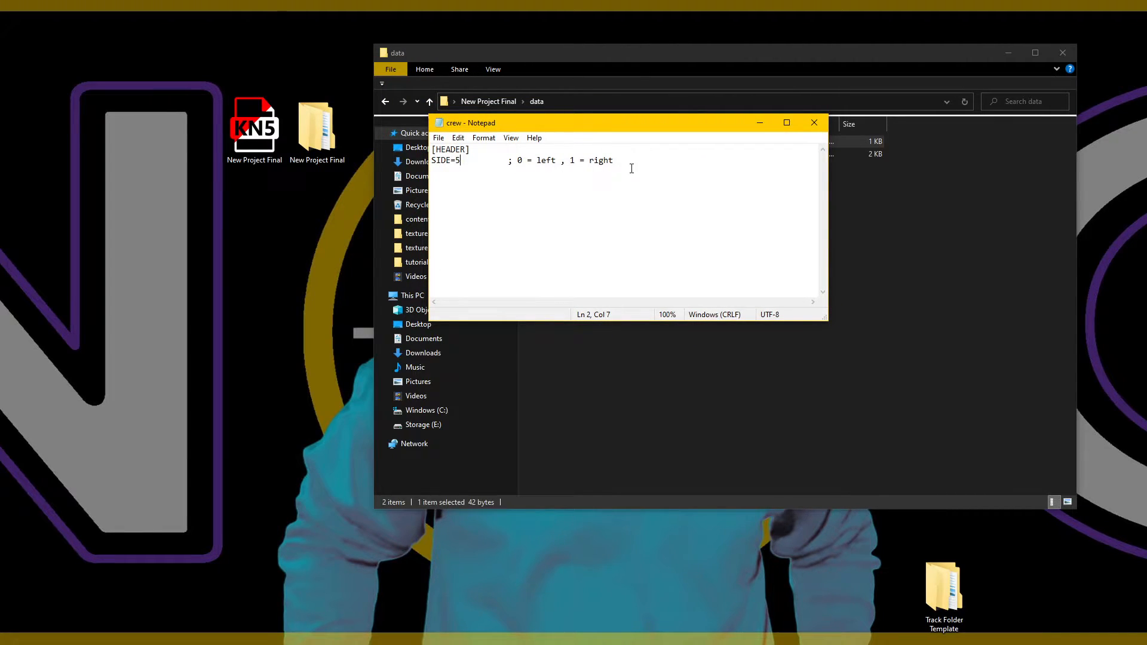
{"action": "left_click", "coordinate": [438, 137]}
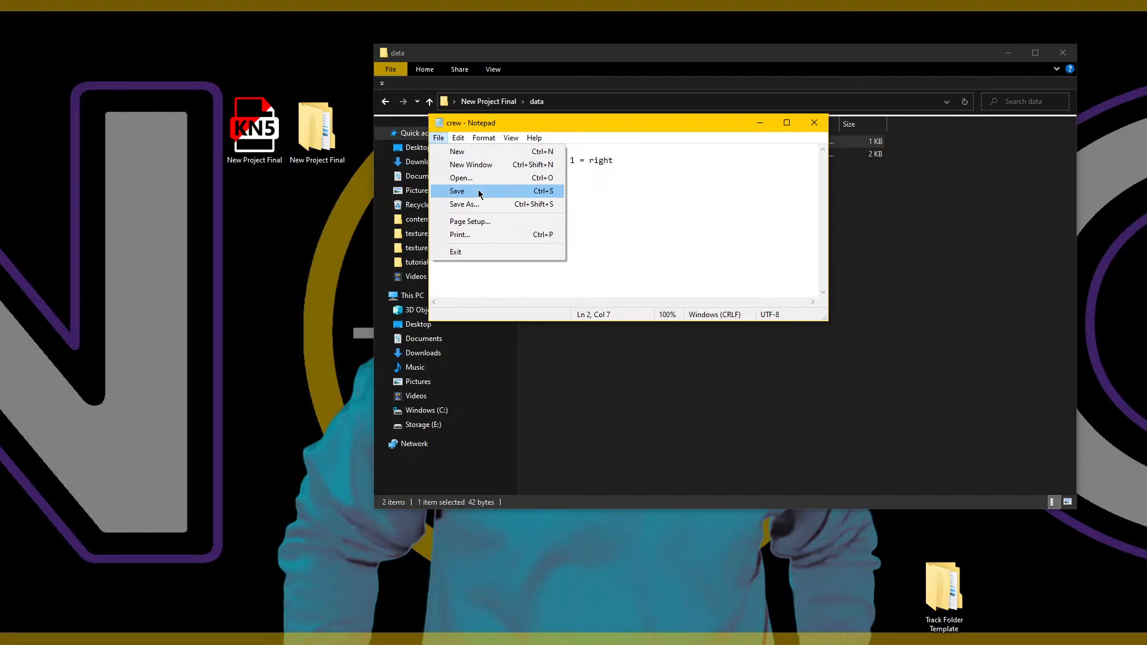
{"action": "left_click", "coordinate": [456, 192]}
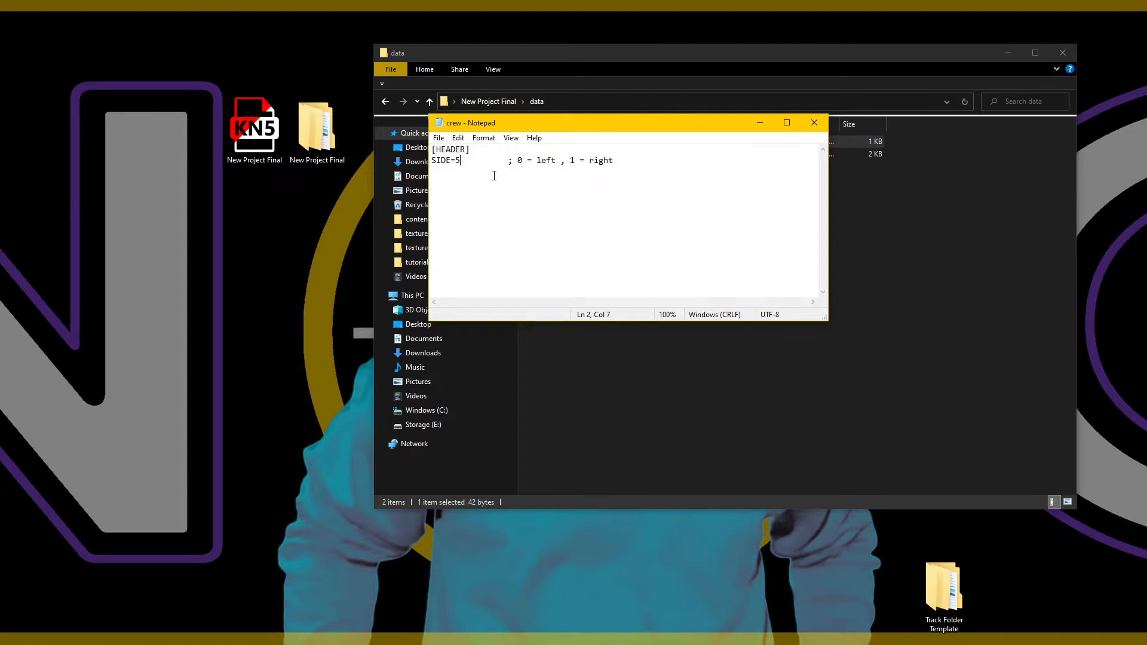
{"action": "left_click_drag", "start_coordinate": [468, 122], "coordinate": [578, 188]}
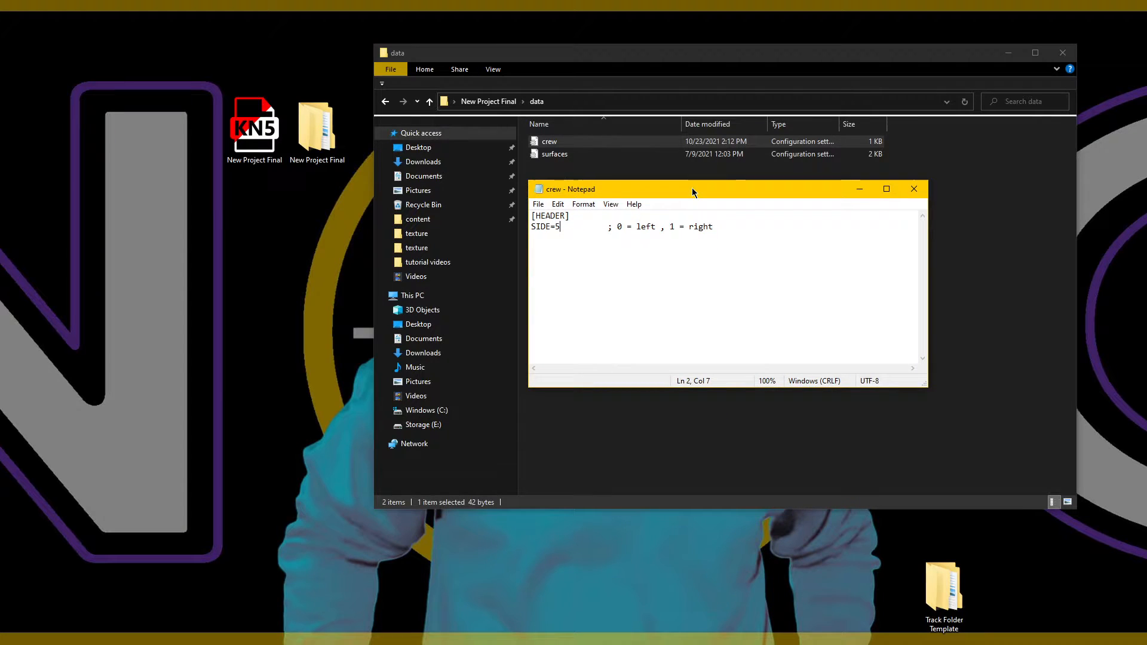
{"action": "mouse_move", "coordinate": [789, 220]}
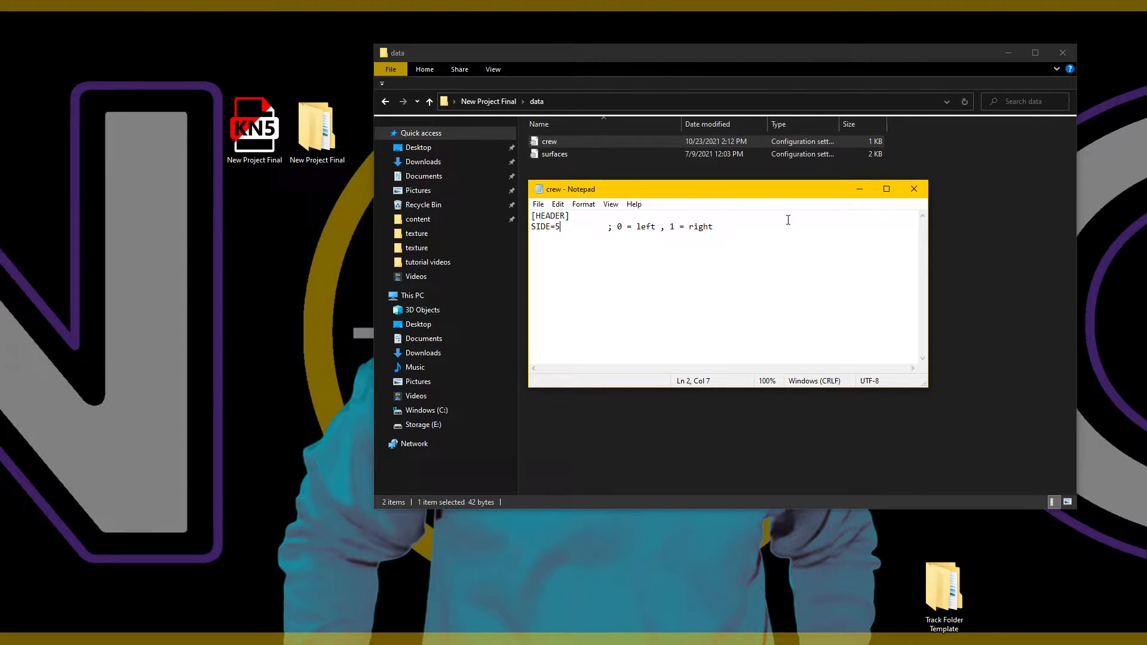
Step: Open surfaces.ini and review its road, grass, kerb, out and pitlane KEY blocks without editing
{"action": "left_click", "coordinate": [914, 188]}
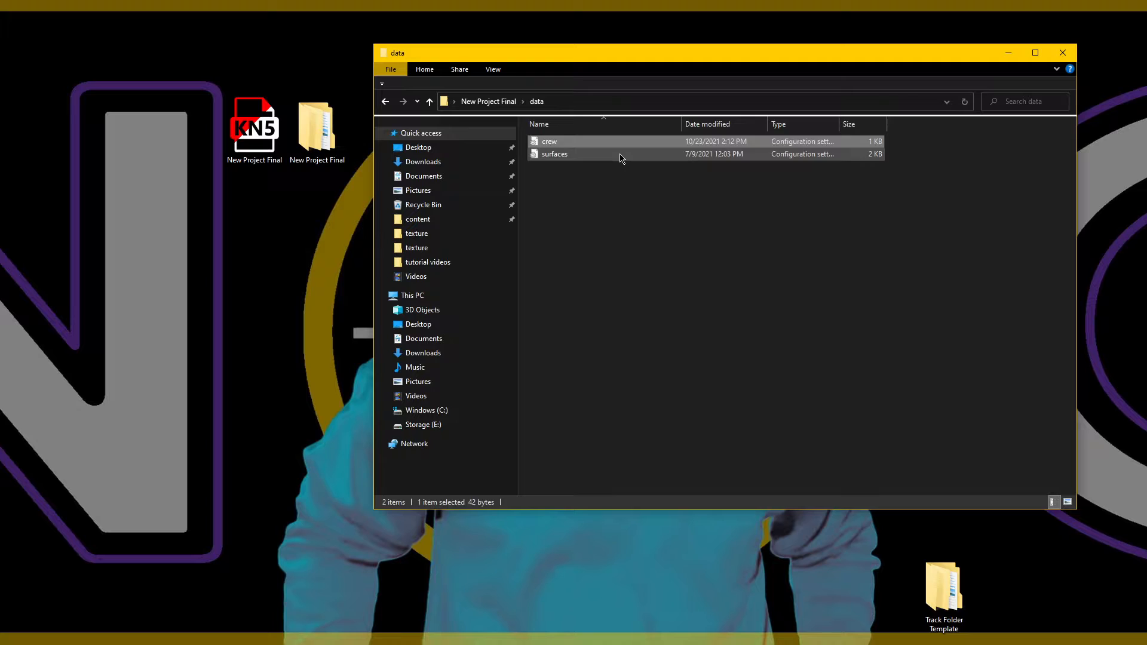
{"action": "double_click", "coordinate": [554, 153]}
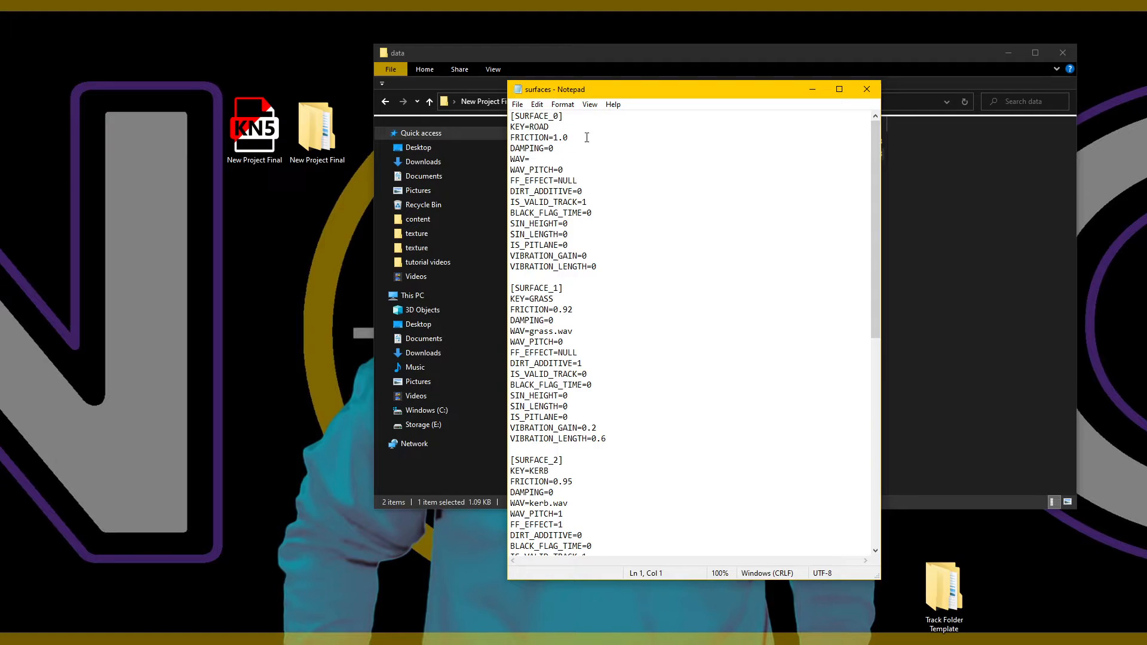
{"action": "double_click", "coordinate": [528, 127]}
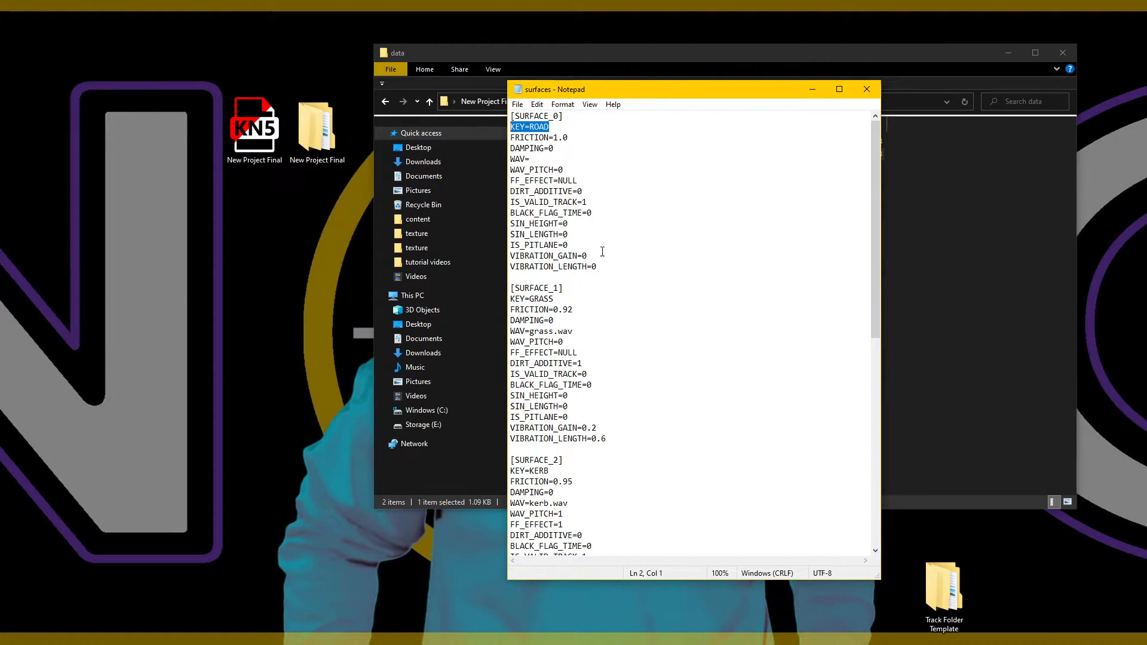
{"action": "double_click", "coordinate": [531, 299]}
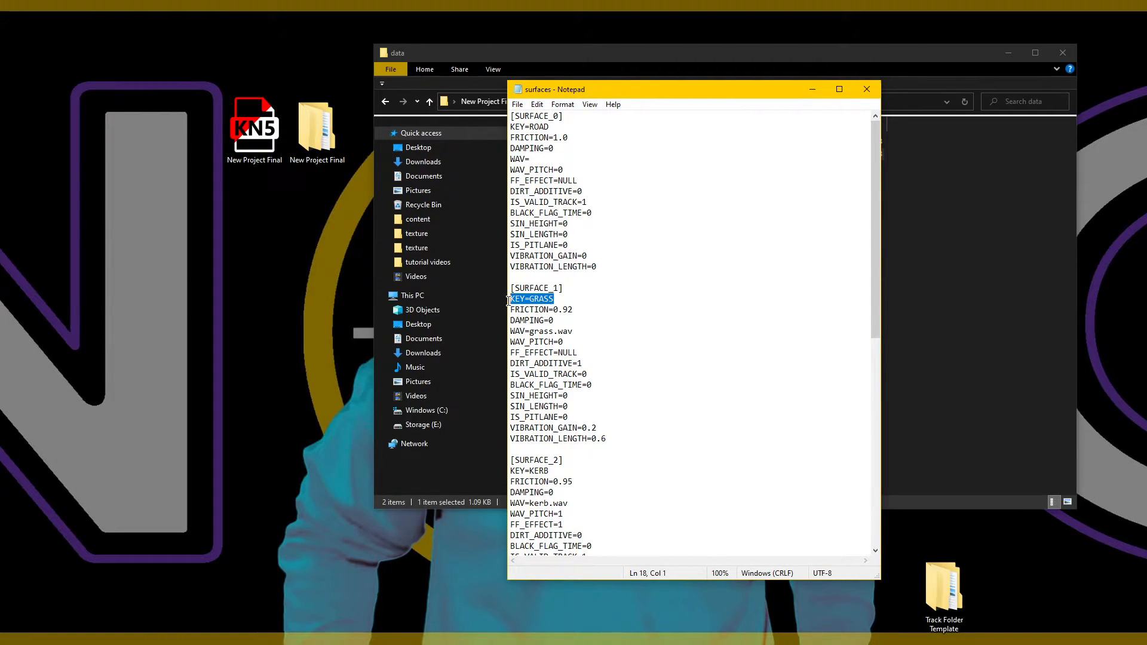
{"action": "scroll", "scroll_direction": "down", "scroll_amount": 3}
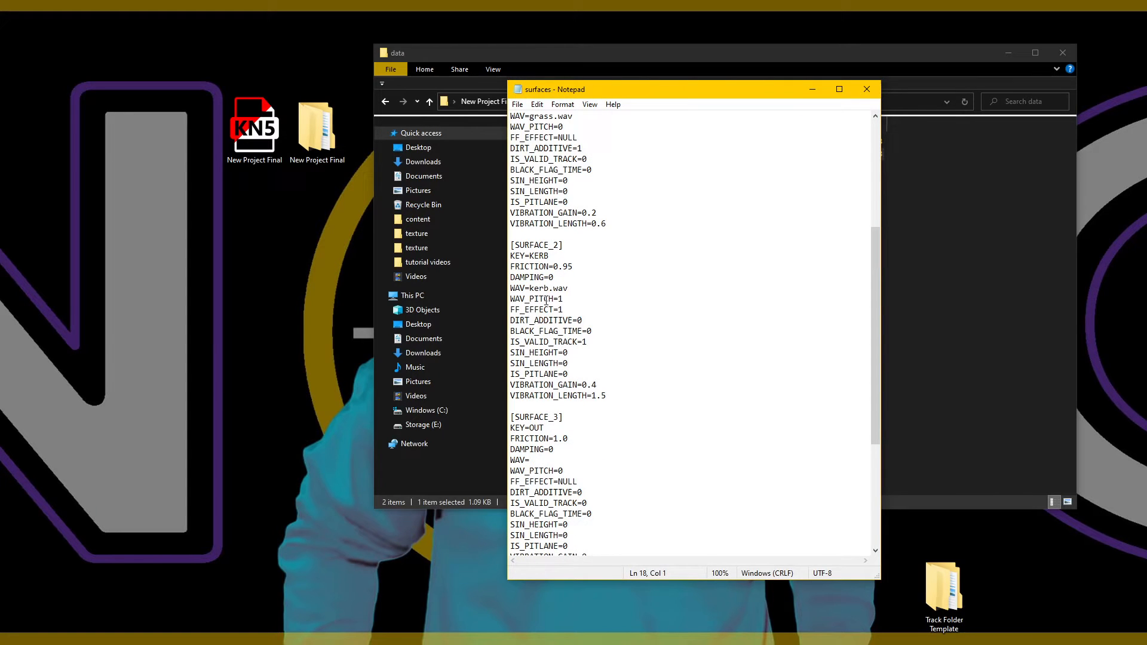
{"action": "double_click", "coordinate": [528, 256]}
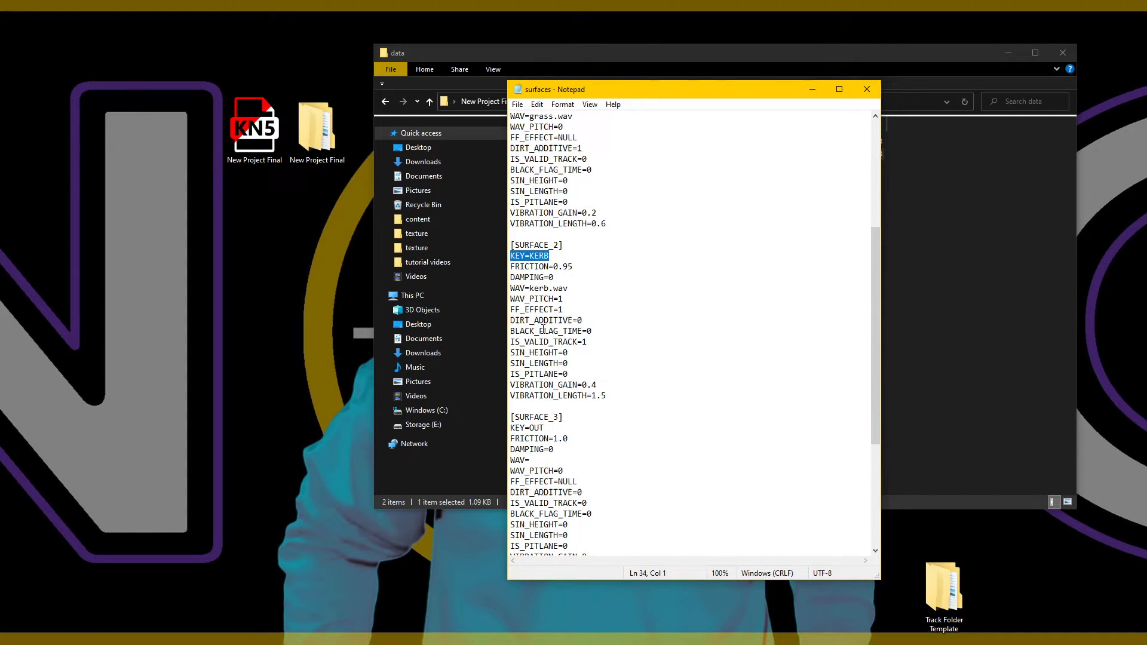
{"action": "scroll", "scroll_direction": "down", "scroll_amount": 3}
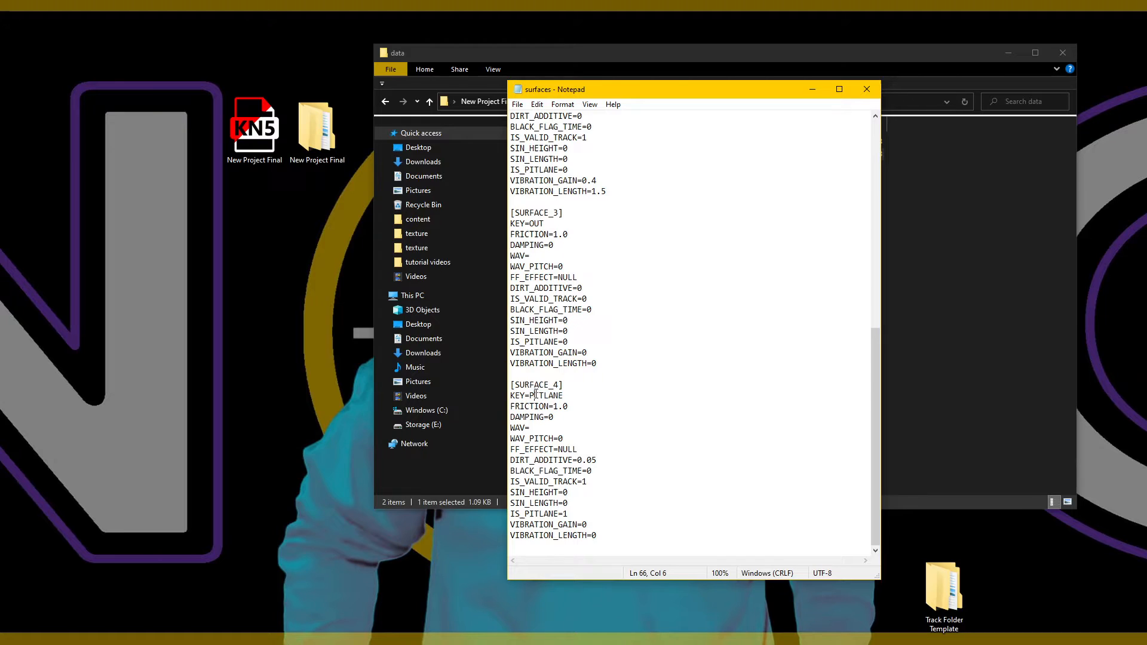
{"action": "double_click", "coordinate": [537, 395]}
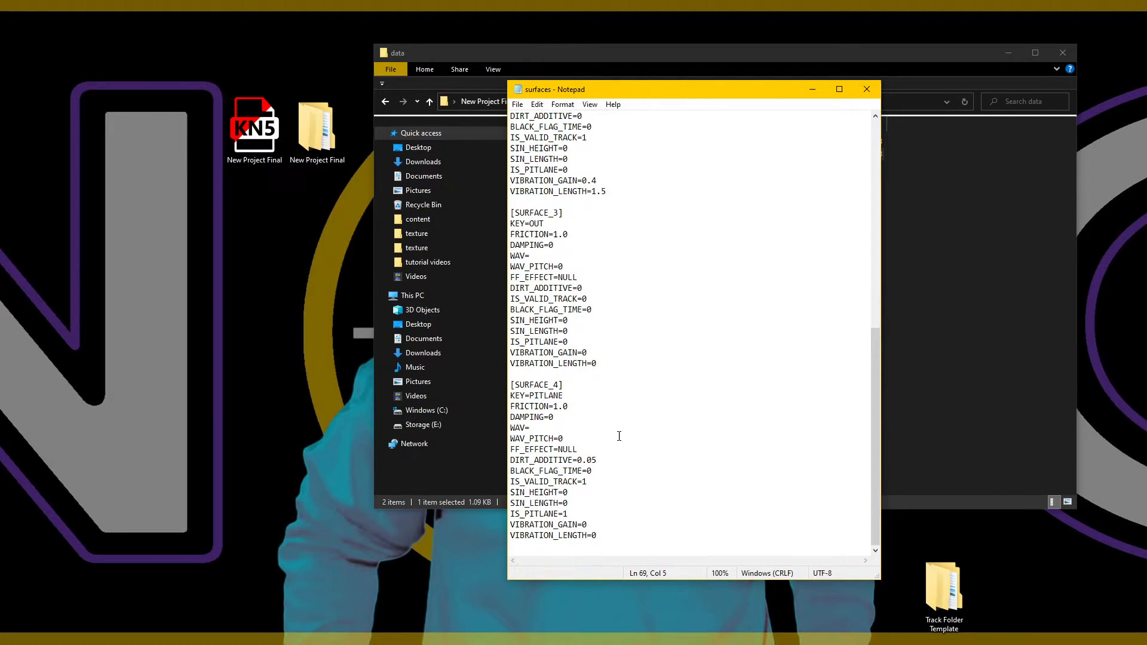
{"action": "scroll", "scroll_direction": "up", "scroll_amount": 3}
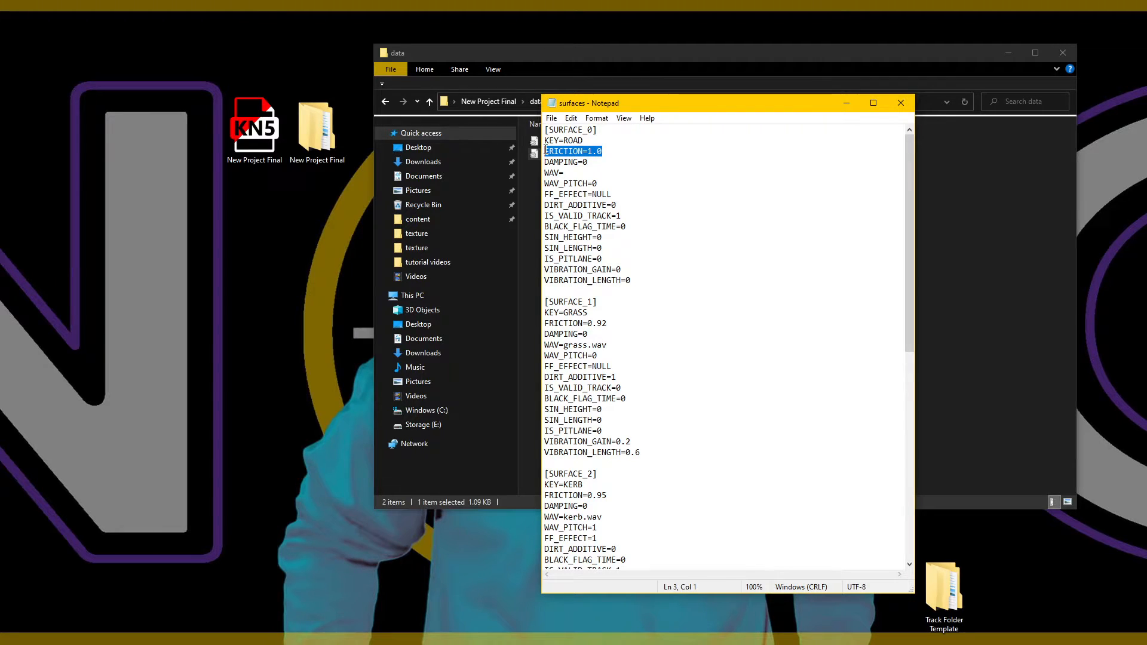
Step: Try road FRICTION values 0.9 and 1.2, then restore it to 1.0
{"action": "left_click", "coordinate": [600, 151]}
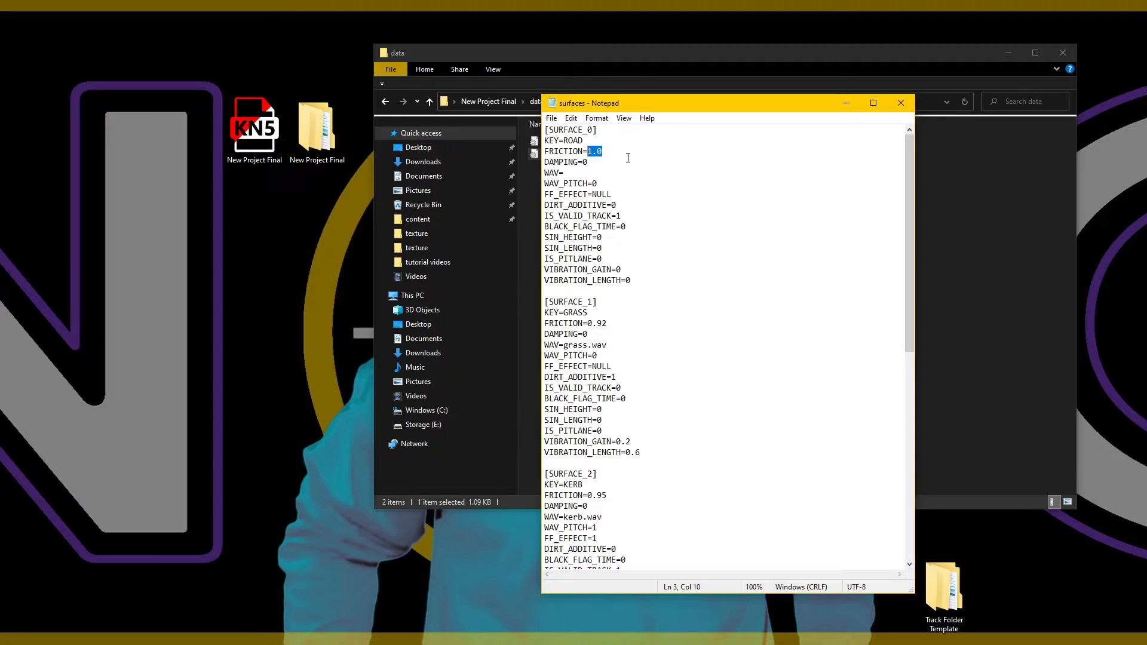
{"action": "type", "text": "0.9"}
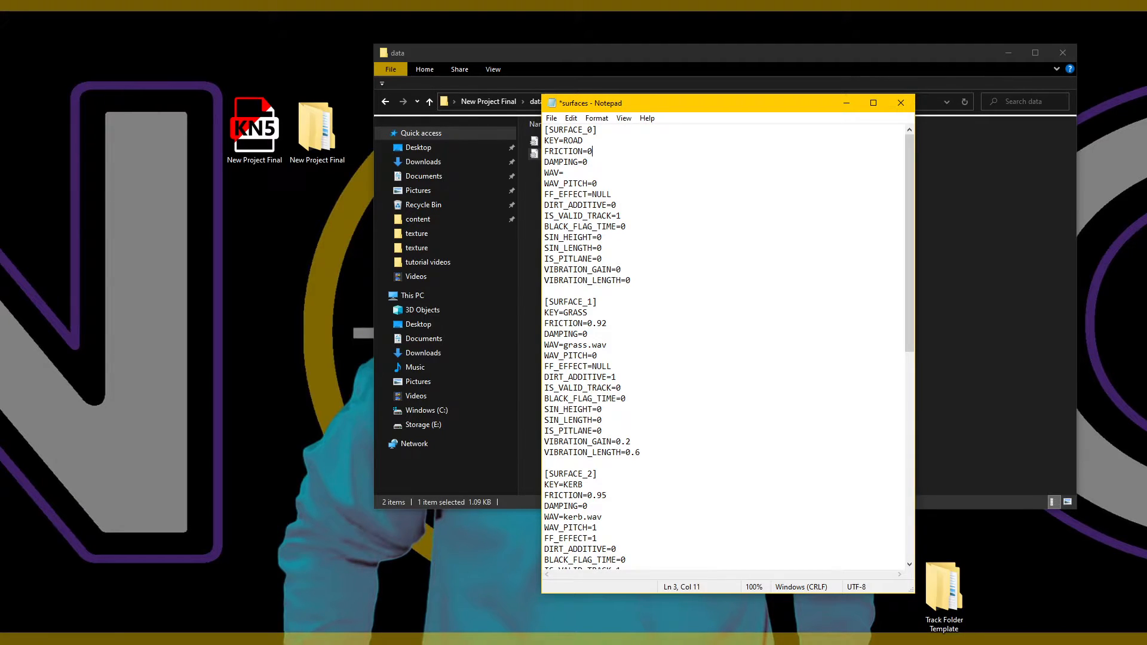
{"action": "type", "text": "1.2"}
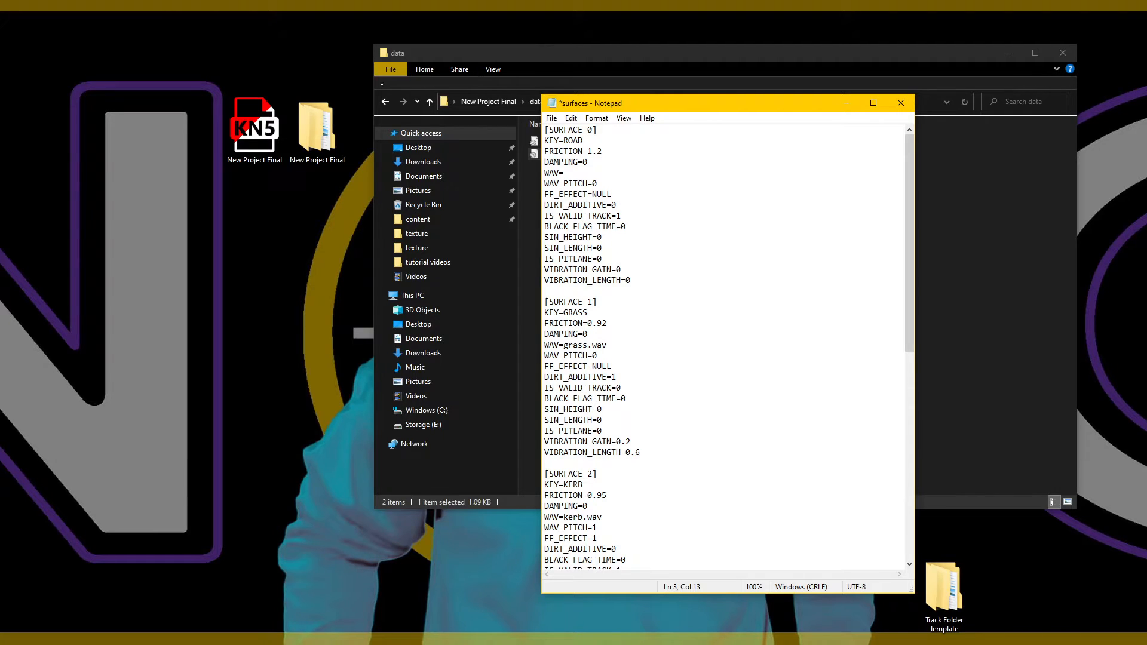
{"action": "key", "text": "Backspace"}
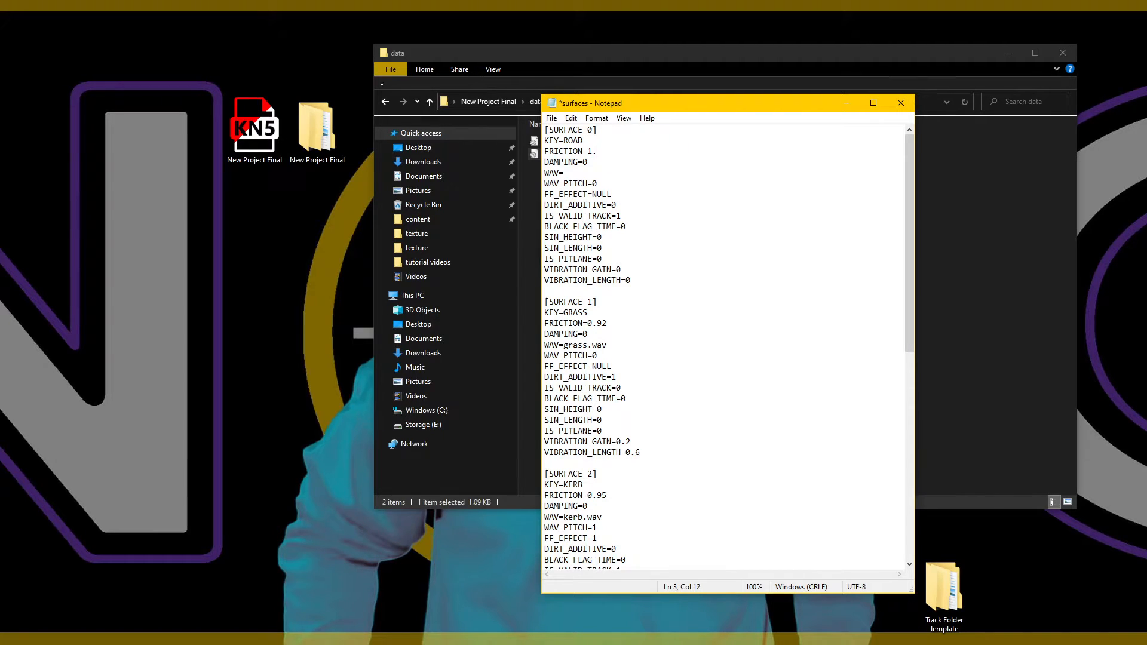
{"action": "type", "text": "0"}
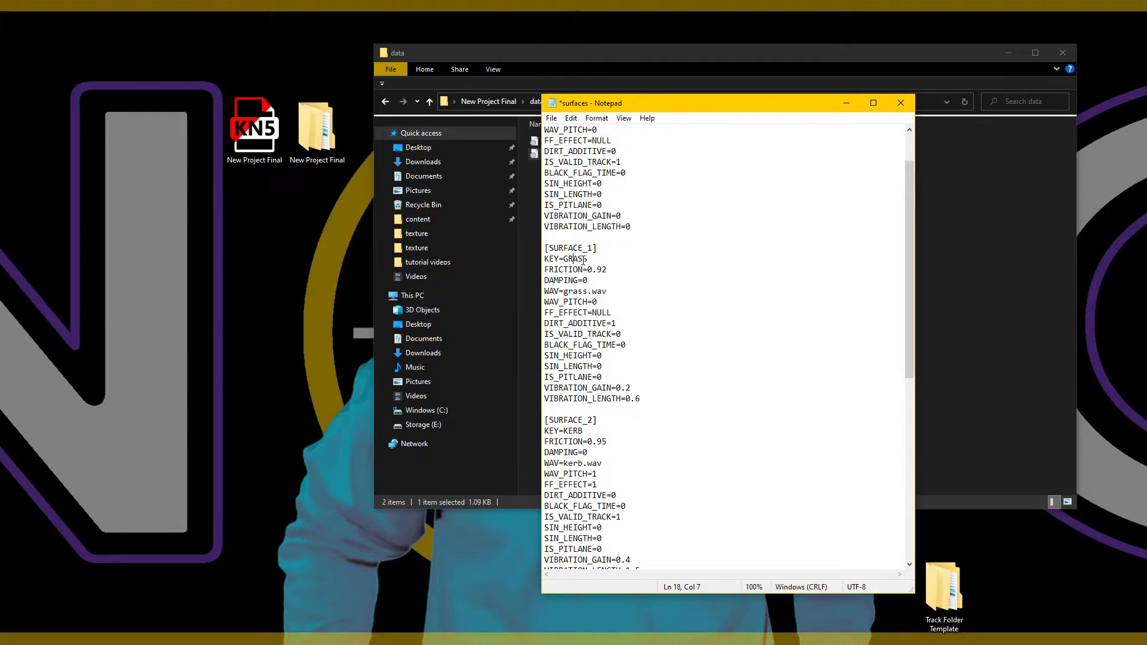
Step: Raise the grass surface's FRICTION from 0.92 to 0.93
{"action": "double_click", "coordinate": [575, 258]}
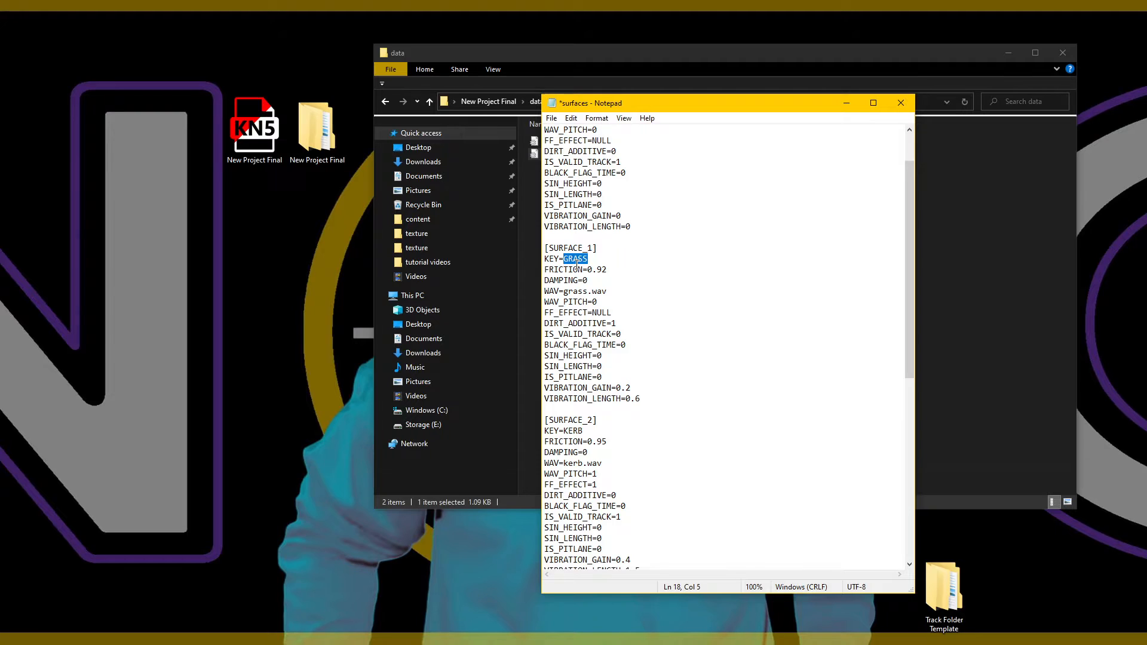
{"action": "left_click", "coordinate": [588, 270]}
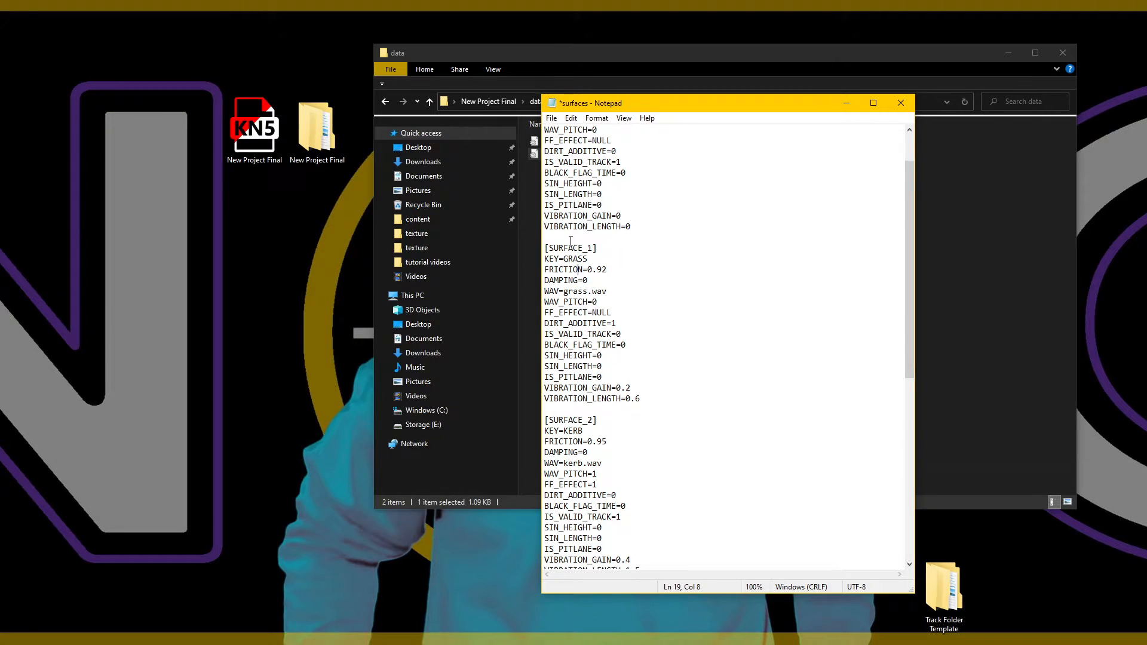
{"action": "left_click", "coordinate": [606, 270]}
{"action": "type", "text": "87"}
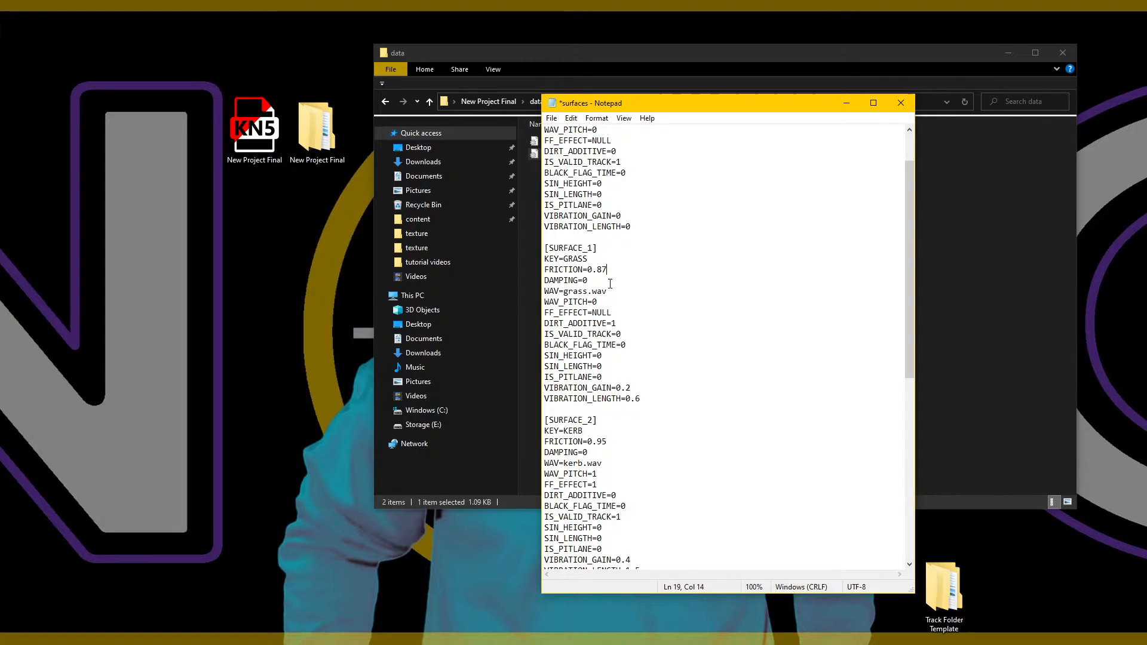
{"action": "key", "text": "Backspace"}
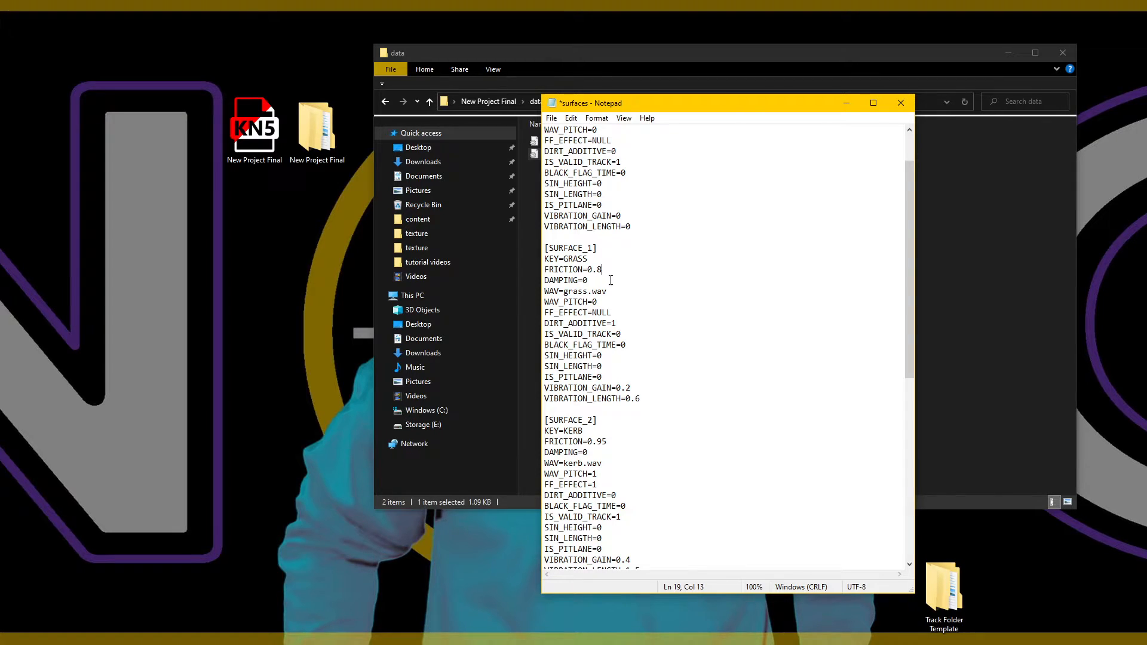
{"action": "key", "text": "Backspace"}
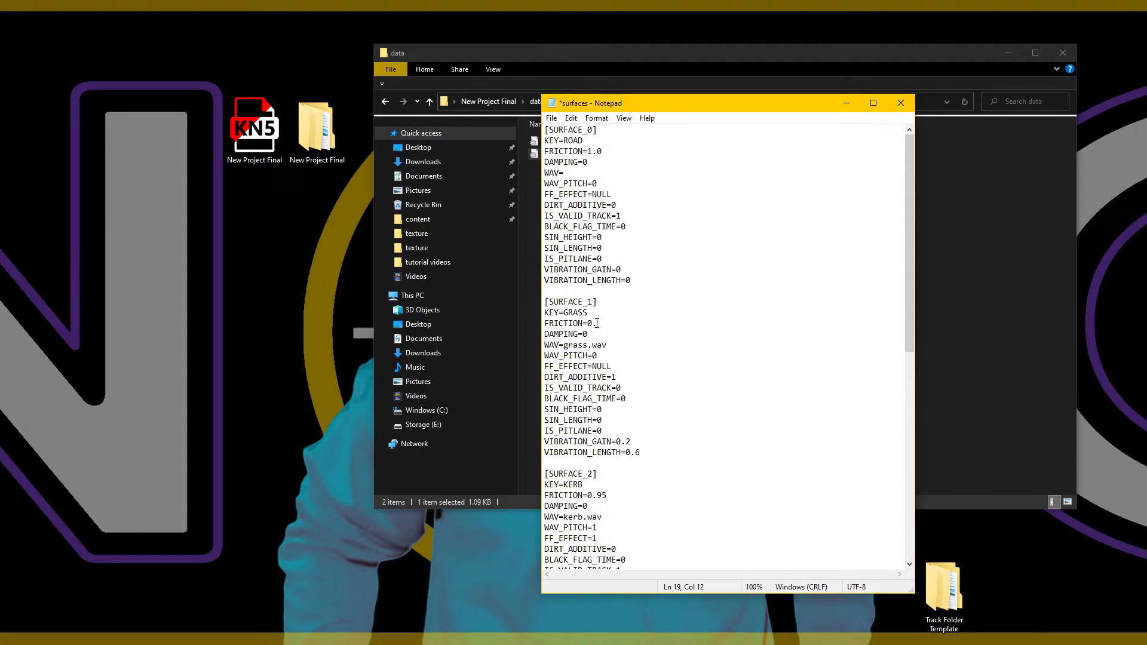
{"action": "type", "text": "93"}
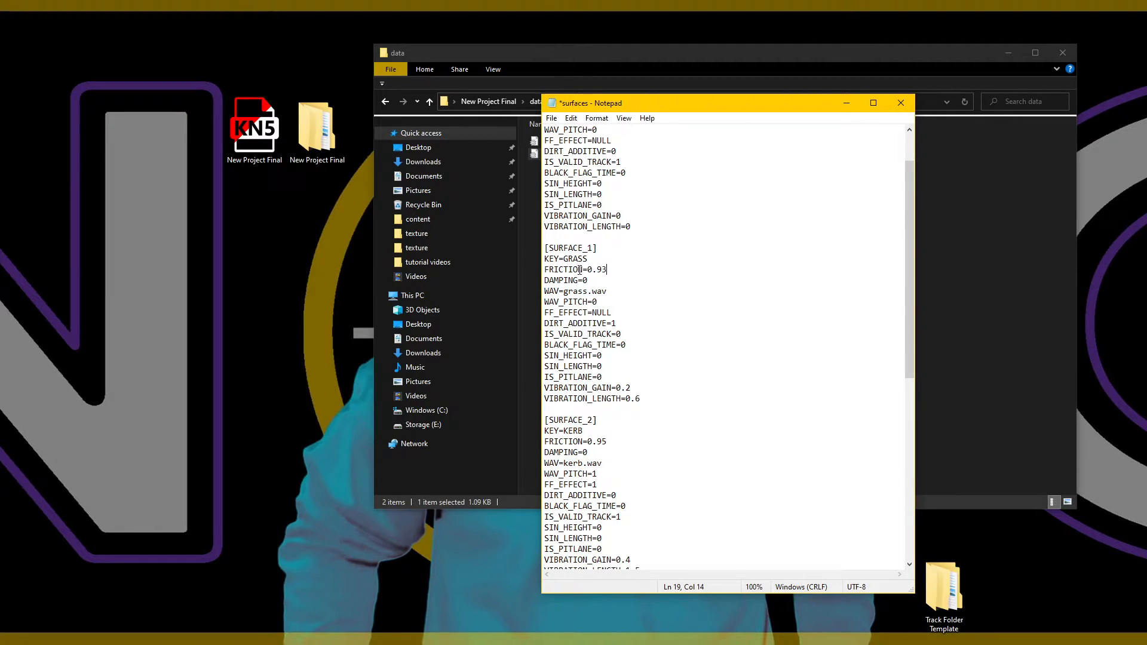
Step: Set kerb FRICTION to 0.96, check VIBRATION_GAIN=0.4, and bring the out and pitlane sections into view
{"action": "scroll", "scroll_direction": "down", "scroll_amount": 3}
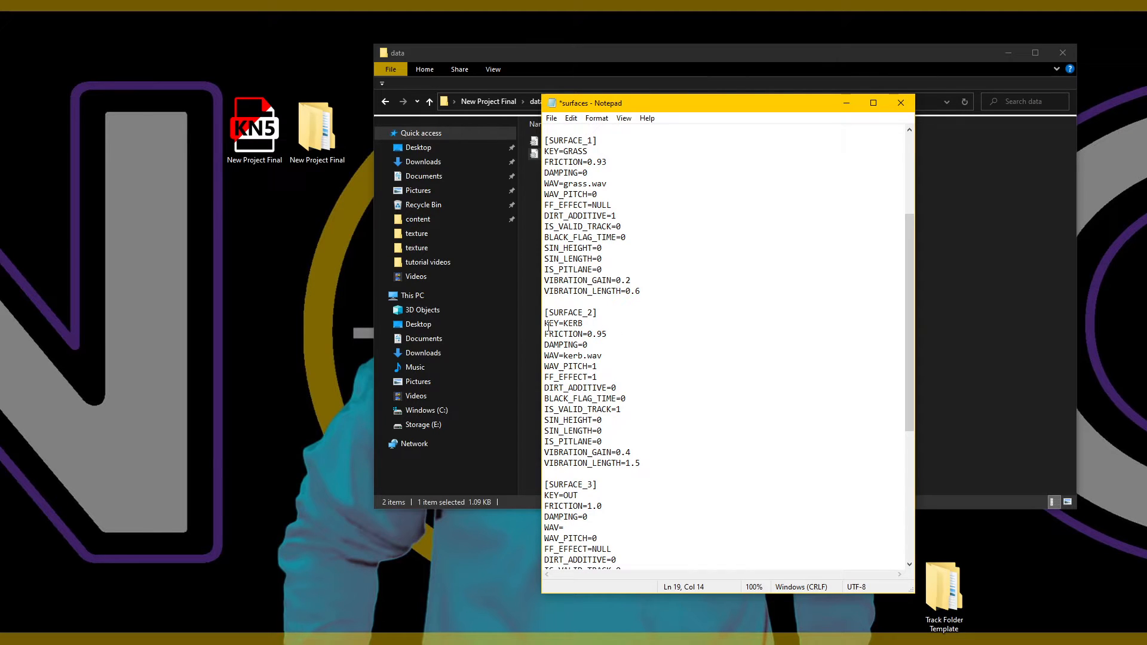
{"action": "double_click", "coordinate": [600, 335]}
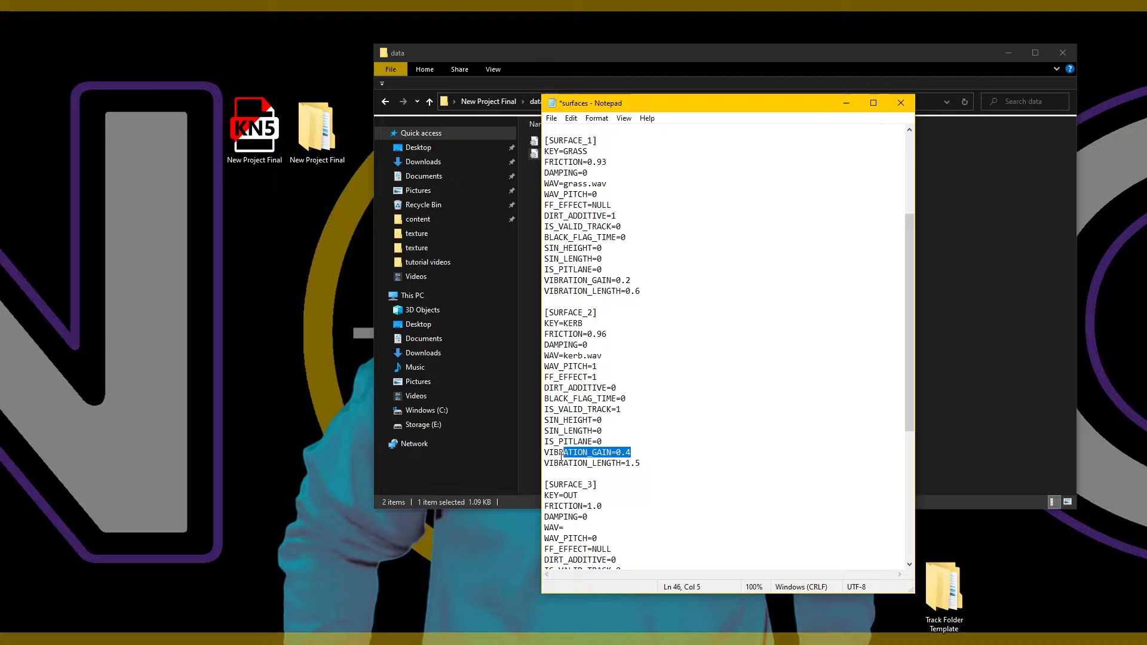
{"action": "left_click", "coordinate": [641, 463]}
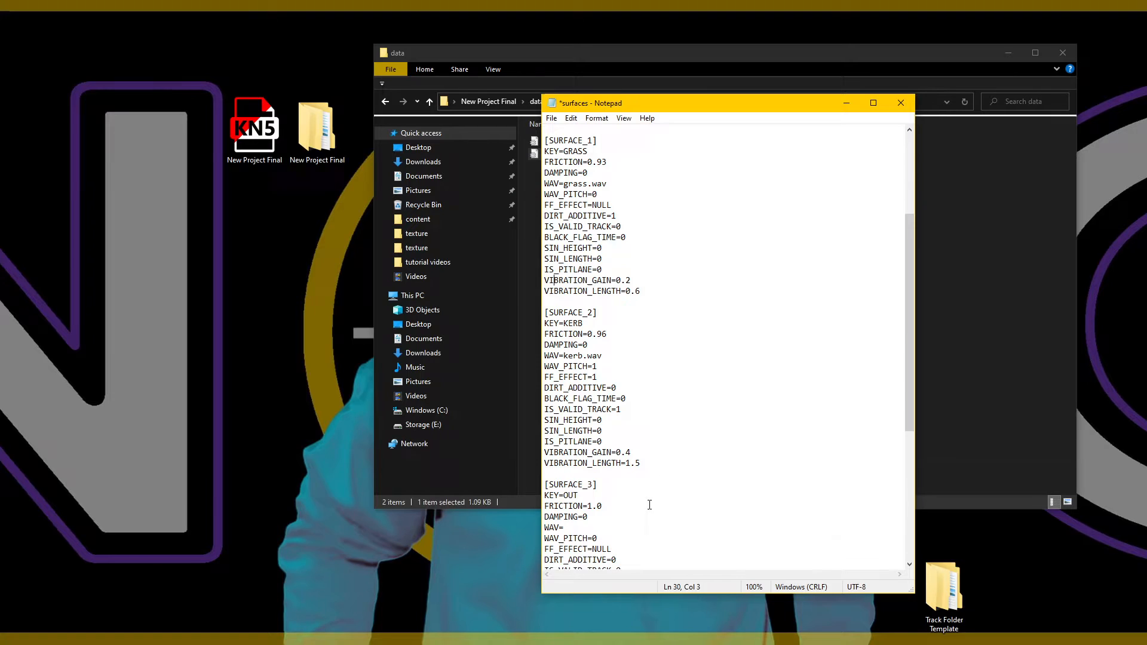
{"action": "scroll", "scroll_direction": "down", "scroll_amount": 3}
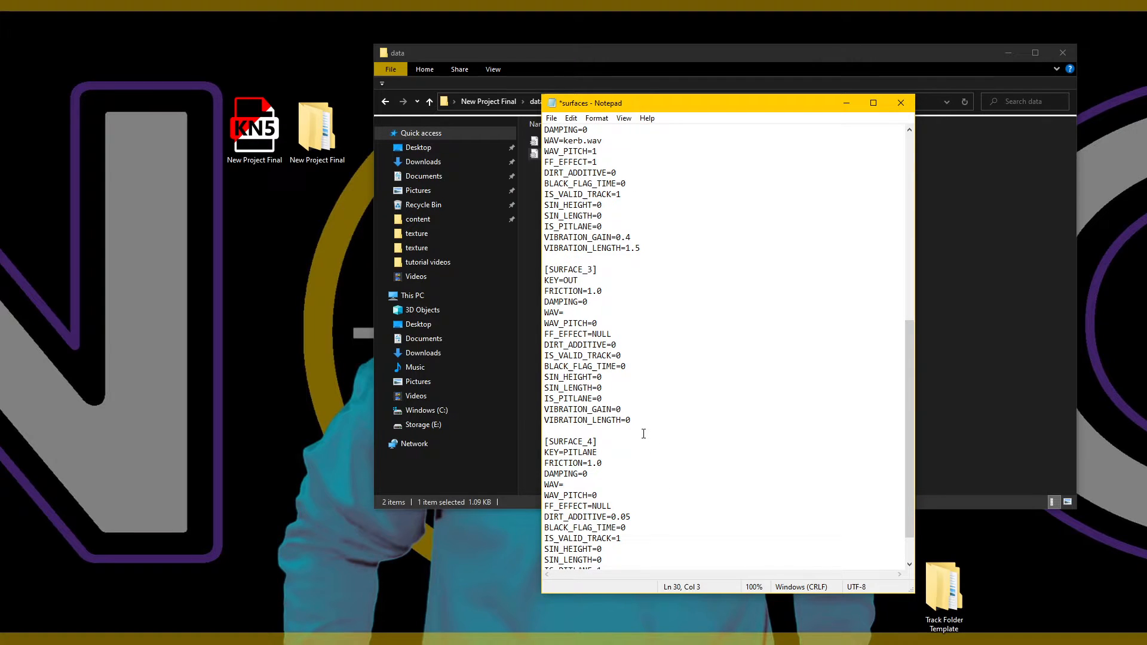
{"action": "scroll", "scroll_direction": "down", "scroll_amount": 3}
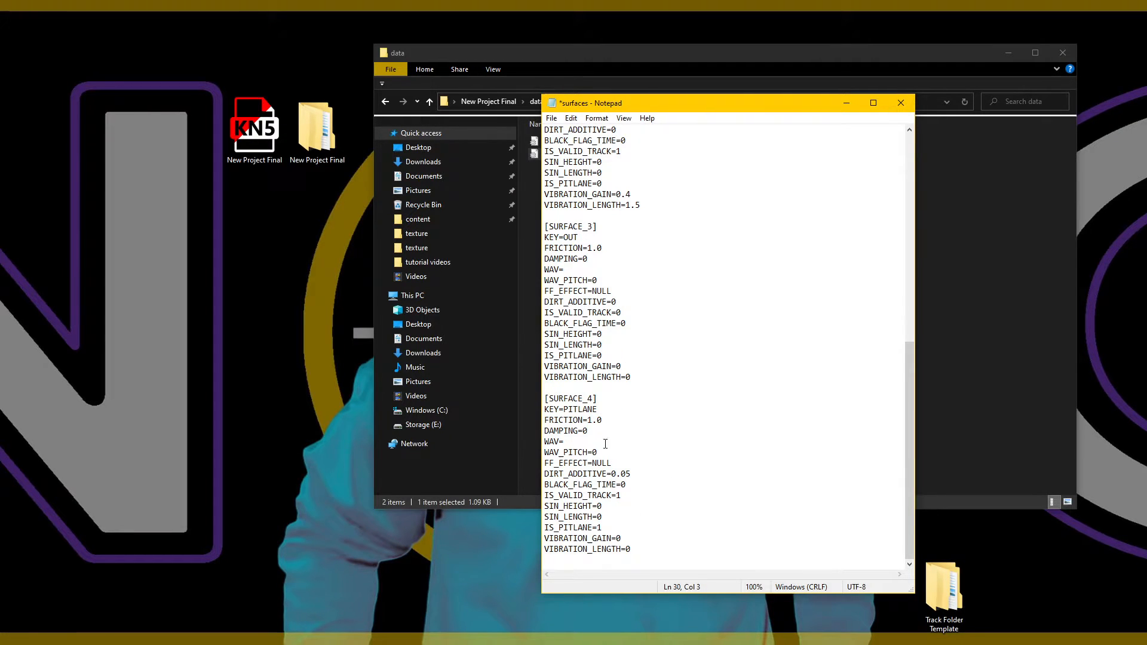
Step: Set the grass DIRT_ADDITIVE from 0 to 1, save surfaces.ini and close Notepad
{"action": "double_click", "coordinate": [577, 420]}
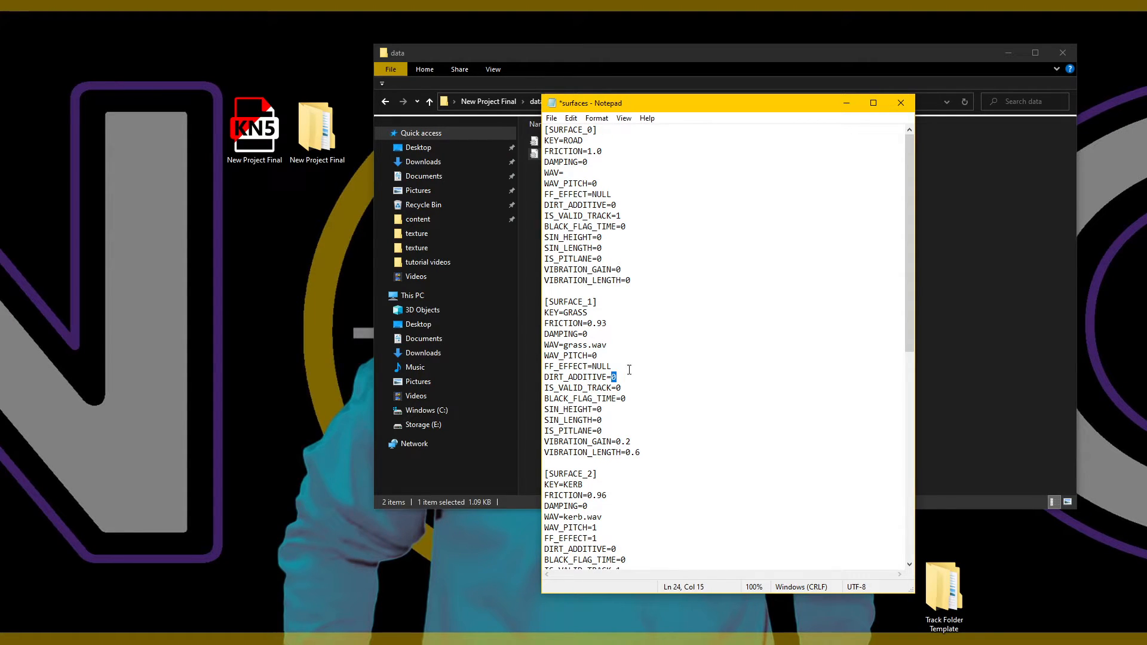
{"action": "left_click", "coordinate": [552, 117]}
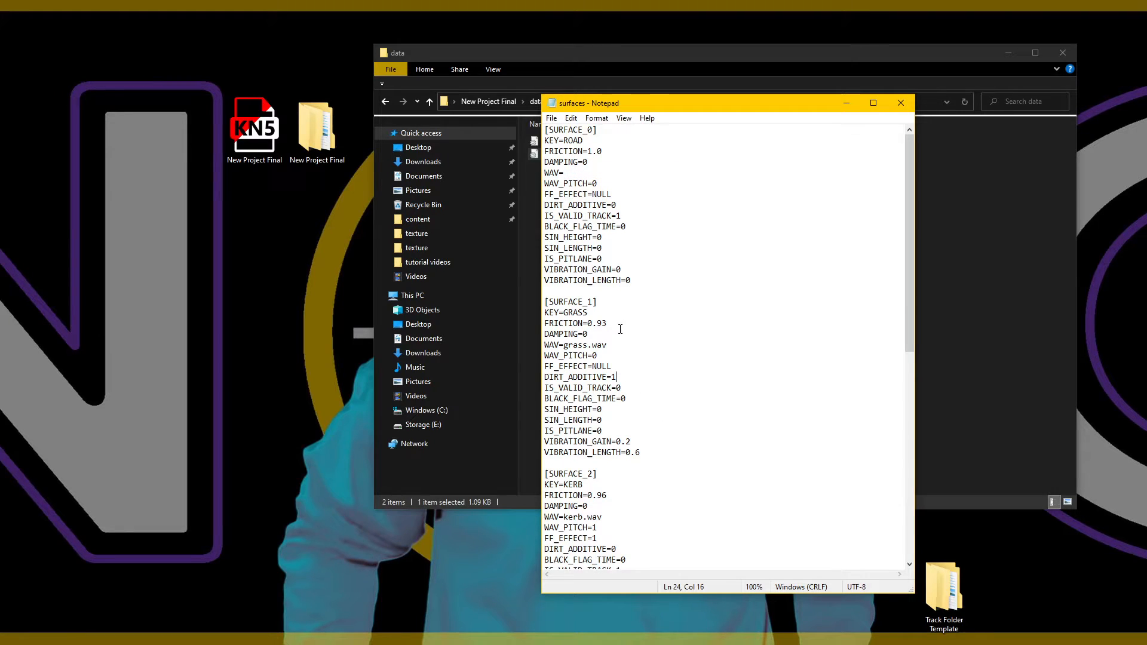
{"action": "double_click", "coordinate": [574, 322]}
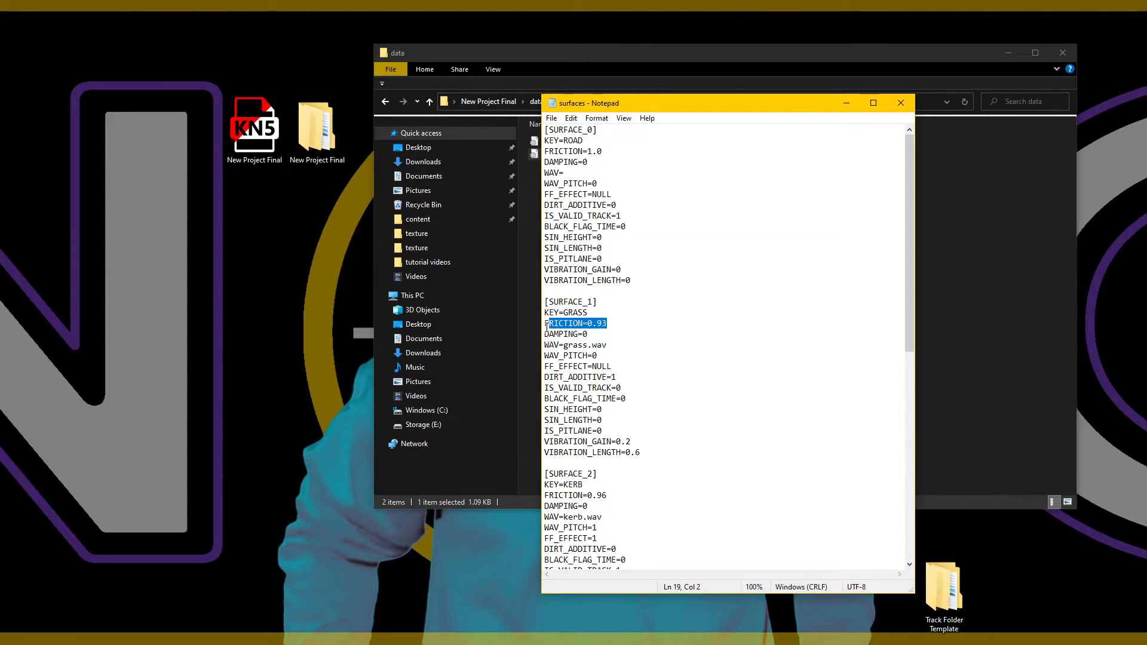
{"action": "left_click", "coordinate": [613, 367]}
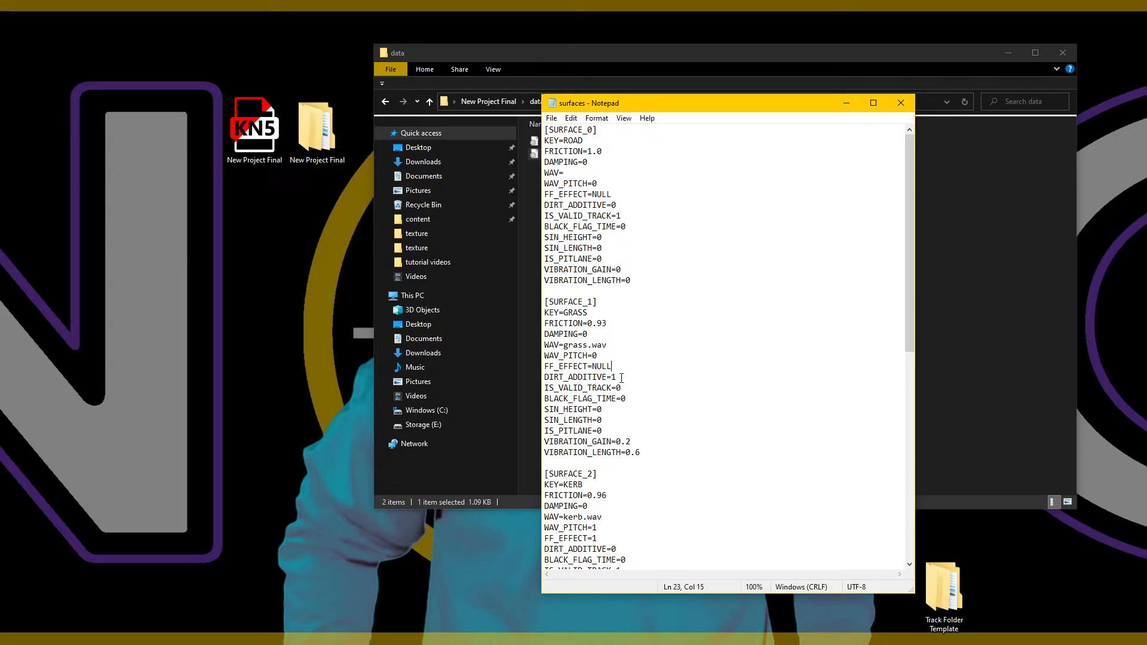
{"action": "left_click", "coordinate": [595, 377]}
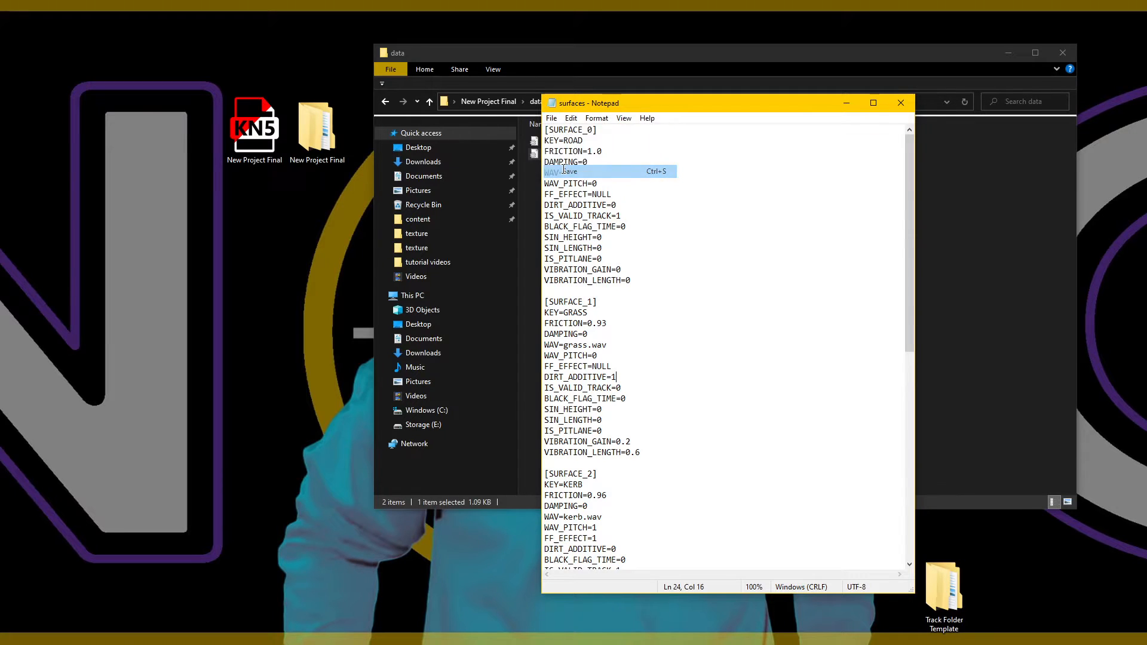
{"action": "left_click", "coordinate": [901, 102]}
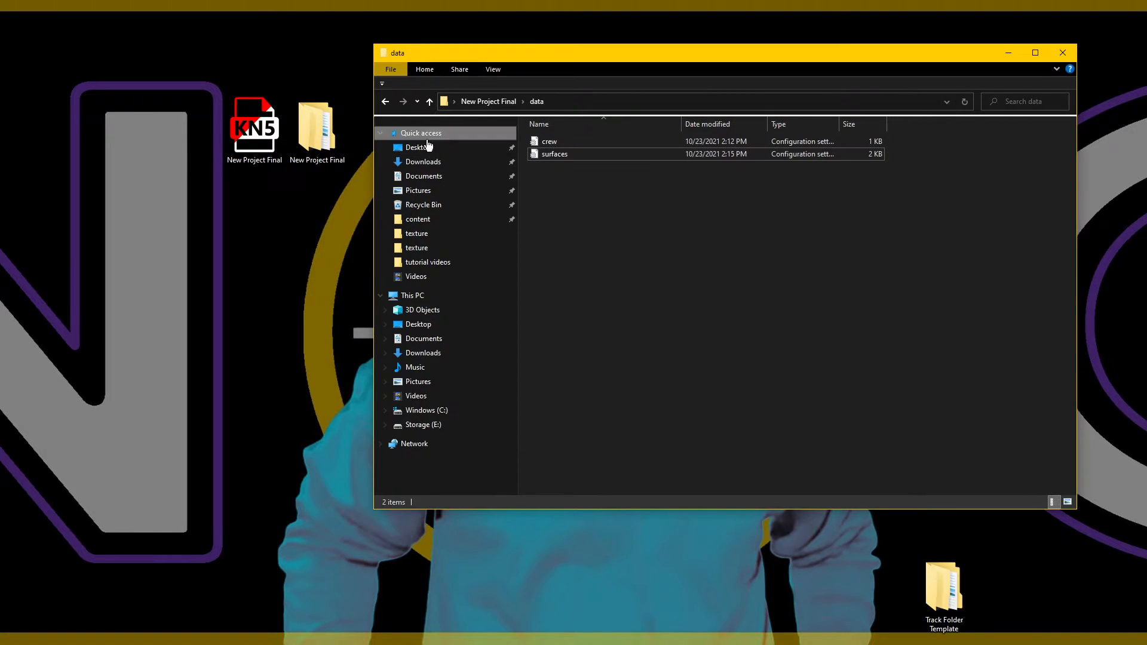
Step: Drag the New Project Final KN5 model from the desktop into the track folder and enter ui
{"action": "left_click", "coordinate": [428, 101]}
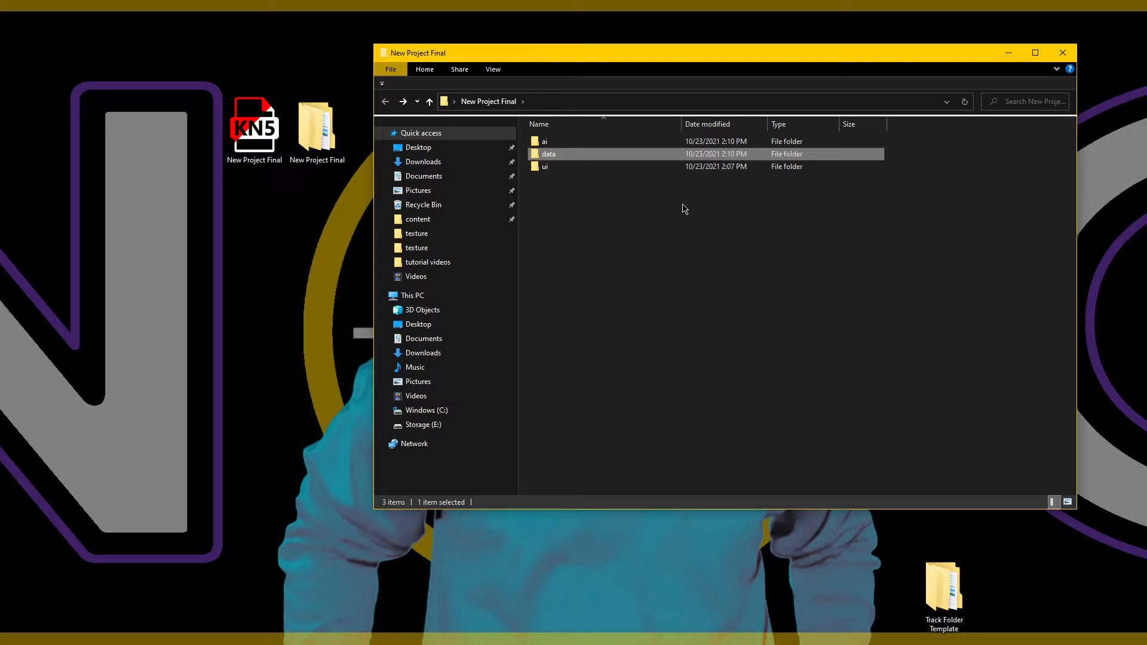
{"action": "left_click", "coordinate": [254, 125]}
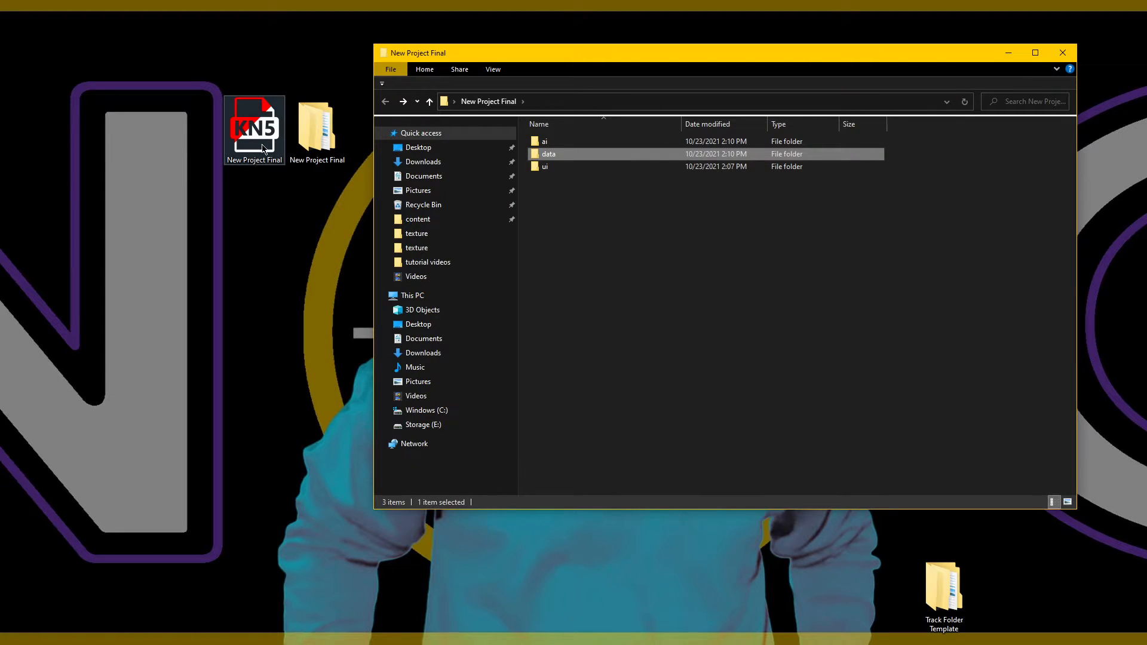
{"action": "left_click_drag", "start_coordinate": [253, 127], "coordinate": [584, 224]}
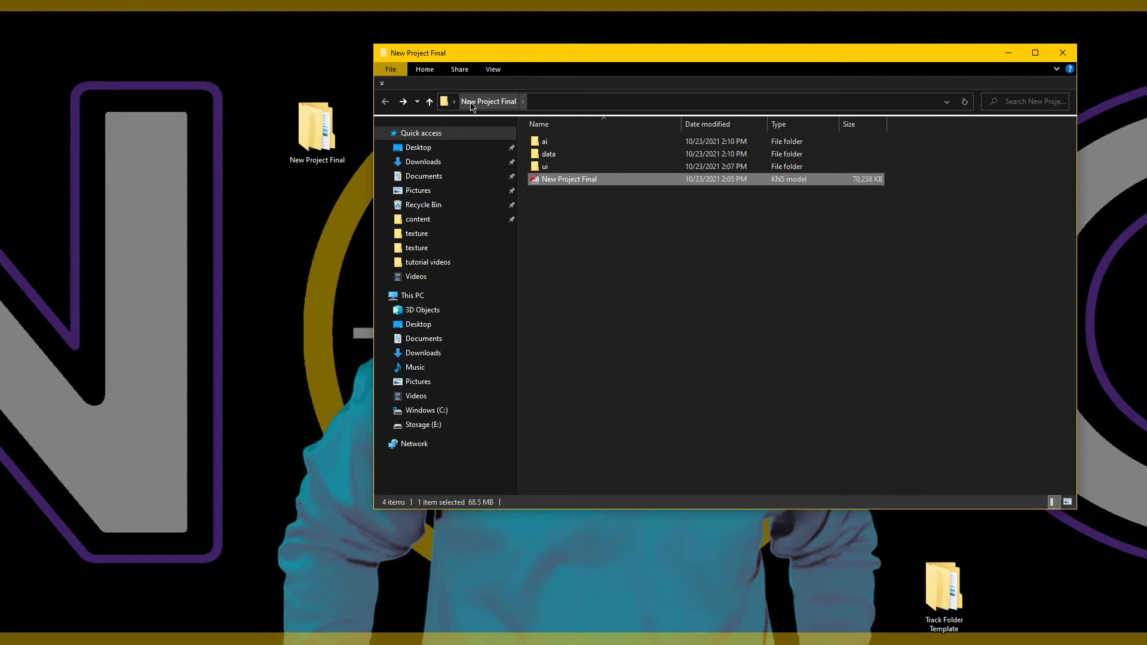
{"action": "mouse_move", "coordinate": [551, 180]}
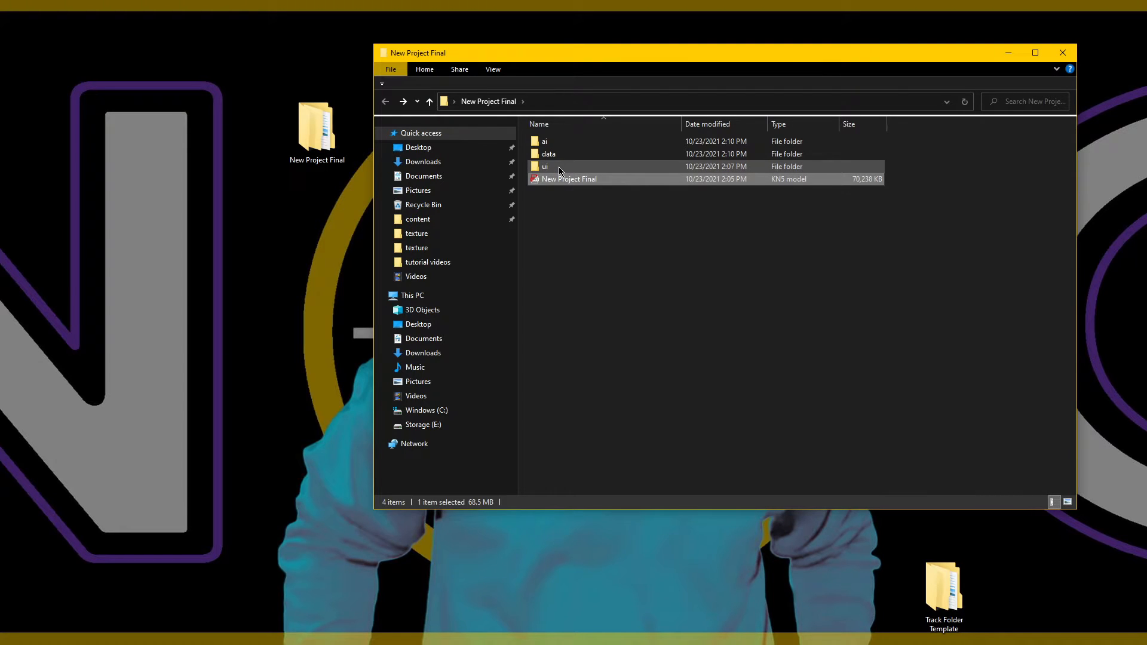
{"action": "double_click", "coordinate": [545, 166]}
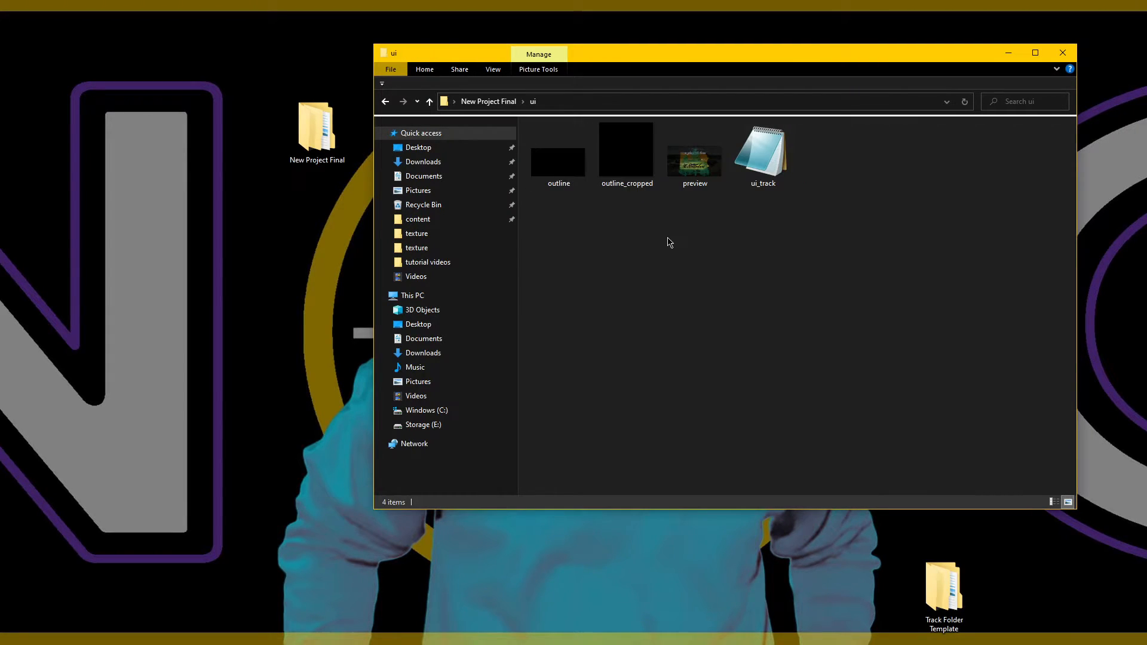
Step: Replace the old track name in ui_track with New Project Final
{"action": "double_click", "coordinate": [763, 150]}
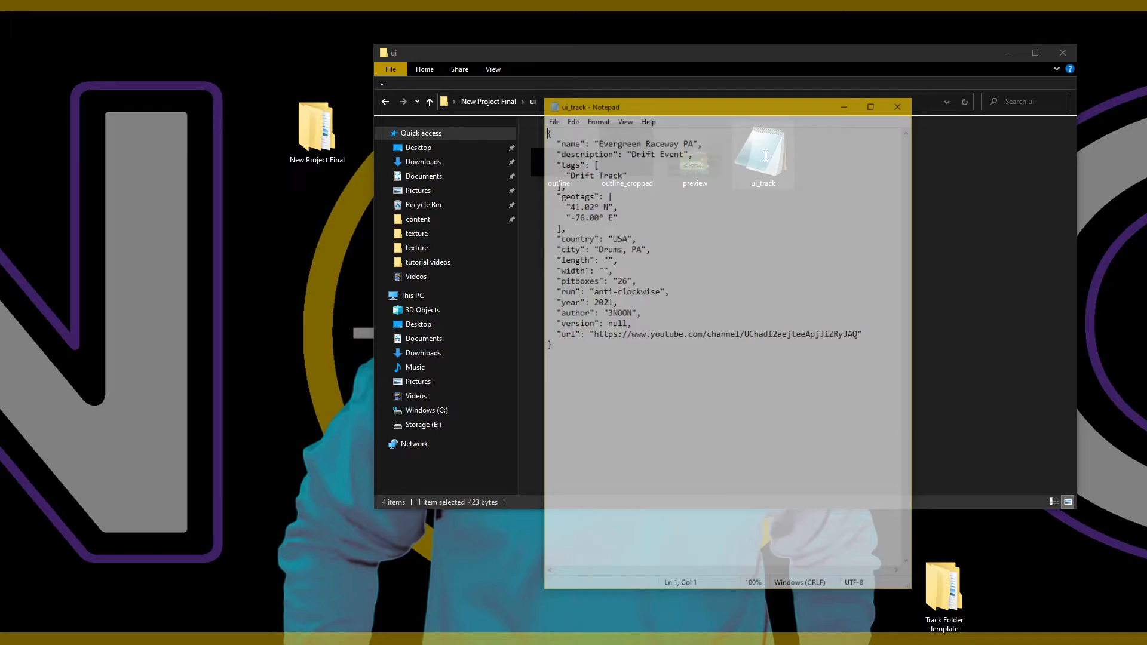
{"action": "left_click_drag", "start_coordinate": [647, 140], "coordinate": [693, 140]}
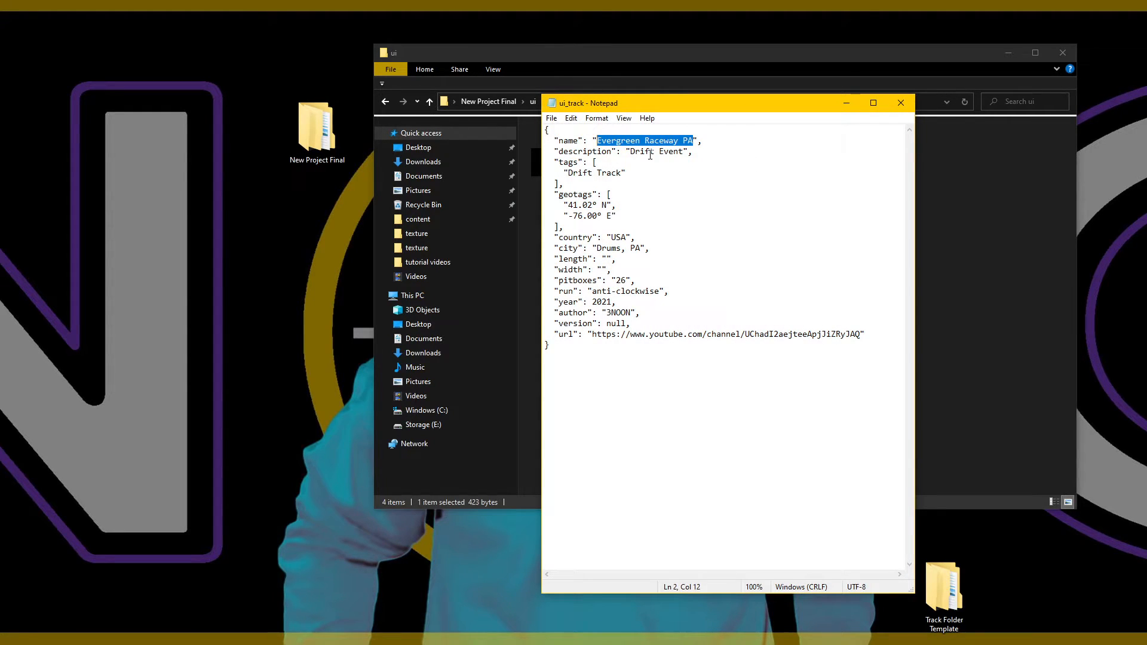
{"action": "type", "text": "New Project Final\","}
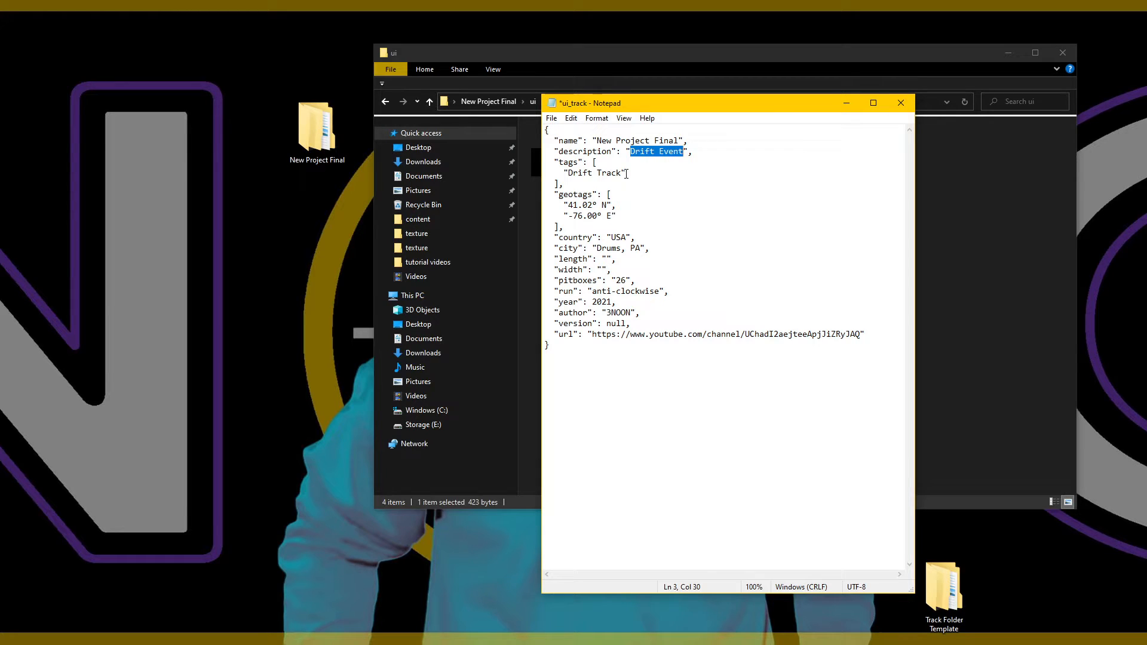
Step: Add a "your mom" tag after Drift Track in the description, then delete it again
{"action": "double_click", "coordinate": [613, 173]}
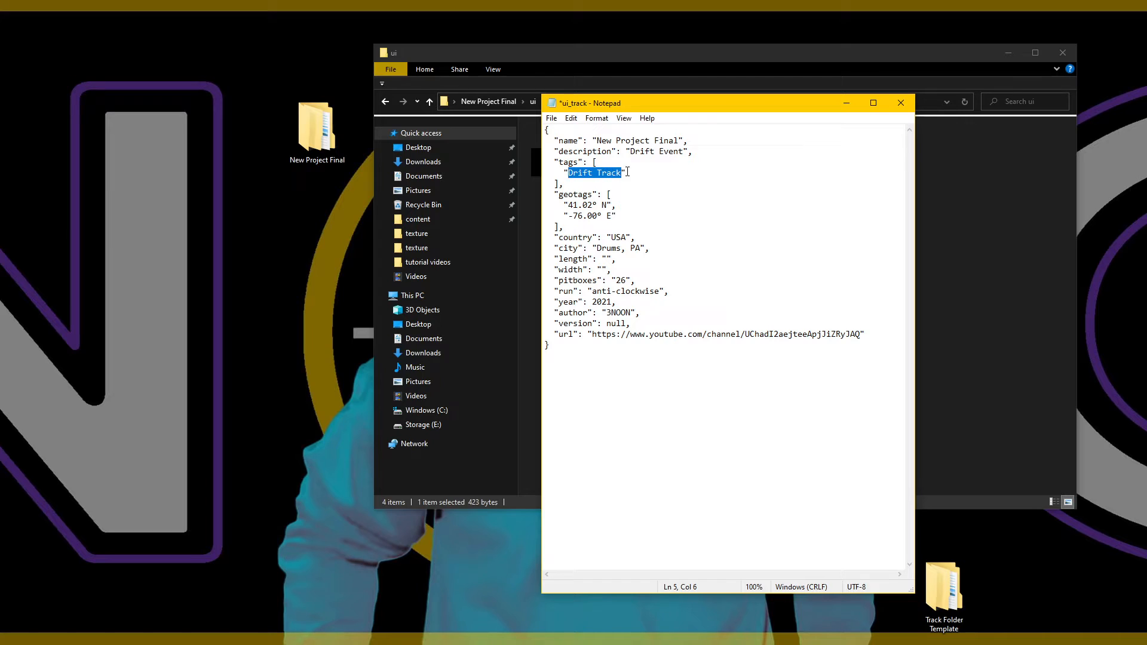
{"action": "left_click", "coordinate": [626, 172]}
{"action": "type", "text": ","}
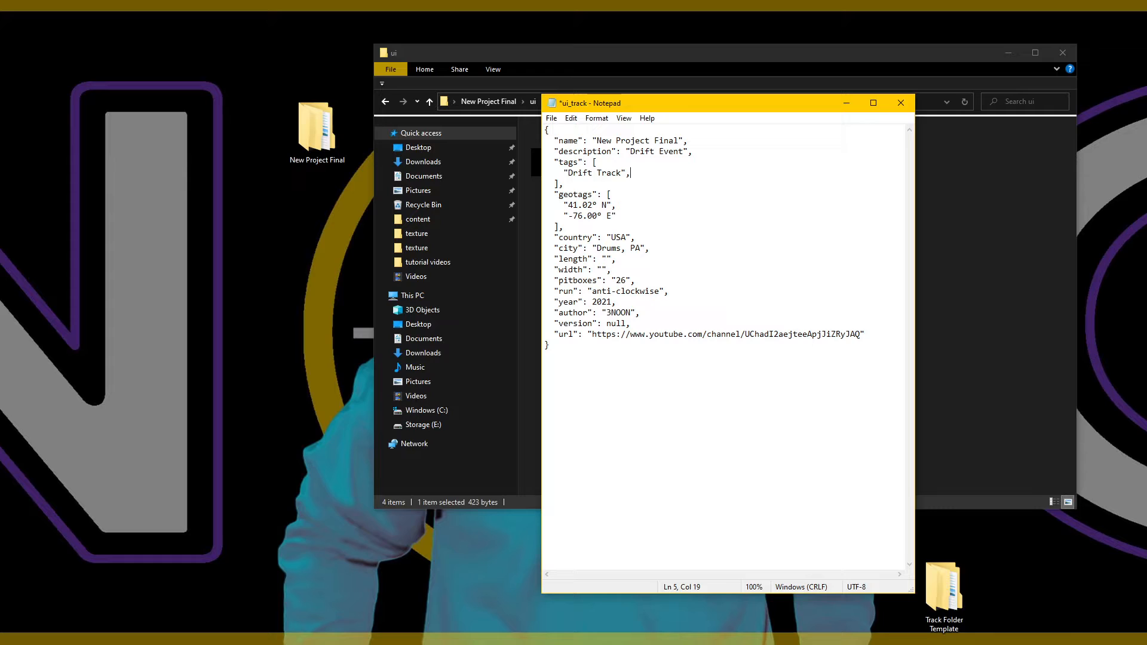
{"action": "type", "text": "\""}
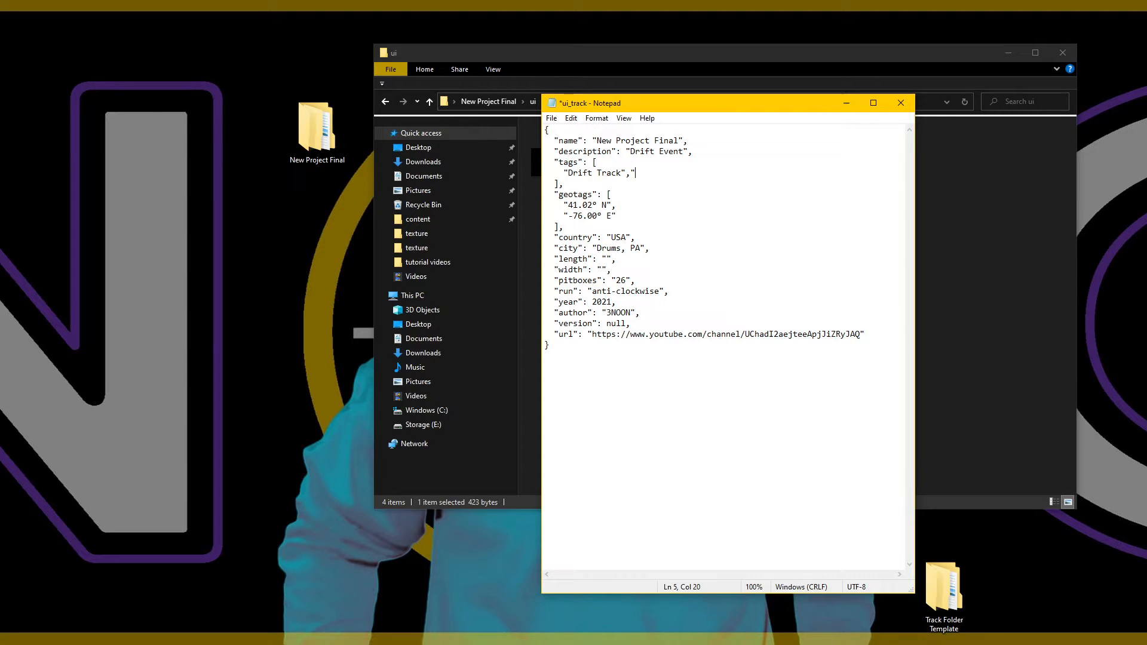
{"action": "type", "text": "your mom"}
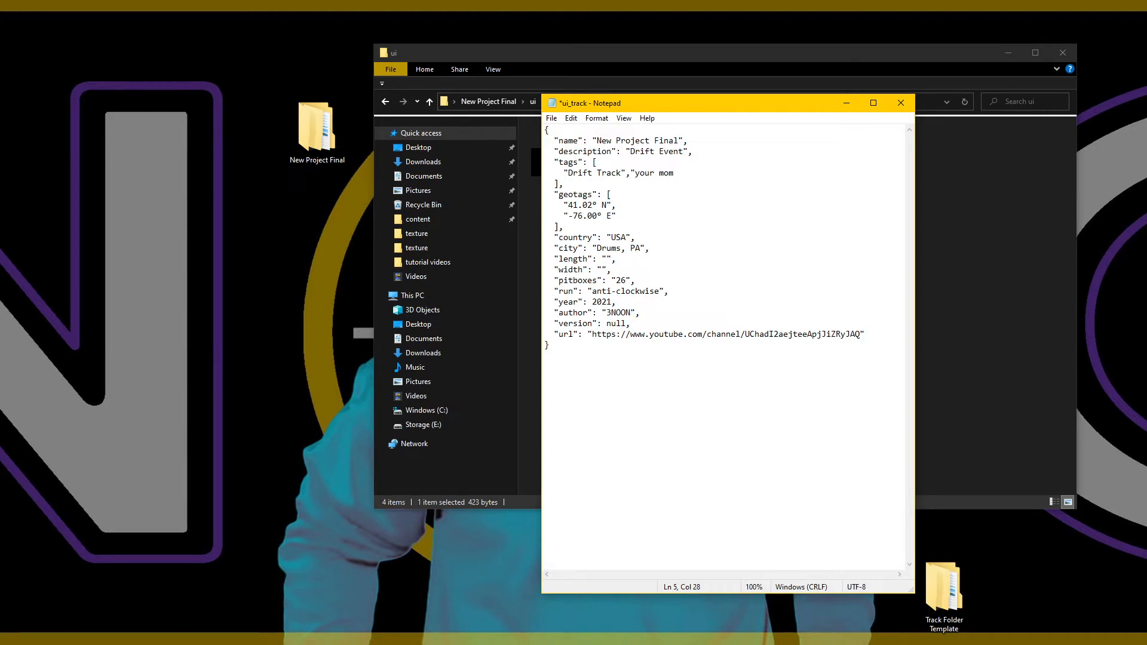
{"action": "type", "text": "\""}
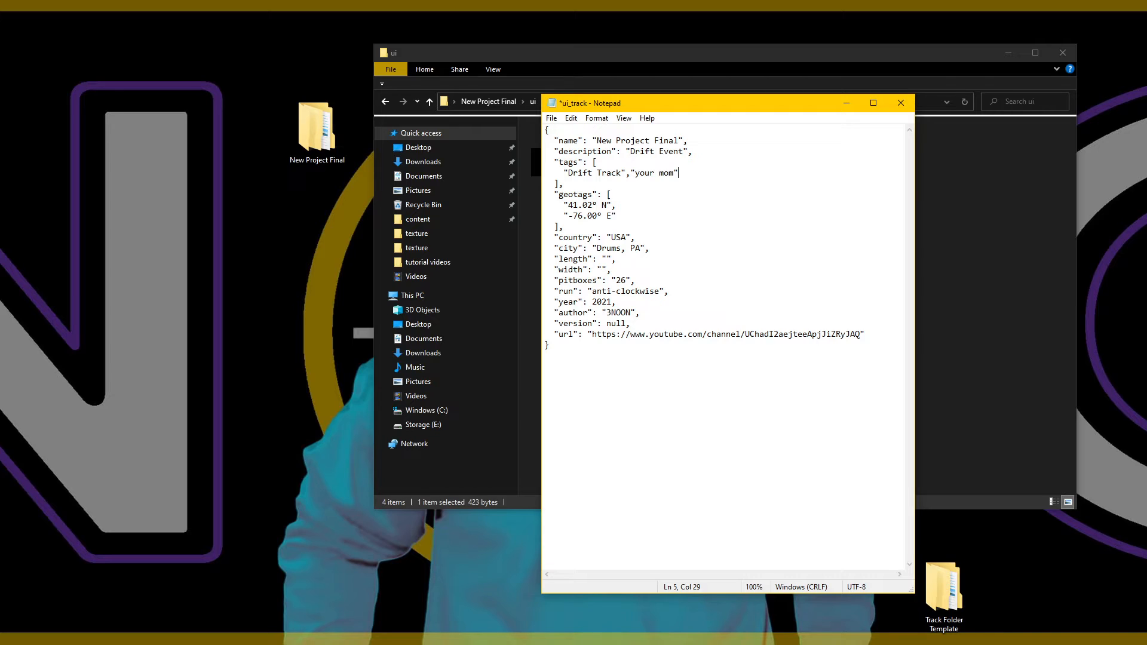
{"action": "key", "text": "BackSpace"}
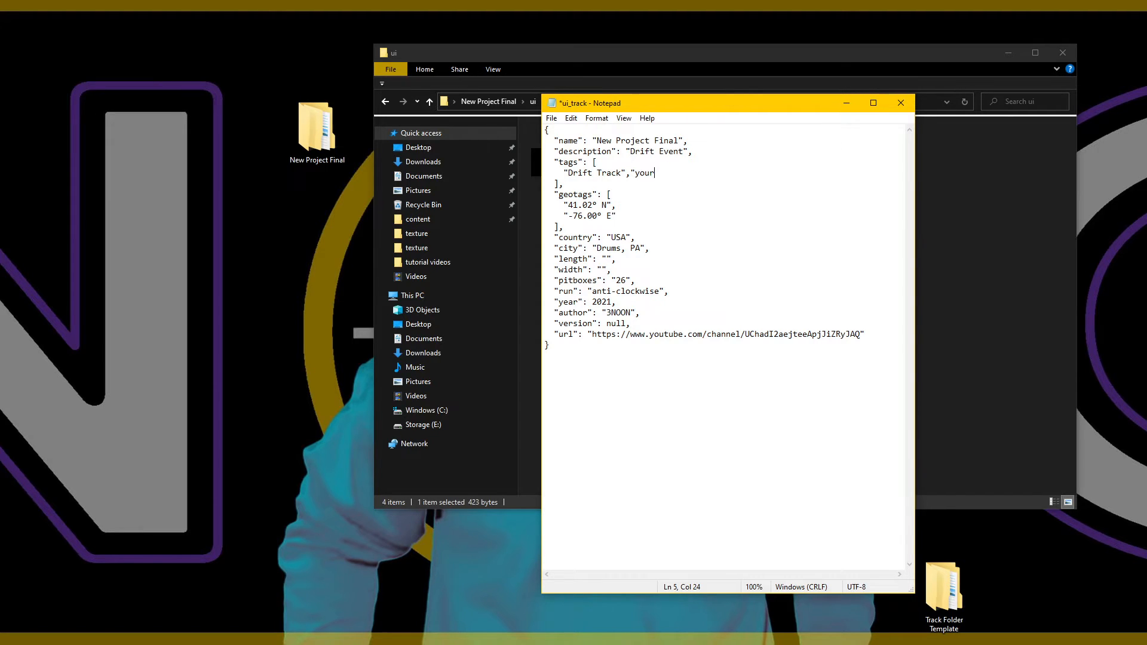
{"action": "key", "text": "BackSpace"}
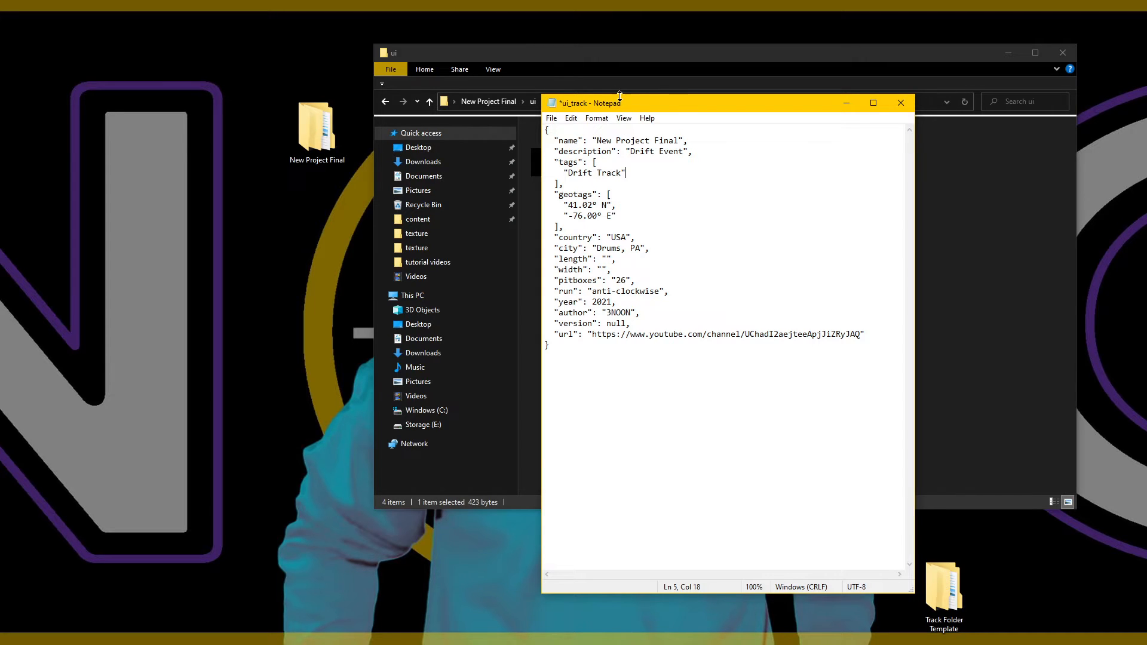
{"action": "mouse_move", "coordinate": [621, 193]}
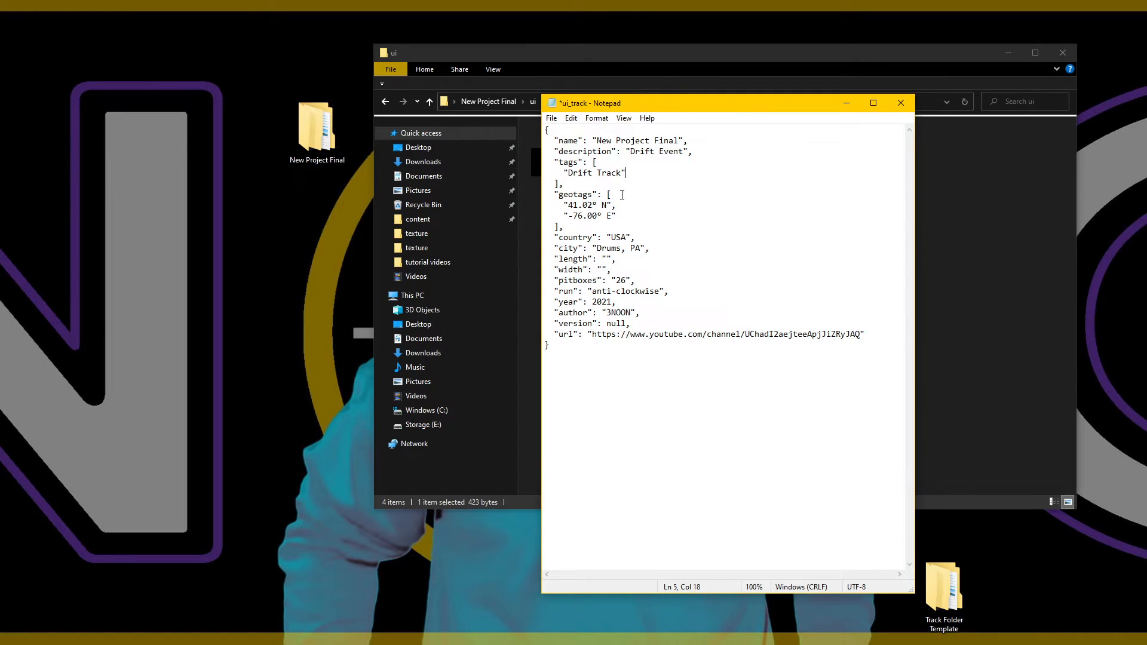
Step: Change pitboxes from 26 to 20, check the geotags and name, then save and close ui_track
{"action": "left_click", "coordinate": [573, 205]}
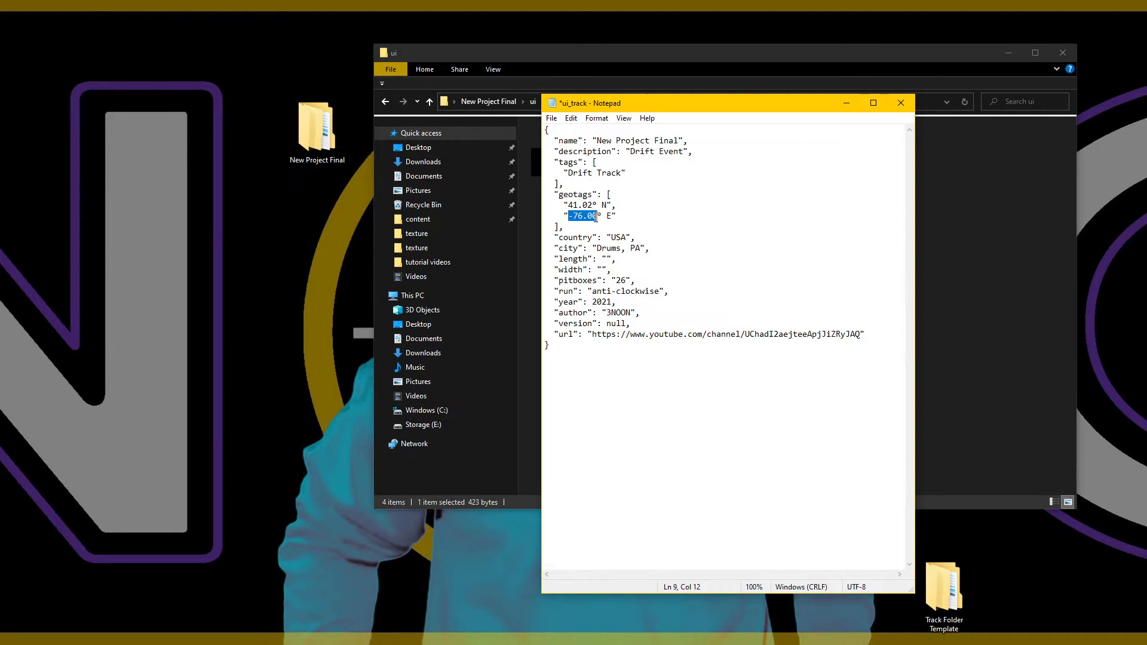
{"action": "left_click", "coordinate": [613, 215]}
{"action": "type", "text": "0"}
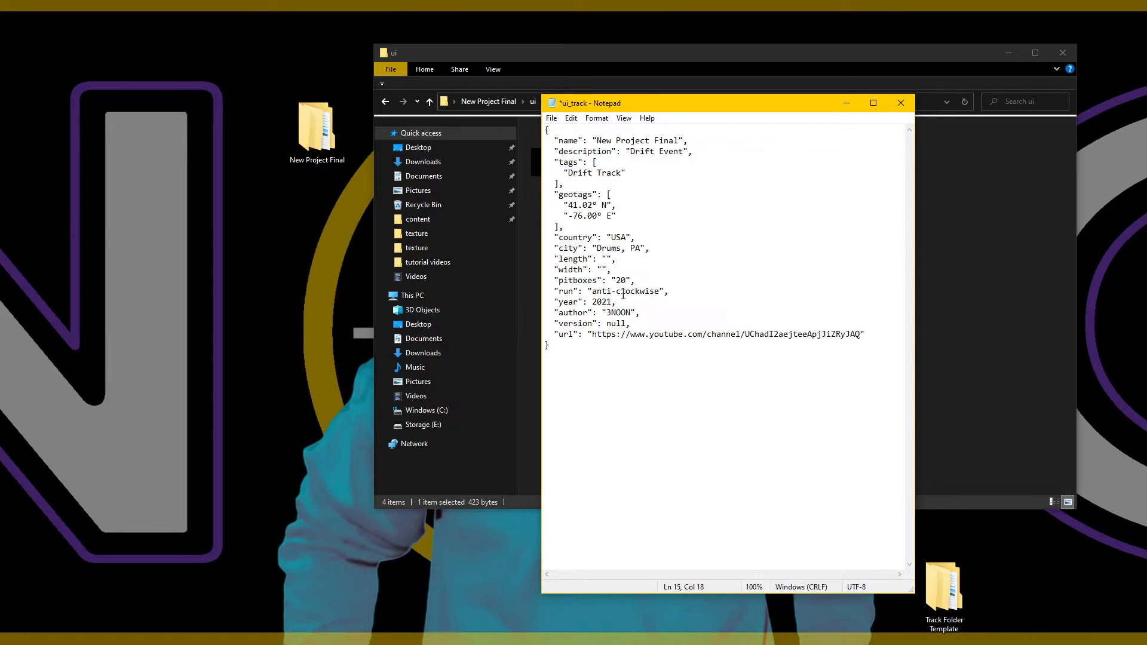
{"action": "double_click", "coordinate": [620, 280]}
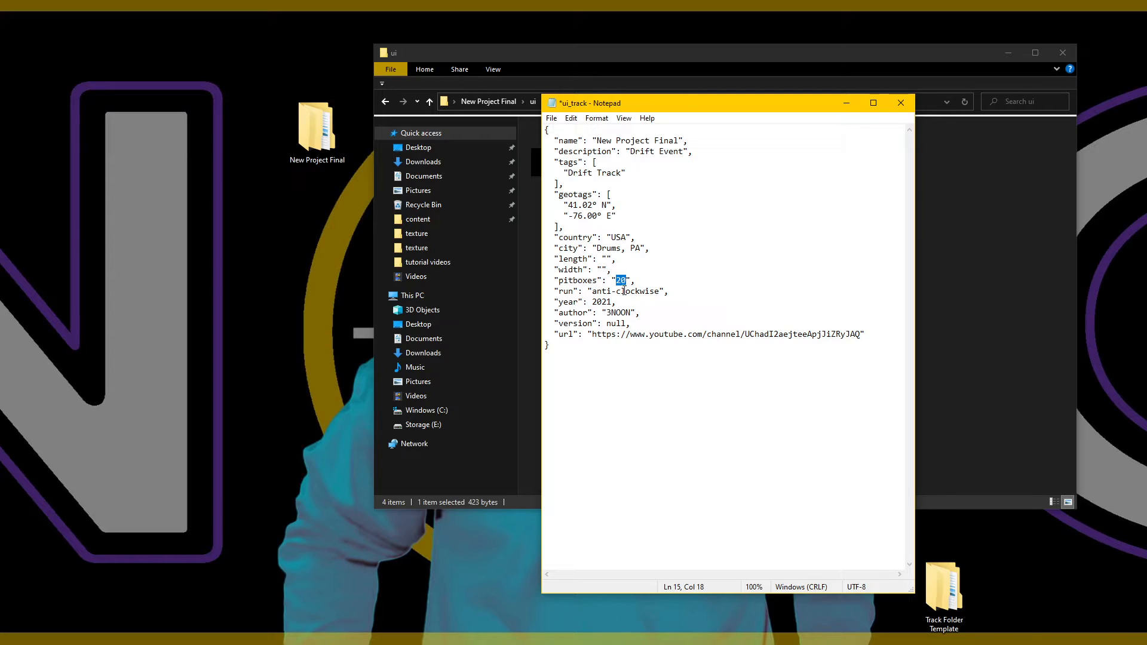
{"action": "double_click", "coordinate": [625, 291]}
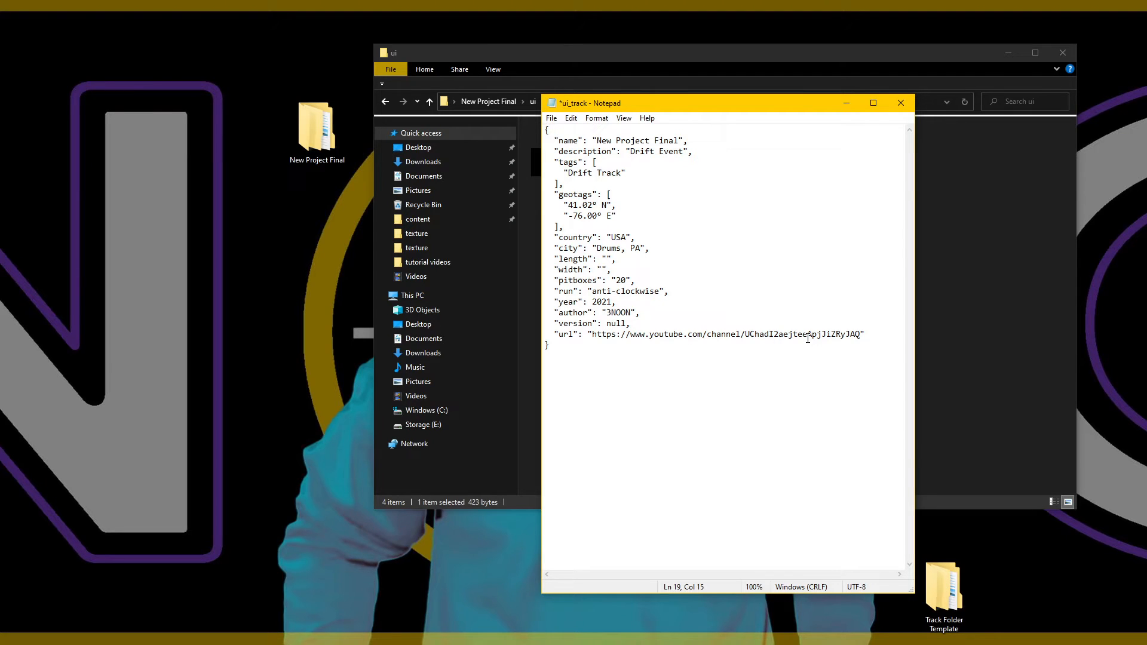
{"action": "triple_click", "coordinate": [713, 334]}
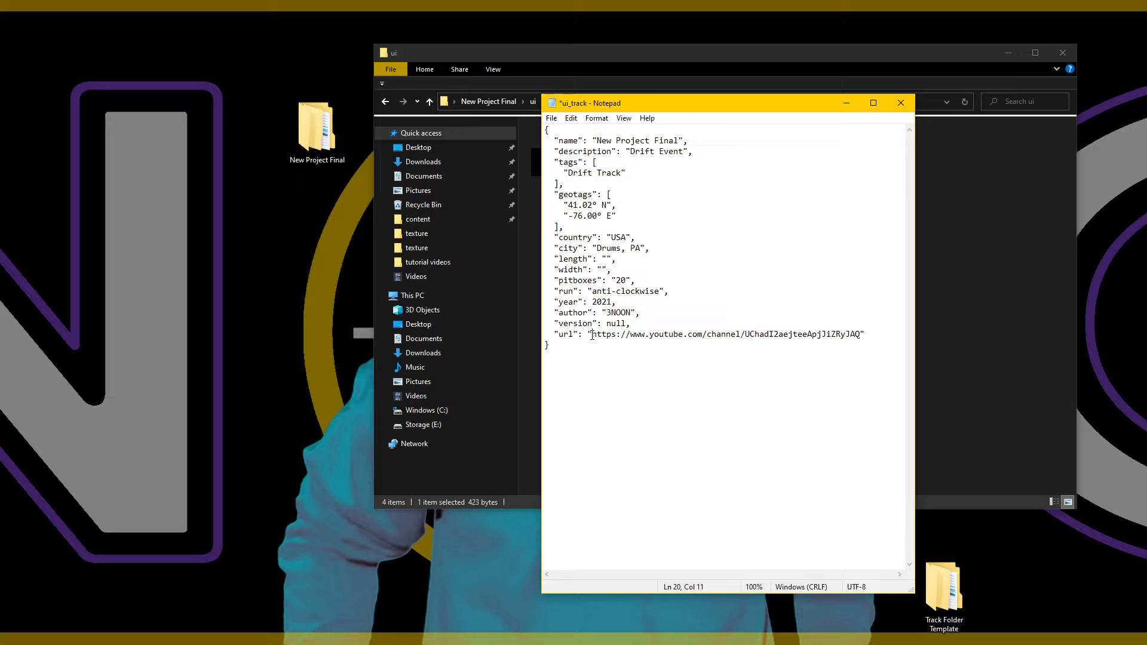
{"action": "left_click_drag", "start_coordinate": [594, 334], "coordinate": [861, 333]}
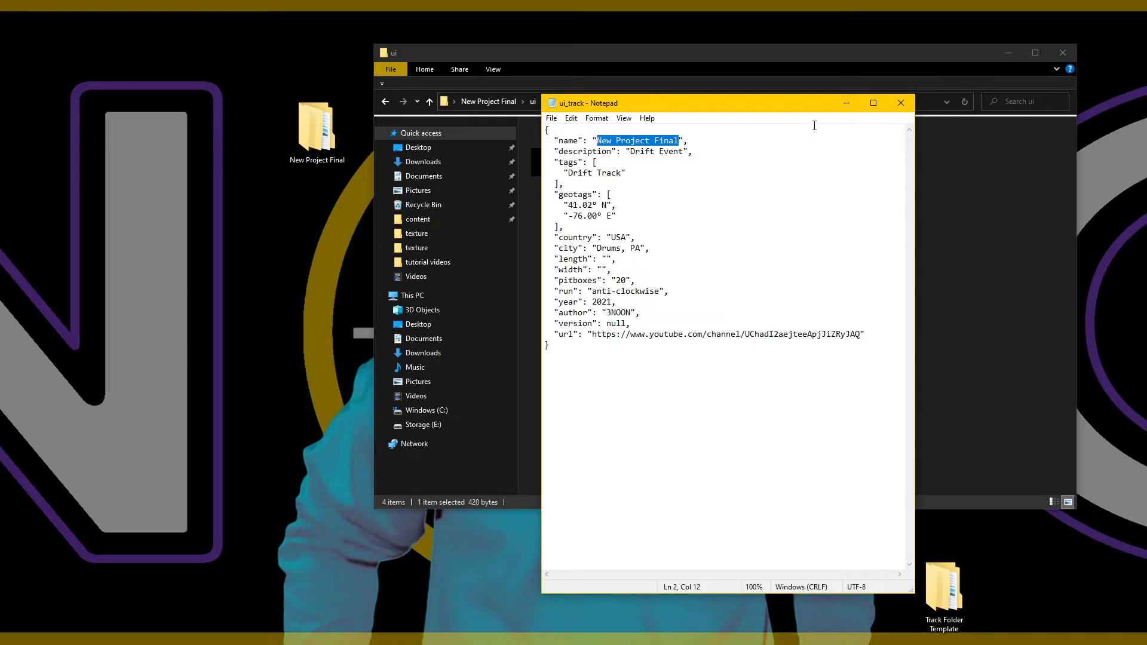
{"action": "left_click", "coordinate": [901, 103]}
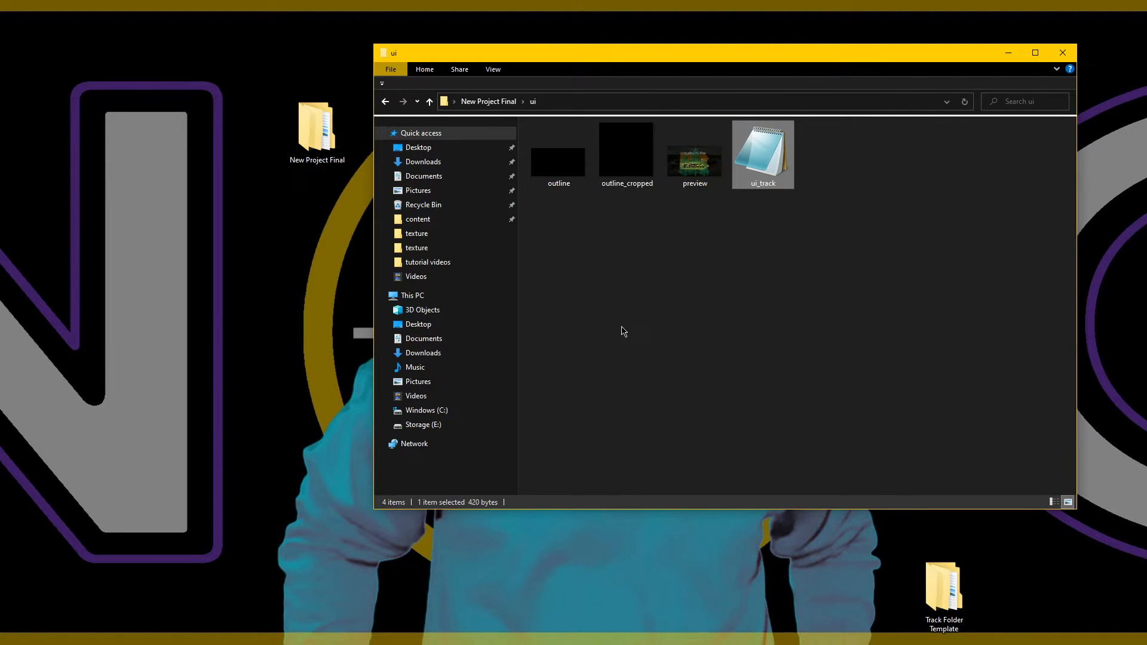
Step: Flip between the outline and outline_cropped images in the new track's ui folder
{"action": "left_click", "coordinate": [628, 156]}
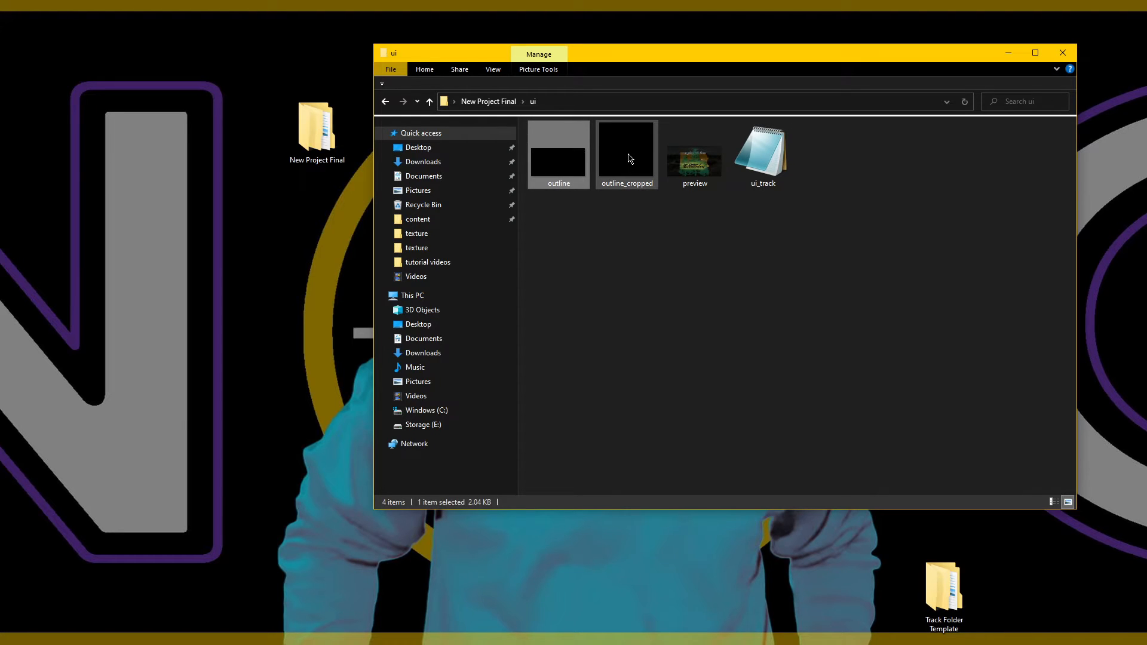
{"action": "left_click", "coordinate": [695, 161]}
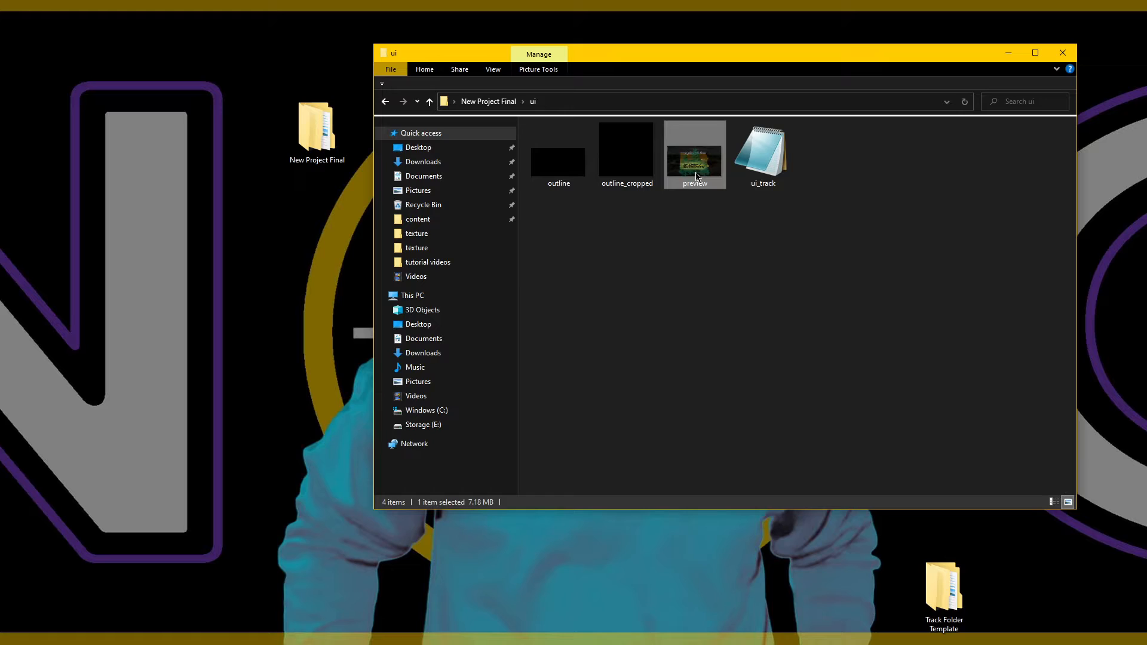
{"action": "left_click", "coordinate": [626, 154]}
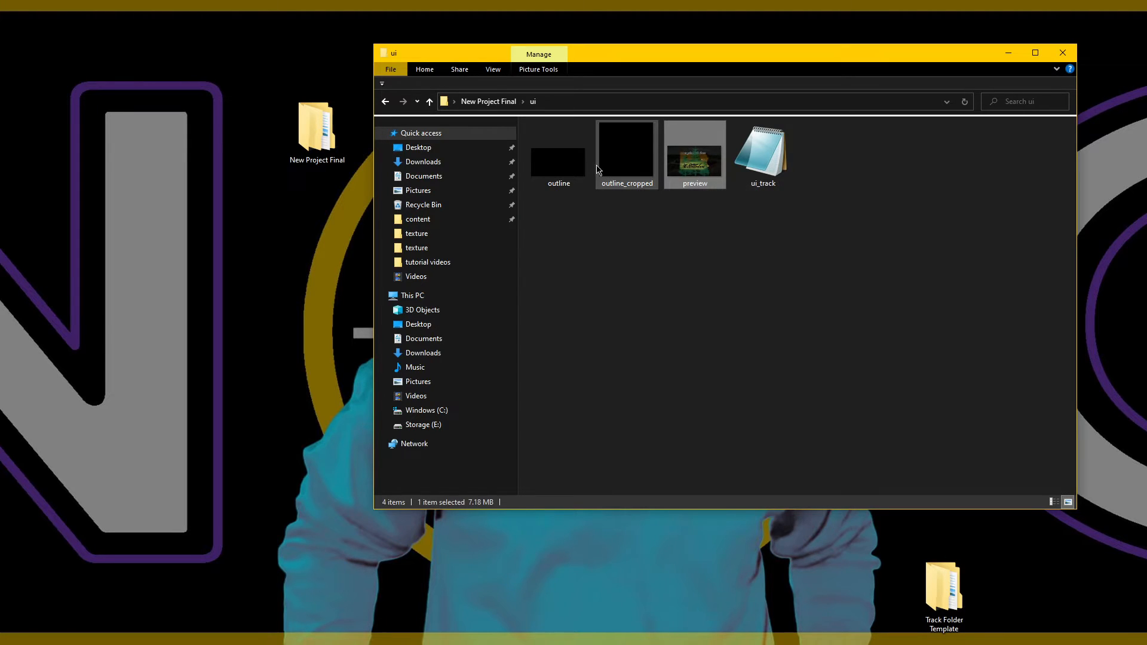
{"action": "mouse_move", "coordinate": [698, 173]}
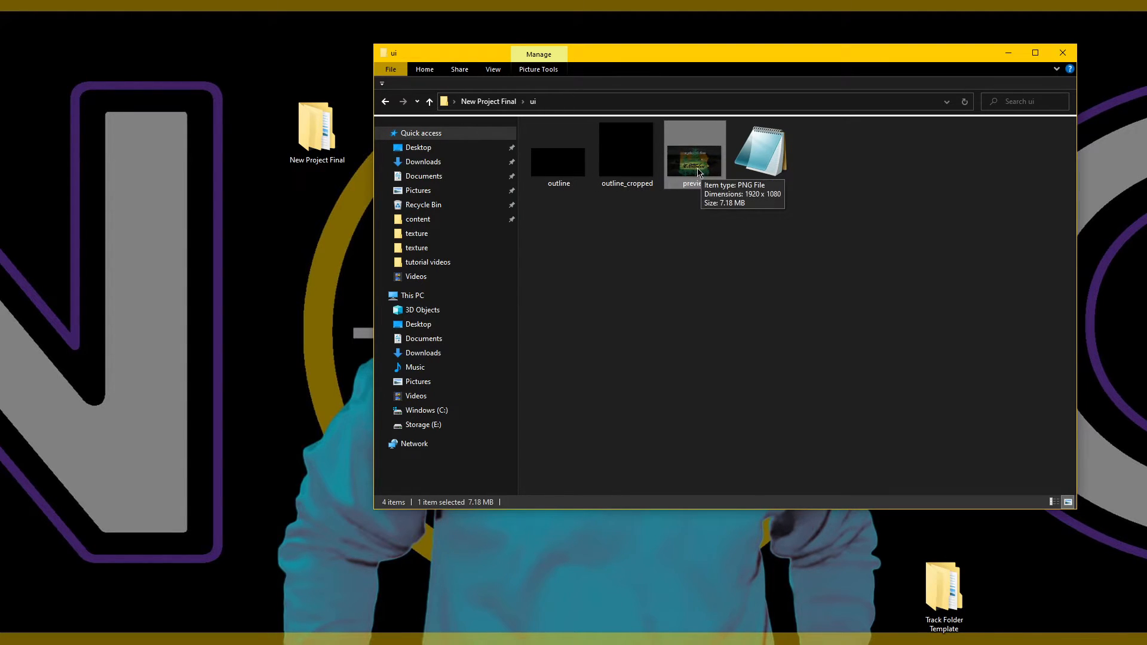
{"action": "mouse_move", "coordinate": [691, 169]}
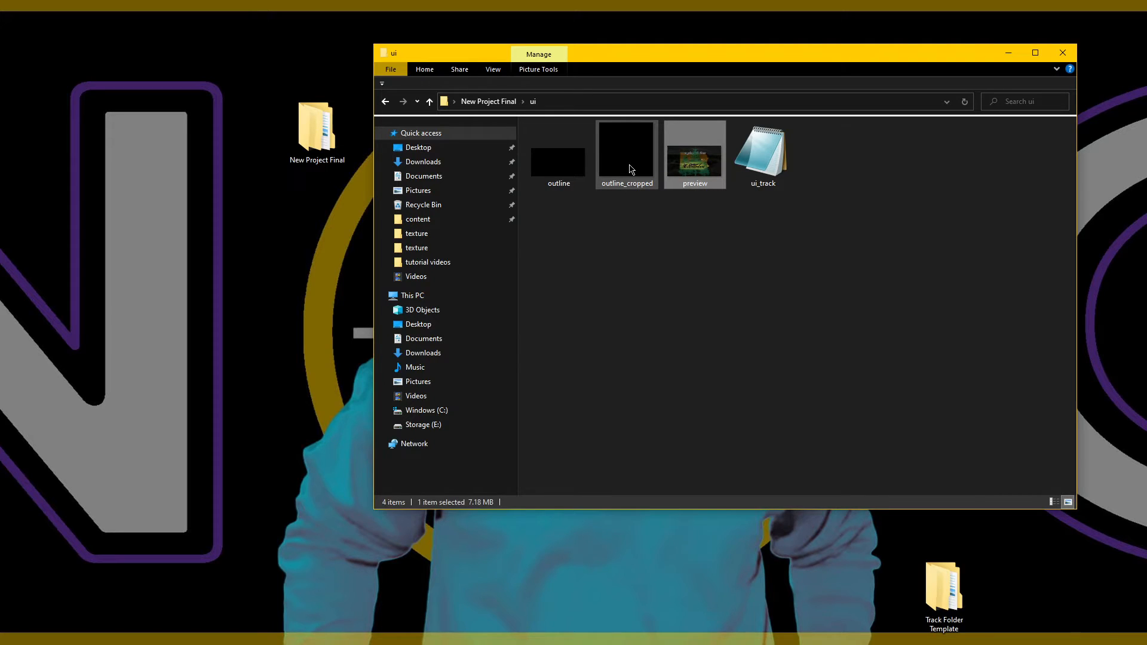
{"action": "left_click", "coordinate": [560, 161]}
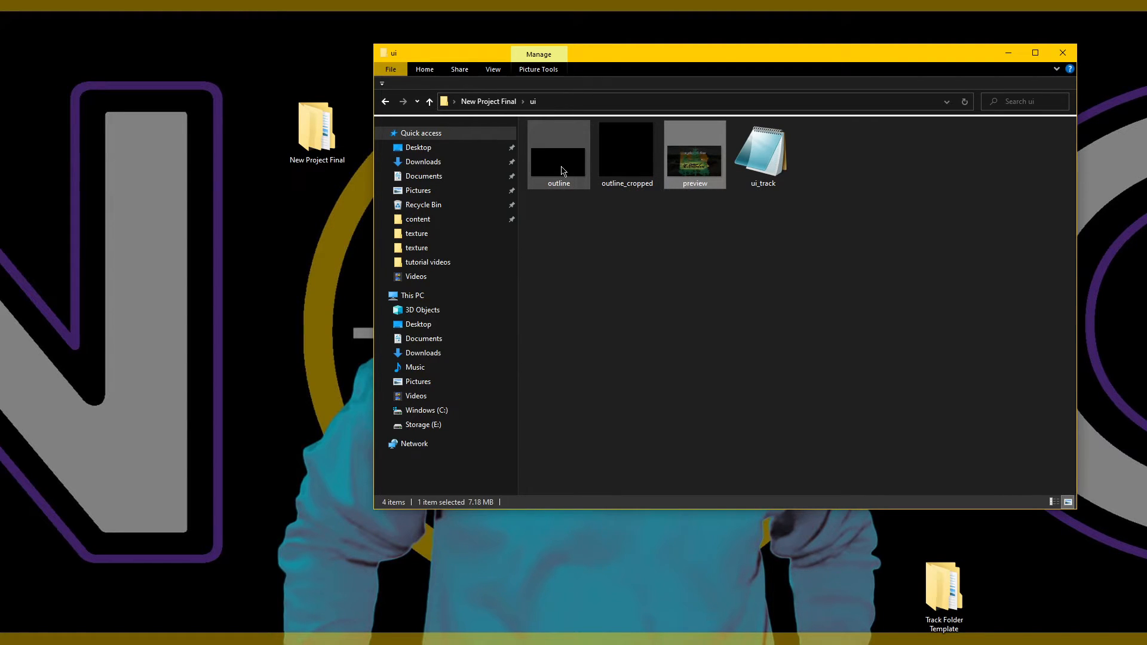
{"action": "left_click", "coordinate": [626, 153]}
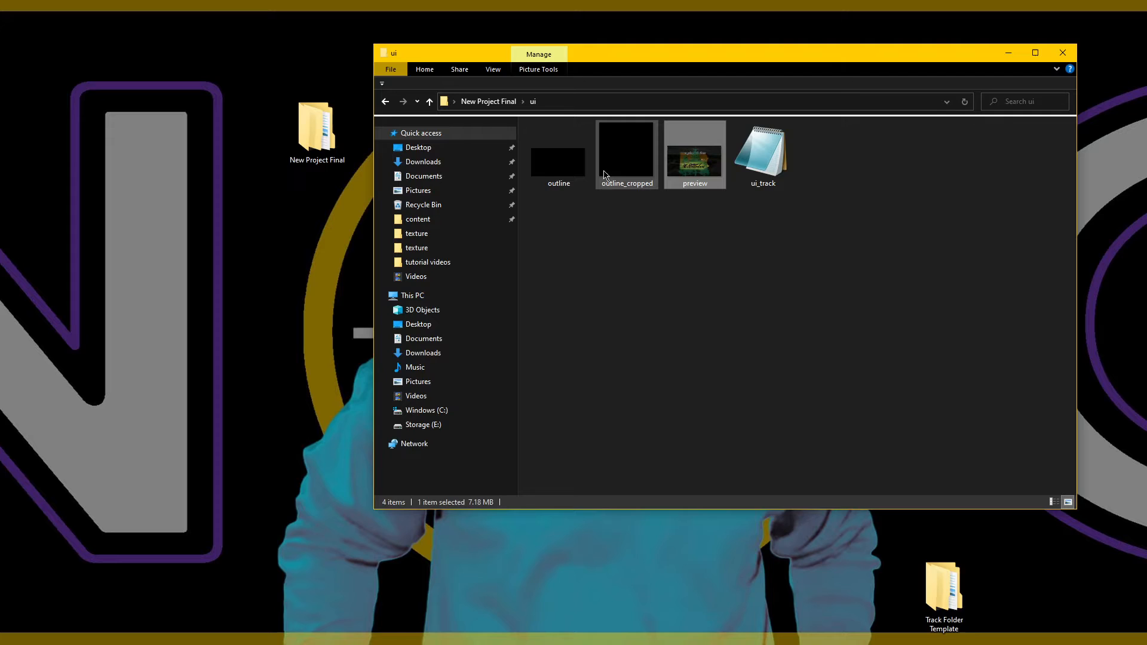
{"action": "left_click", "coordinate": [559, 161]}
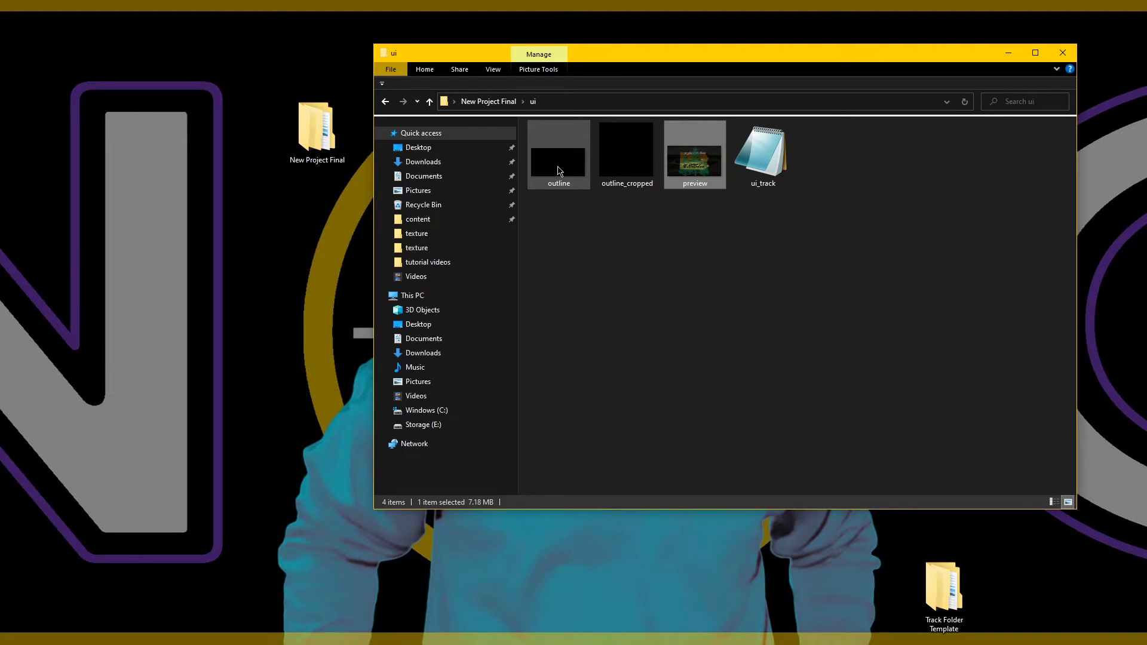
{"action": "mouse_move", "coordinate": [560, 162]}
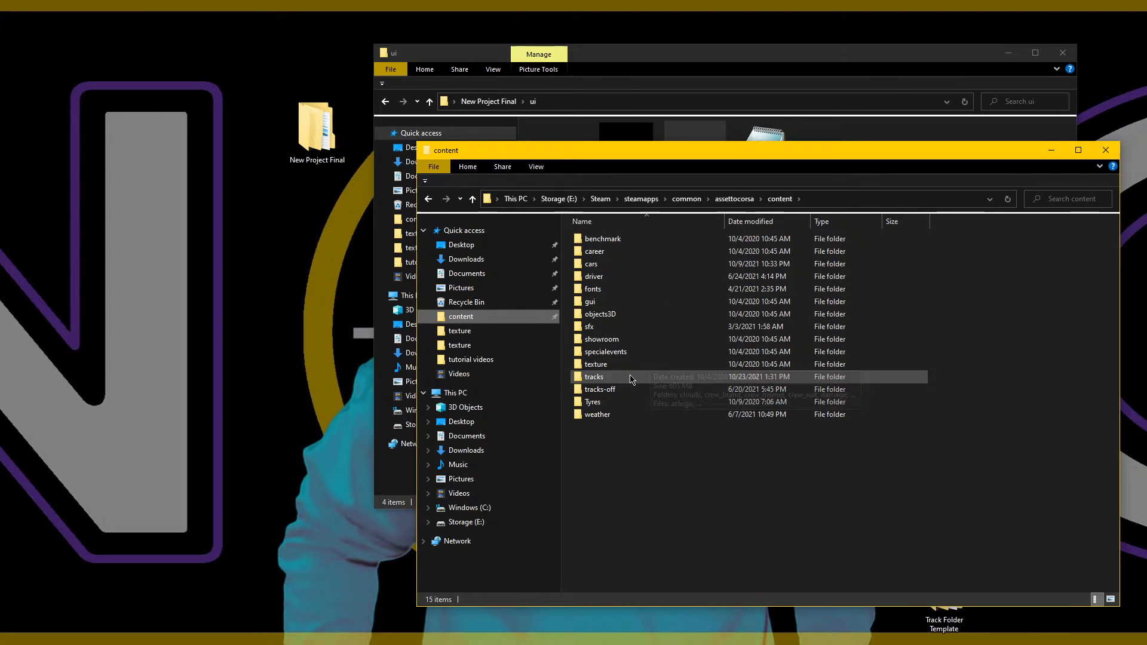
Step: Browse into tracks\_suzuka\ui to see the existing Suzuka track's ui images
{"action": "double_click", "coordinate": [594, 376]}
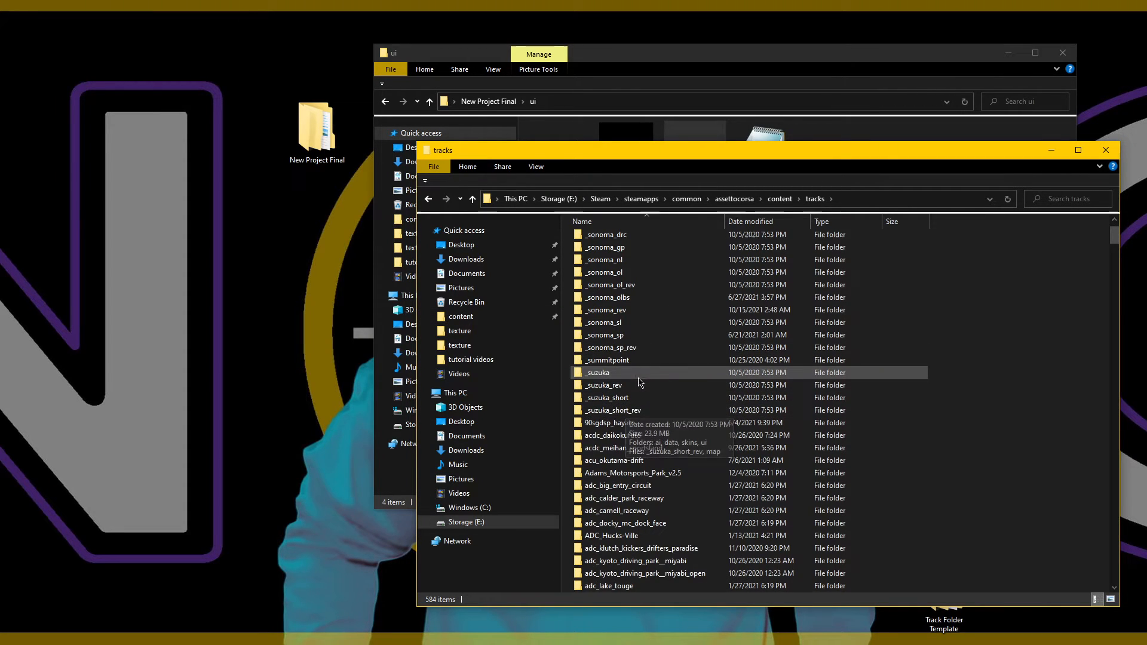
{"action": "double_click", "coordinate": [598, 372]}
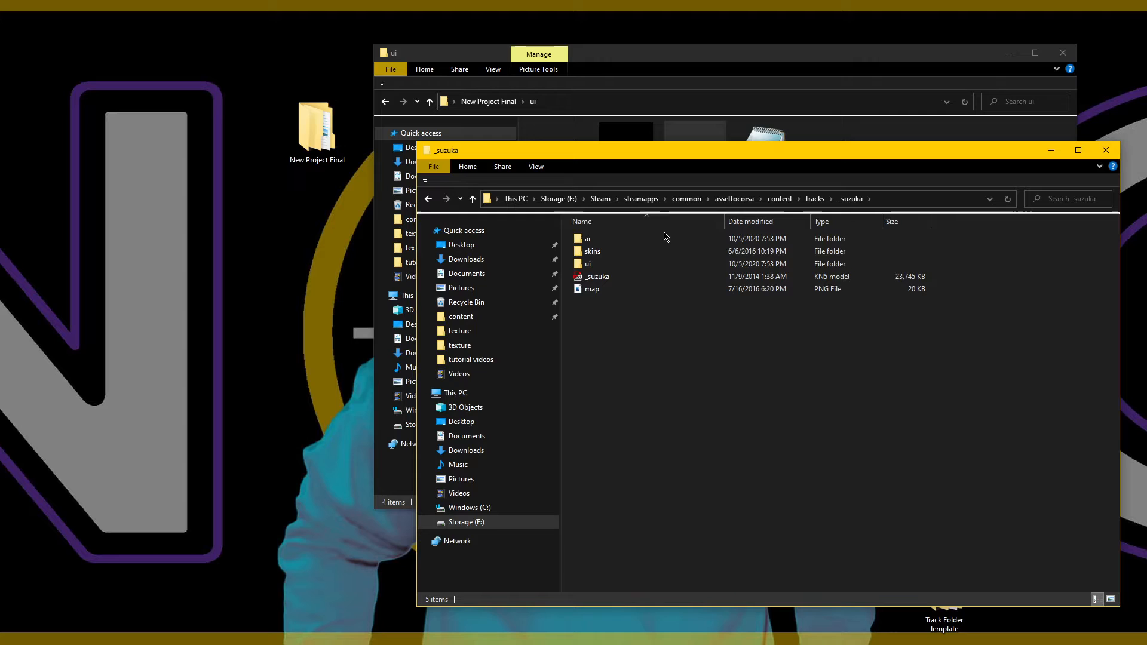
{"action": "mouse_move", "coordinate": [605, 263]}
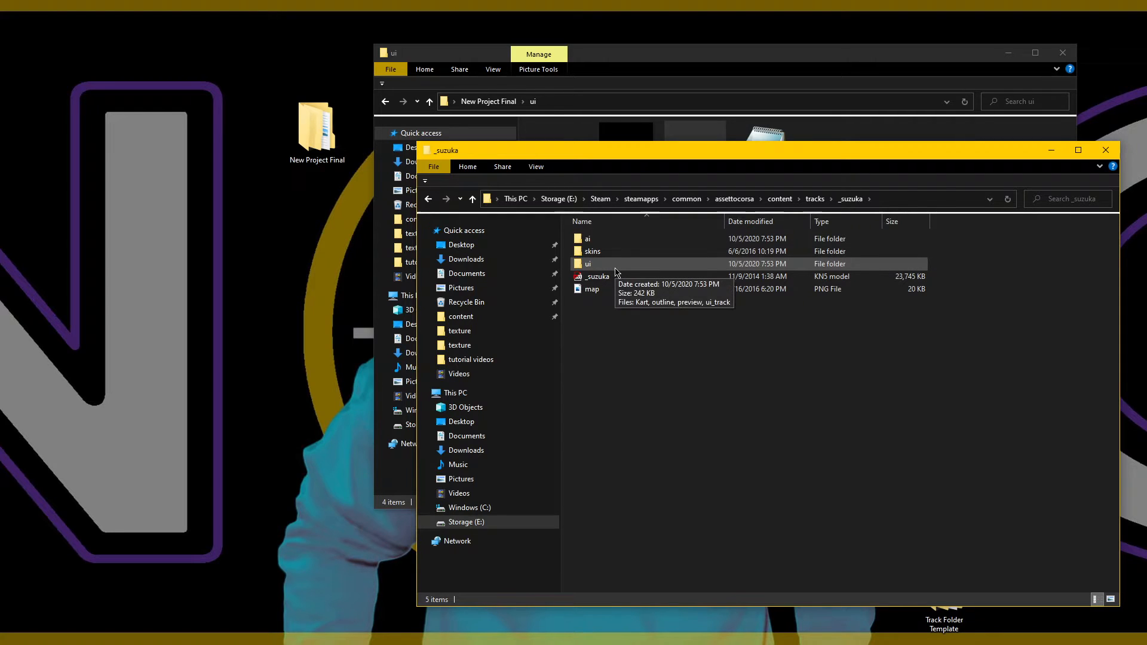
{"action": "double_click", "coordinate": [588, 263]}
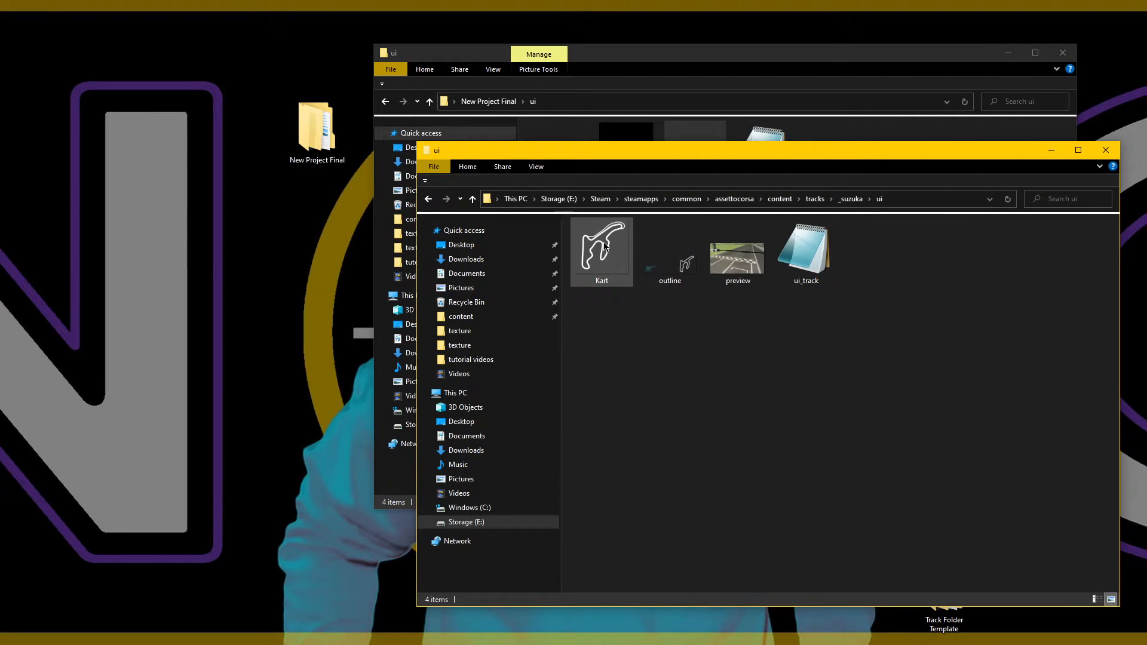
{"action": "mouse_move", "coordinate": [609, 239]}
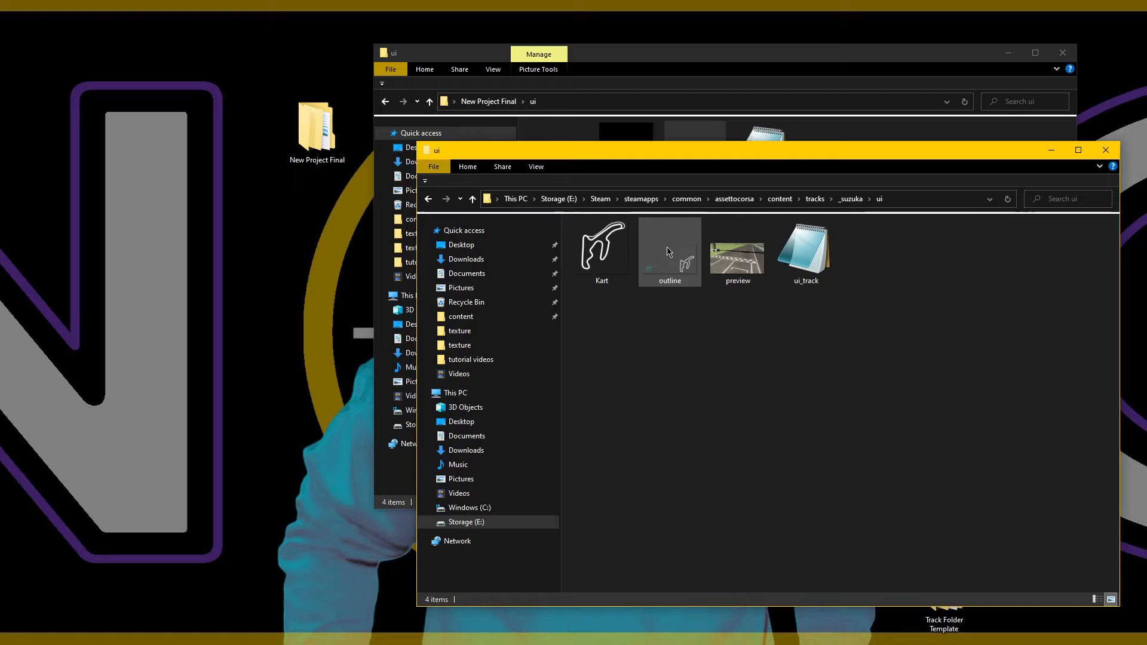
{"action": "mouse_move", "coordinate": [734, 264]}
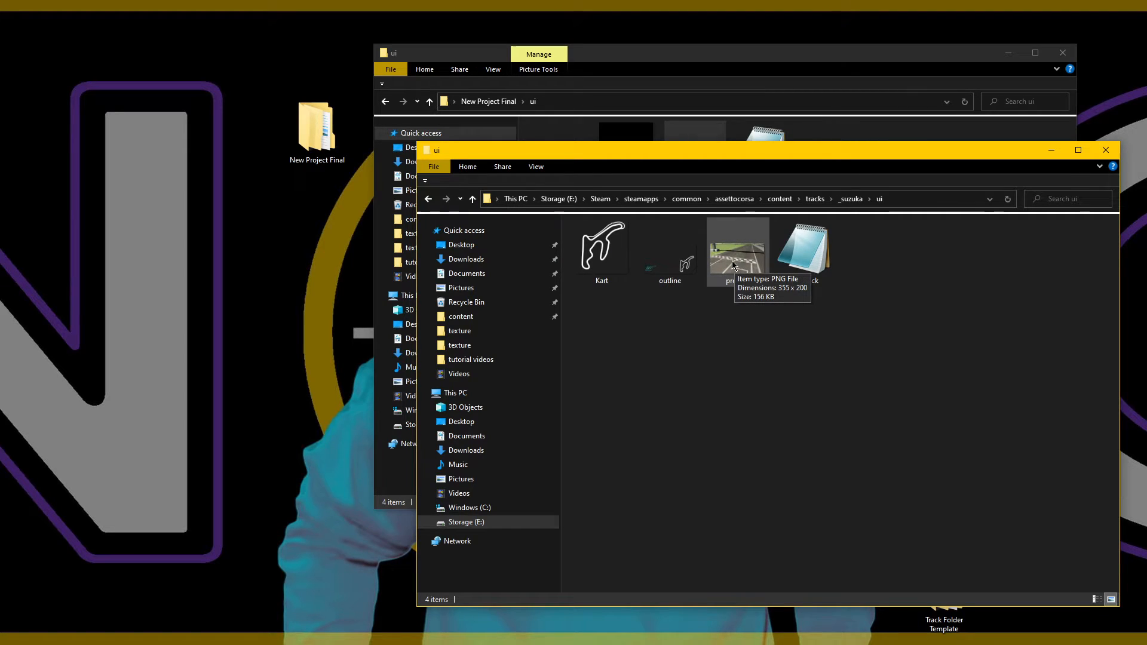
{"action": "mouse_move", "coordinate": [599, 113]}
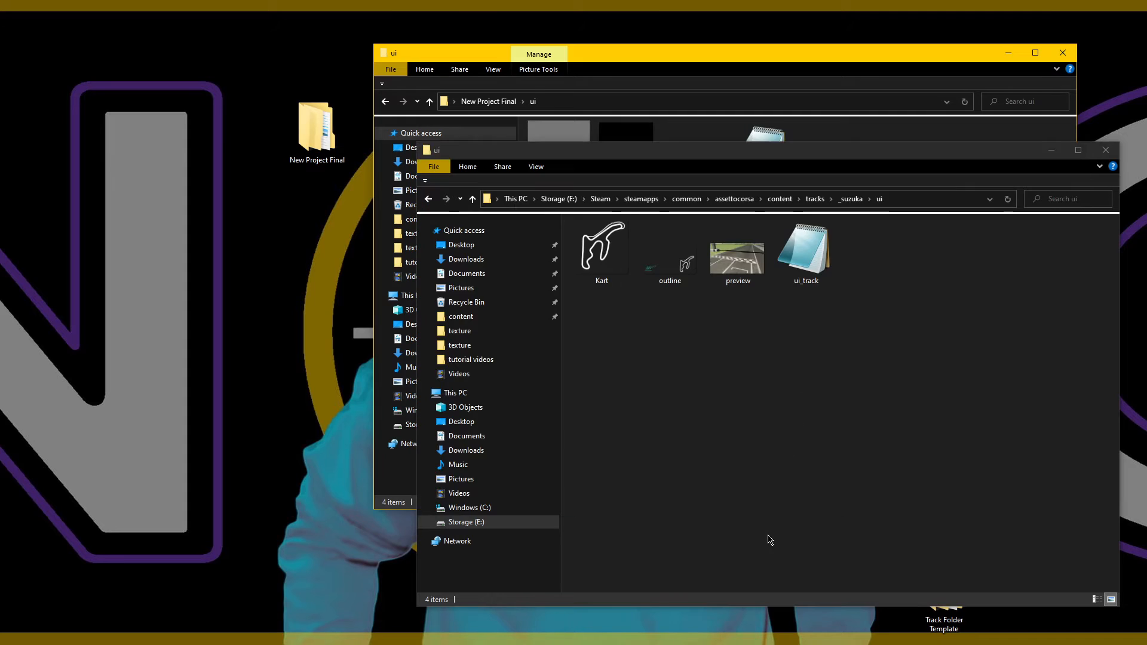
{"action": "left_click", "coordinate": [601, 251]}
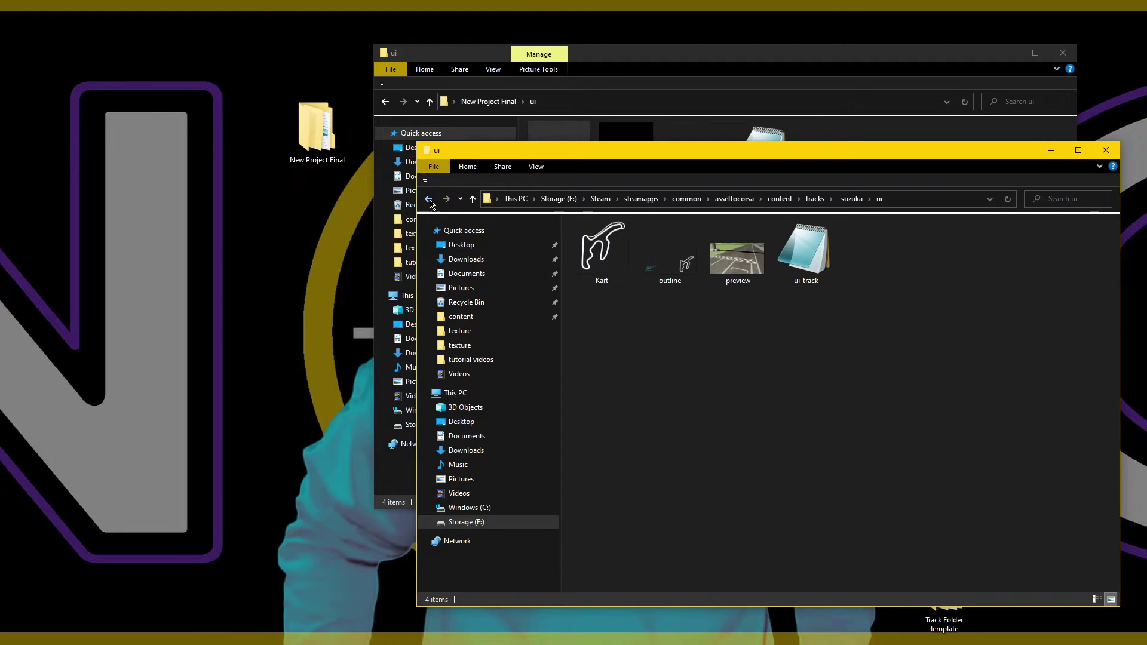
Step: Go back to the _suzuka folder, view its map image, then close that window
{"action": "left_click", "coordinate": [428, 198]}
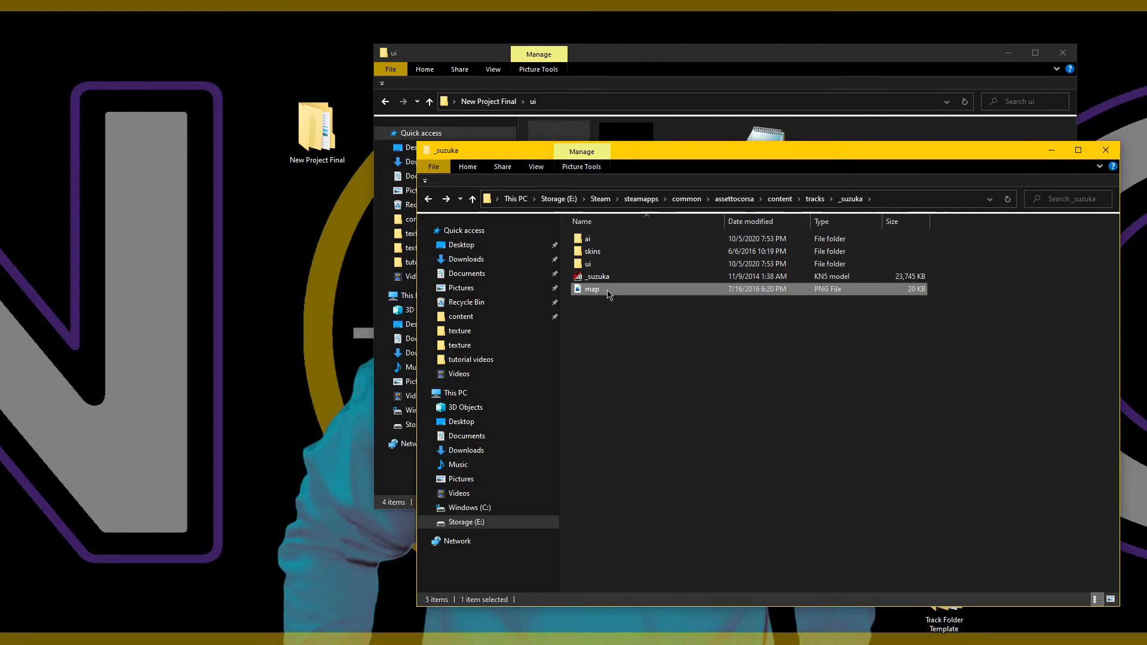
{"action": "double_click", "coordinate": [588, 263]}
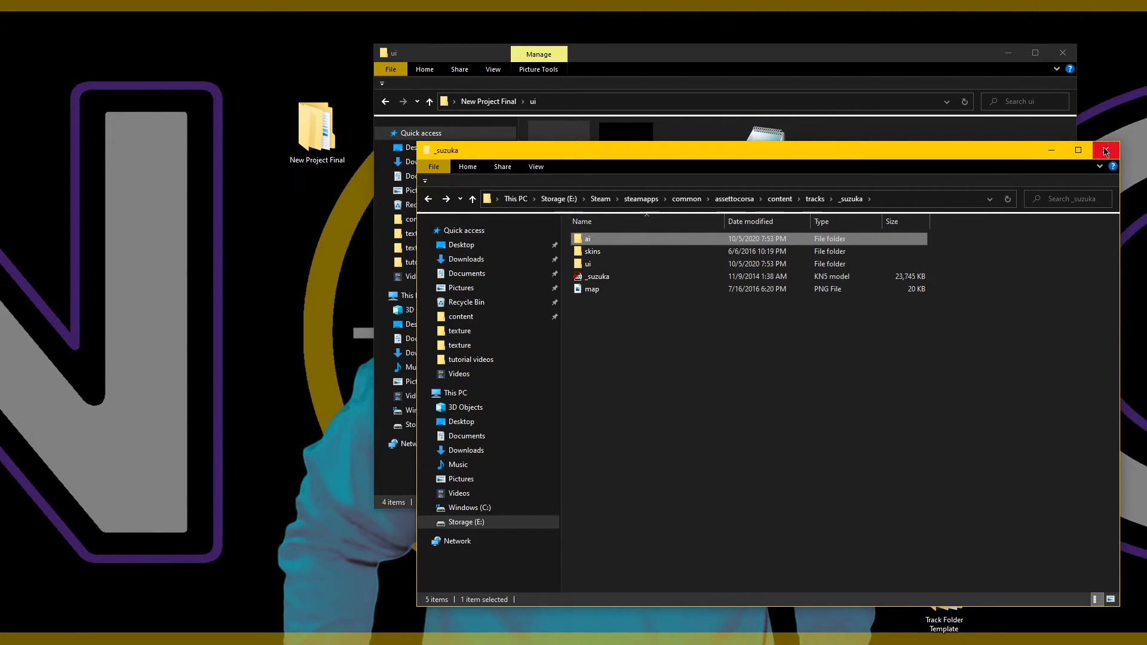
{"action": "left_click", "coordinate": [1106, 151]}
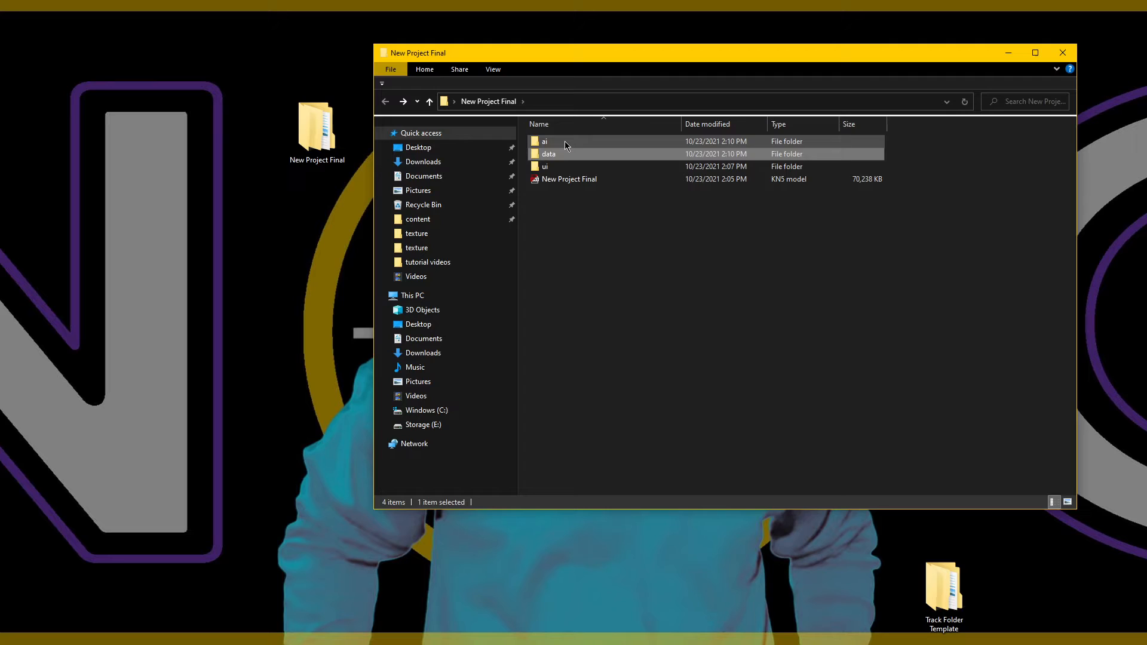
Step: Check New Project Final's data folder and its ui_track file showing the track name
{"action": "double_click", "coordinate": [548, 153]}
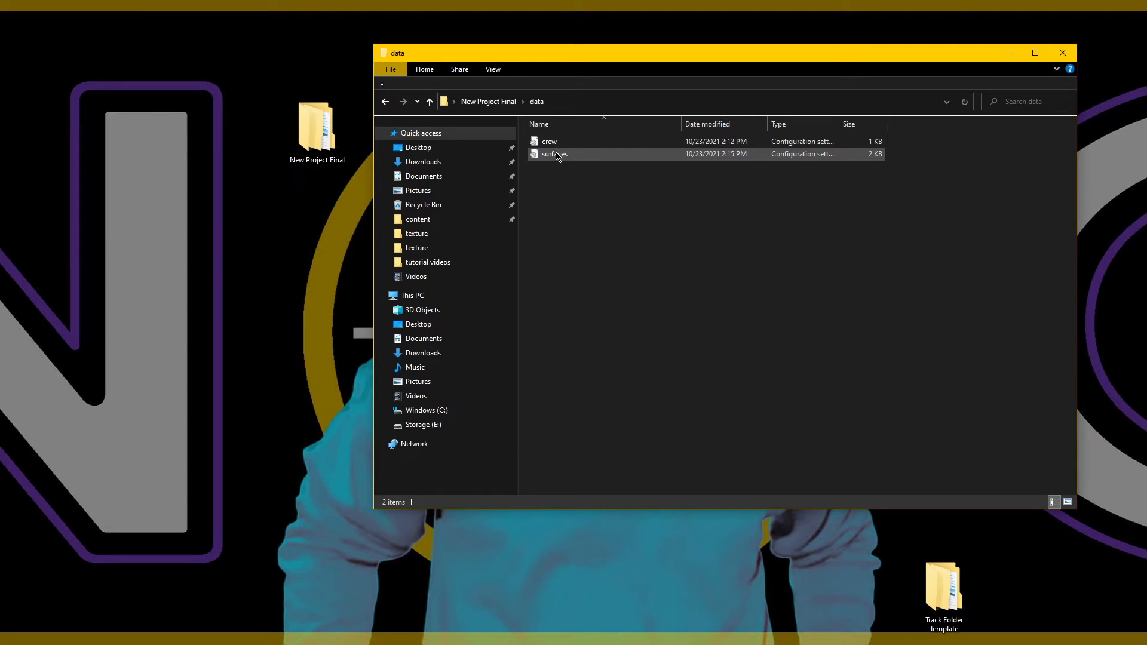
{"action": "left_click", "coordinate": [384, 102]}
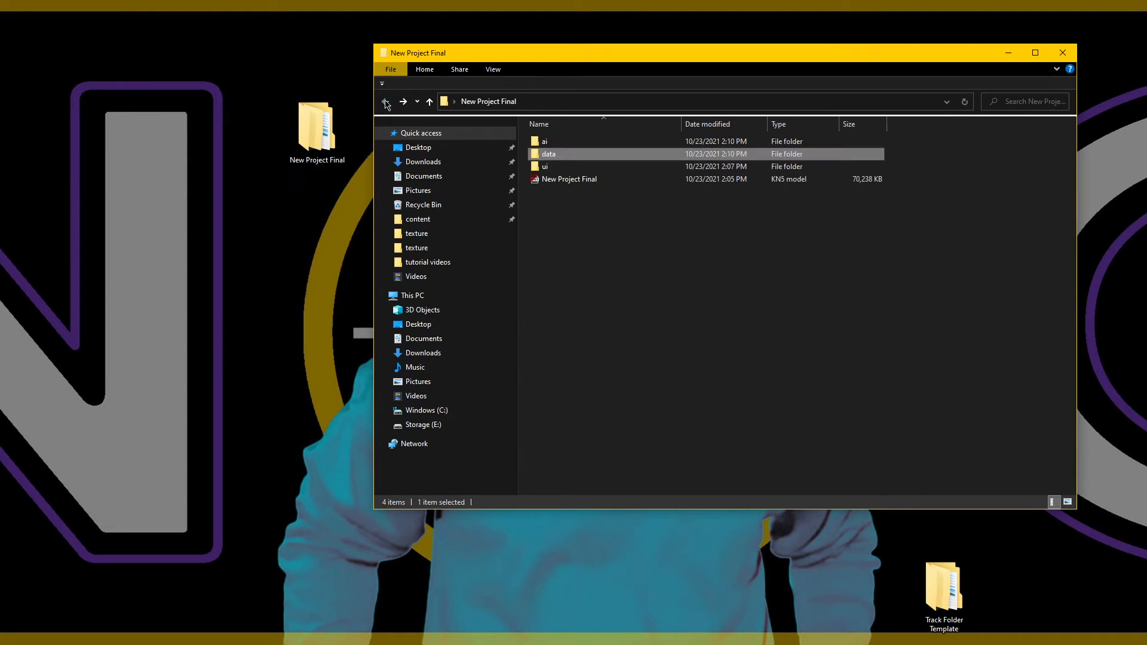
{"action": "double_click", "coordinate": [544, 166]}
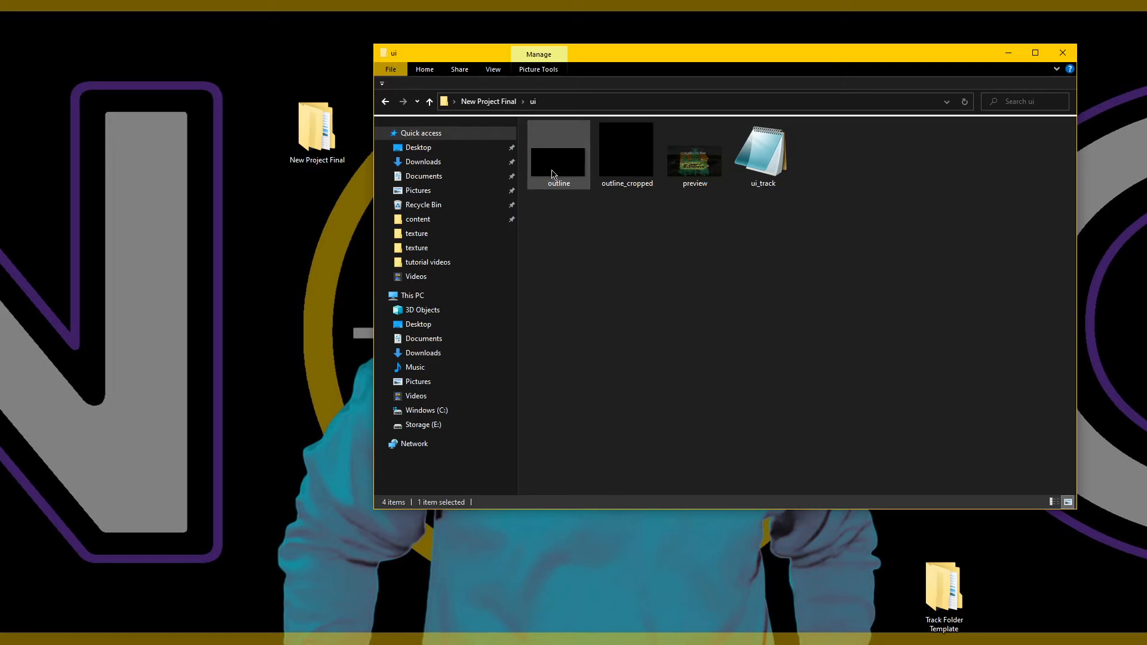
{"action": "double_click", "coordinate": [762, 150]}
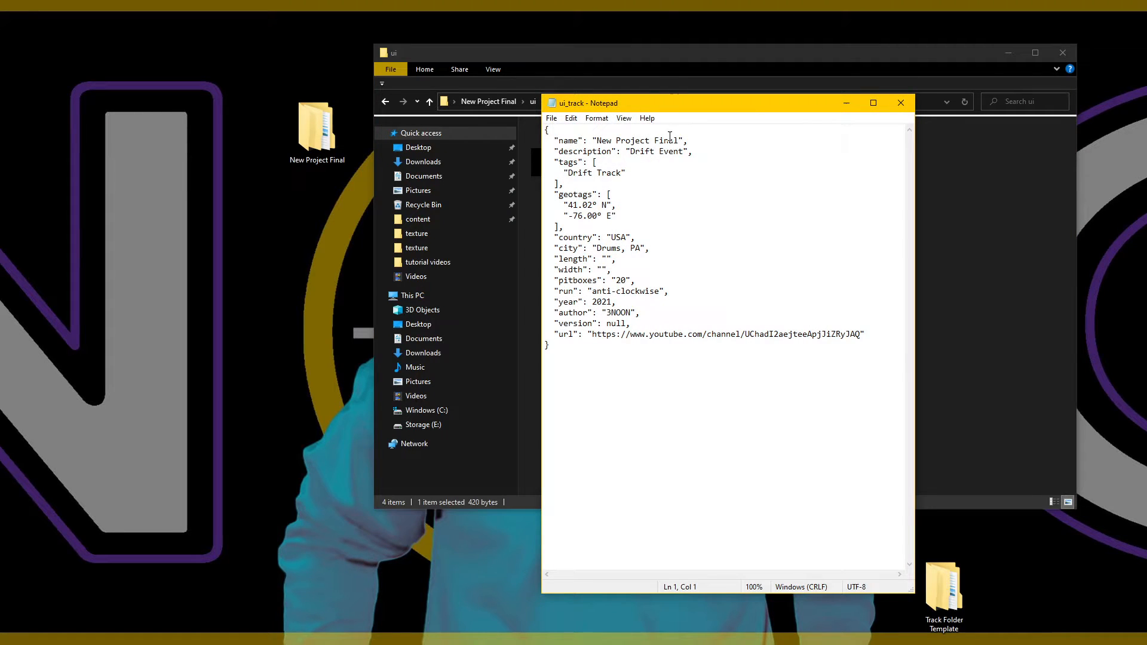
{"action": "double_click", "coordinate": [639, 141]}
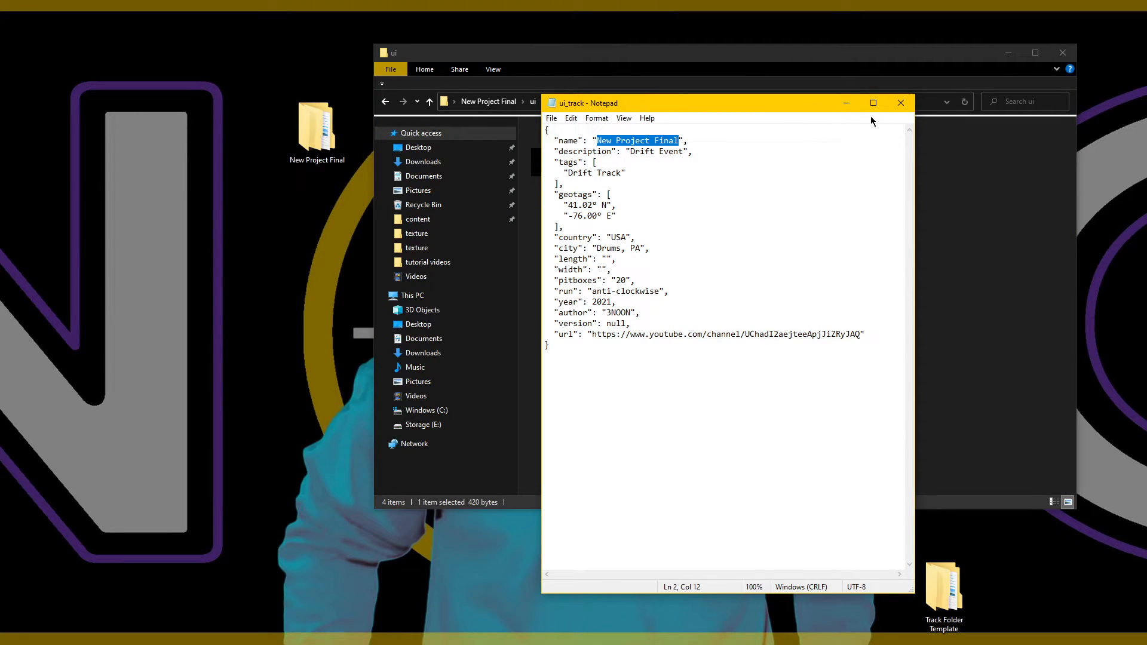
{"action": "left_click", "coordinate": [901, 103]}
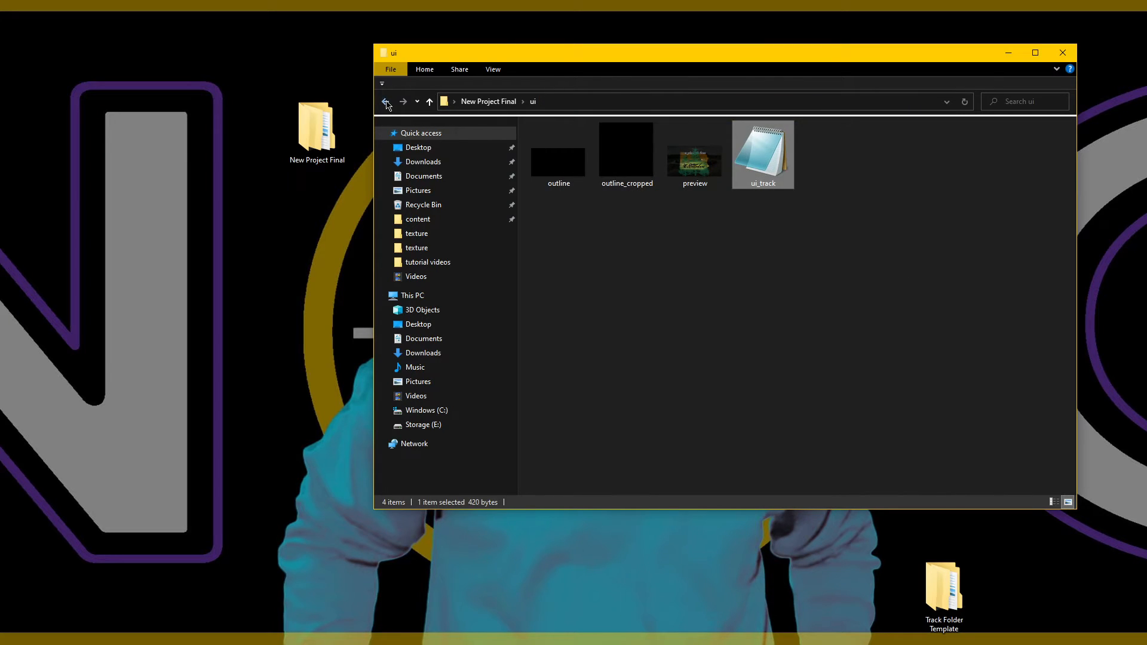
Step: Return to the Assetto Corsa content folder and enter its tracks folder
{"action": "left_click", "coordinate": [385, 101]}
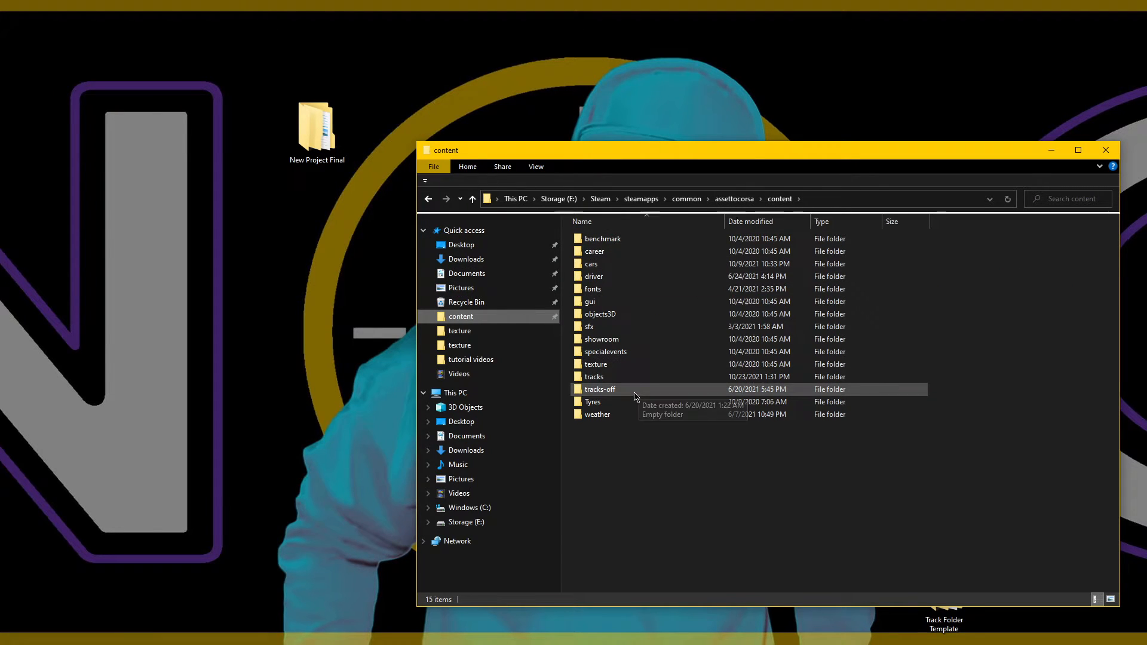
{"action": "double_click", "coordinate": [594, 376]}
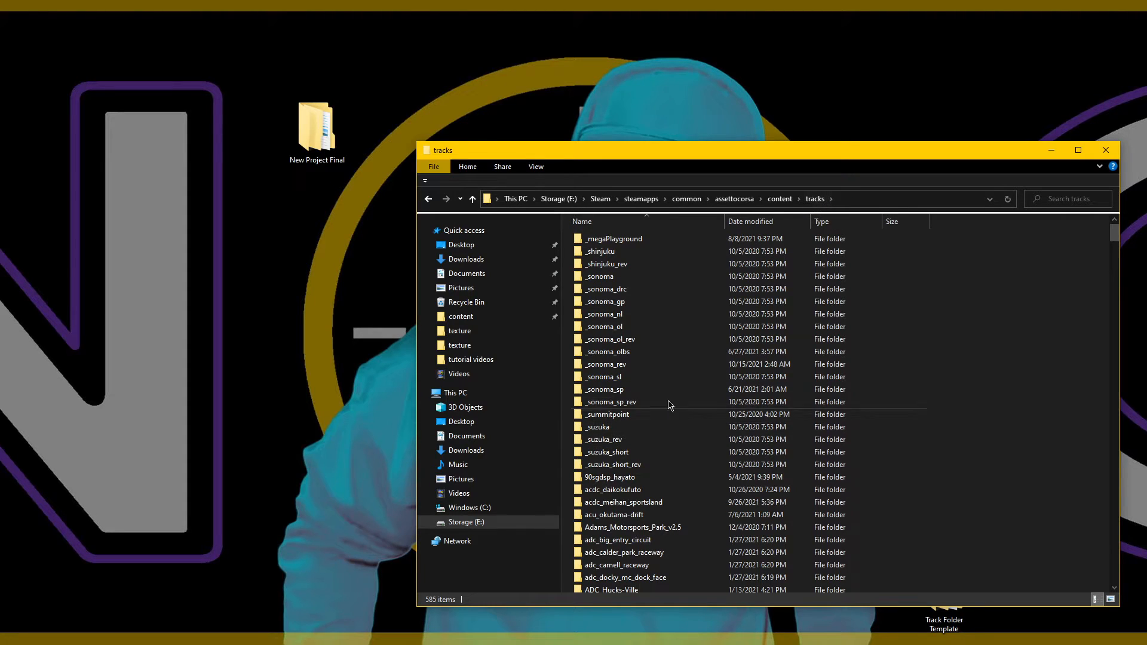
Step: Scroll the installed tracks list to New Project Final and switch to Content Manager's track picker
{"action": "scroll", "scroll_direction": "down", "scroll_amount": 3}
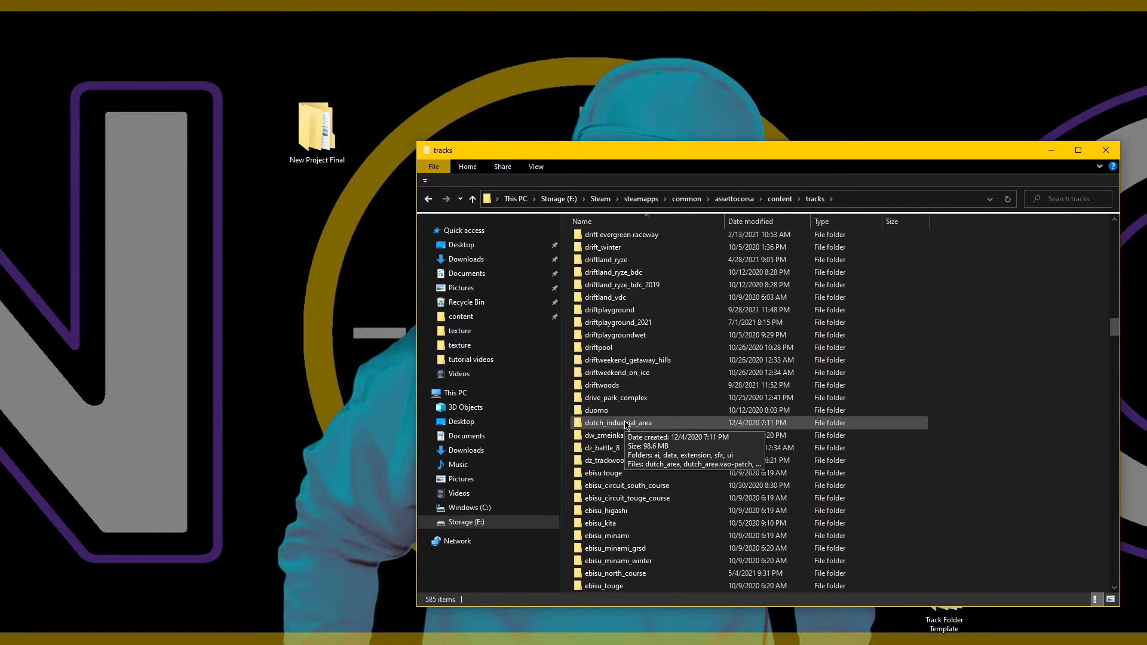
{"action": "scroll", "scroll_direction": "down", "scroll_amount": 3}
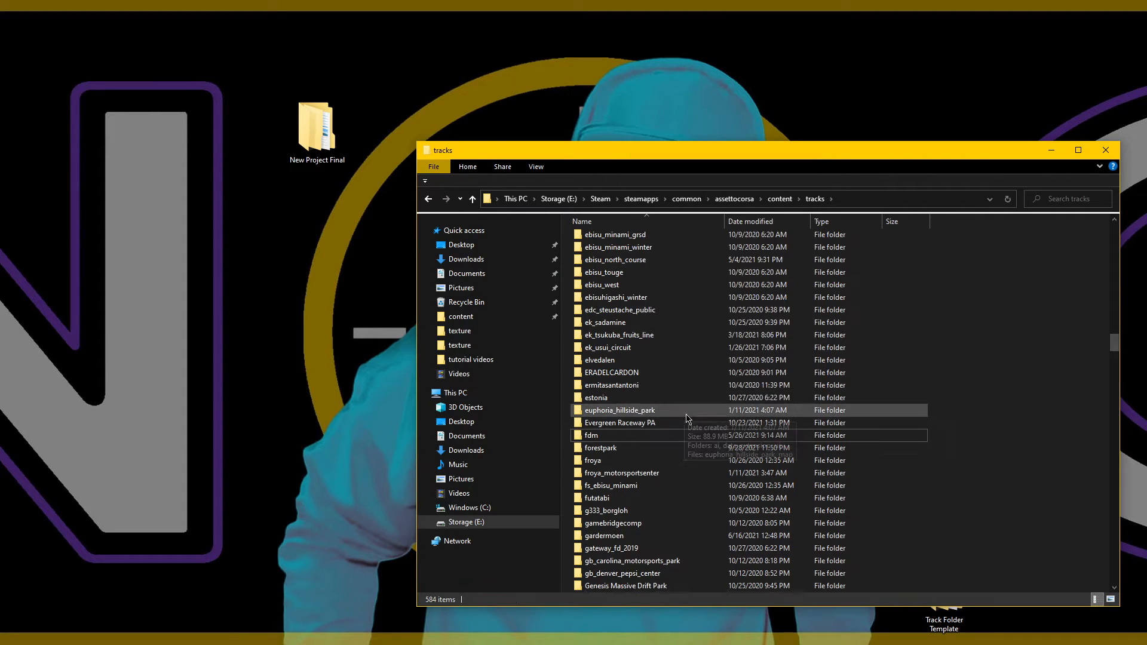
{"action": "scroll", "scroll_direction": "down", "scroll_amount": 3}
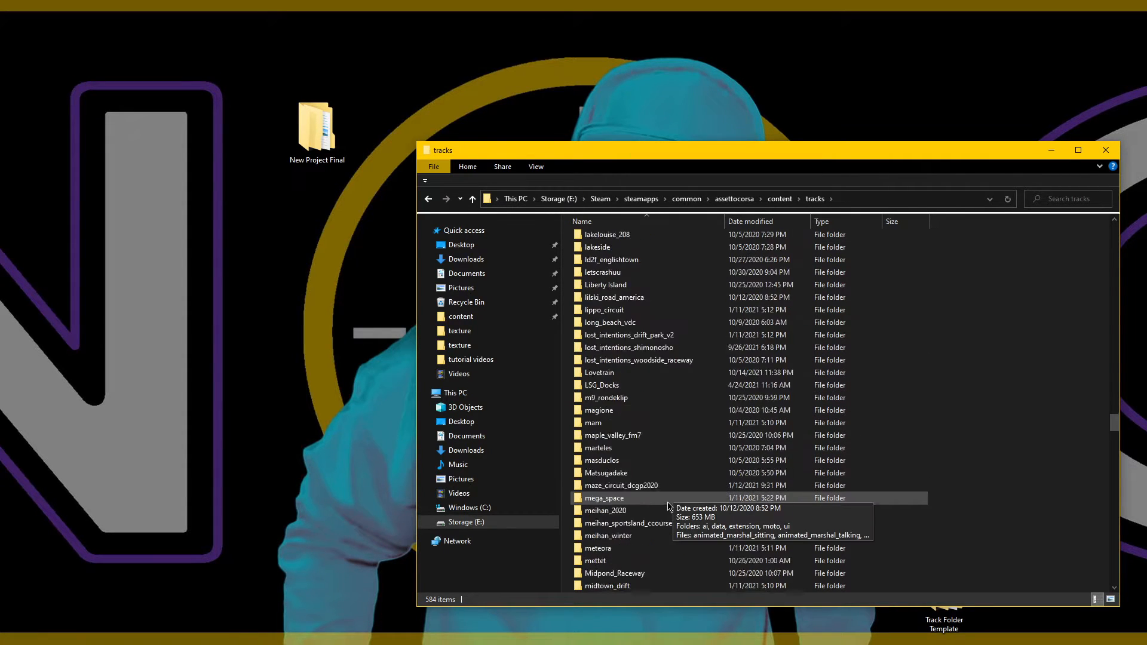
{"action": "scroll", "scroll_direction": "down", "scroll_amount": 3}
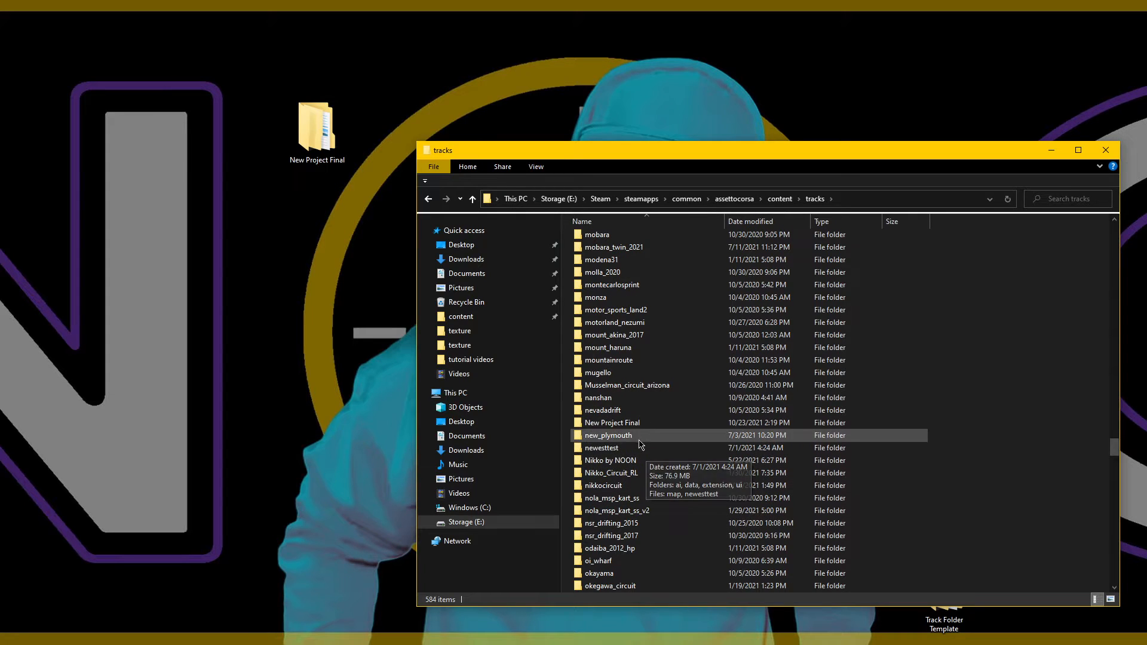
{"action": "left_click", "coordinate": [611, 423]}
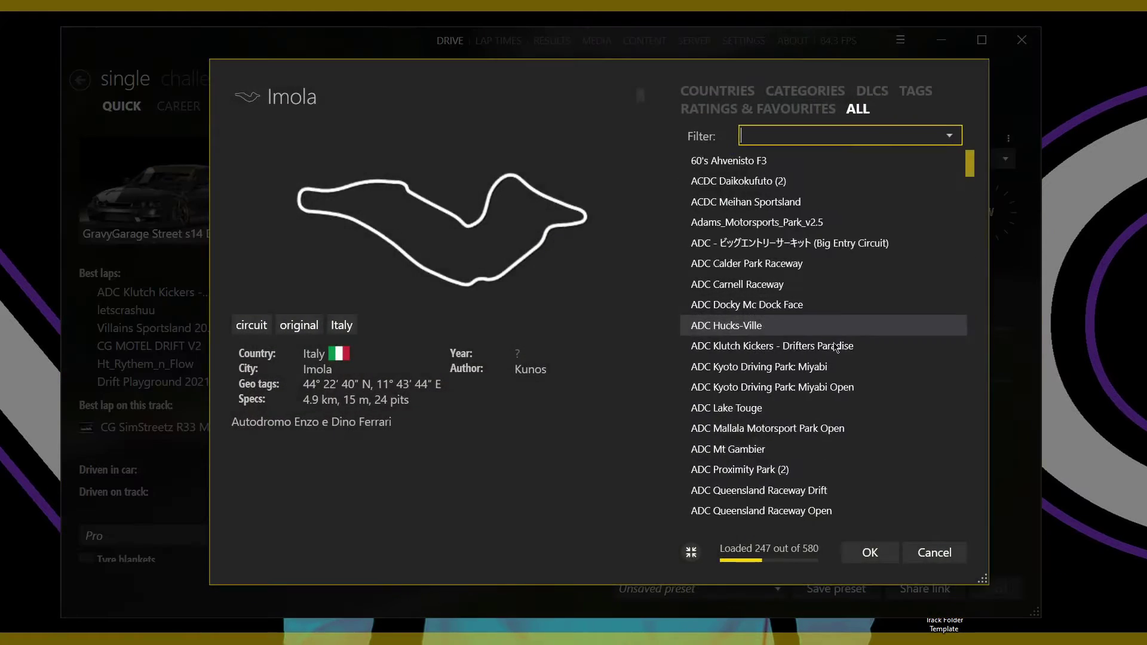
Step: Select New Project Final as the track and return to the Quick drive screen
{"action": "scroll", "scroll_direction": "down", "scroll_amount": 3}
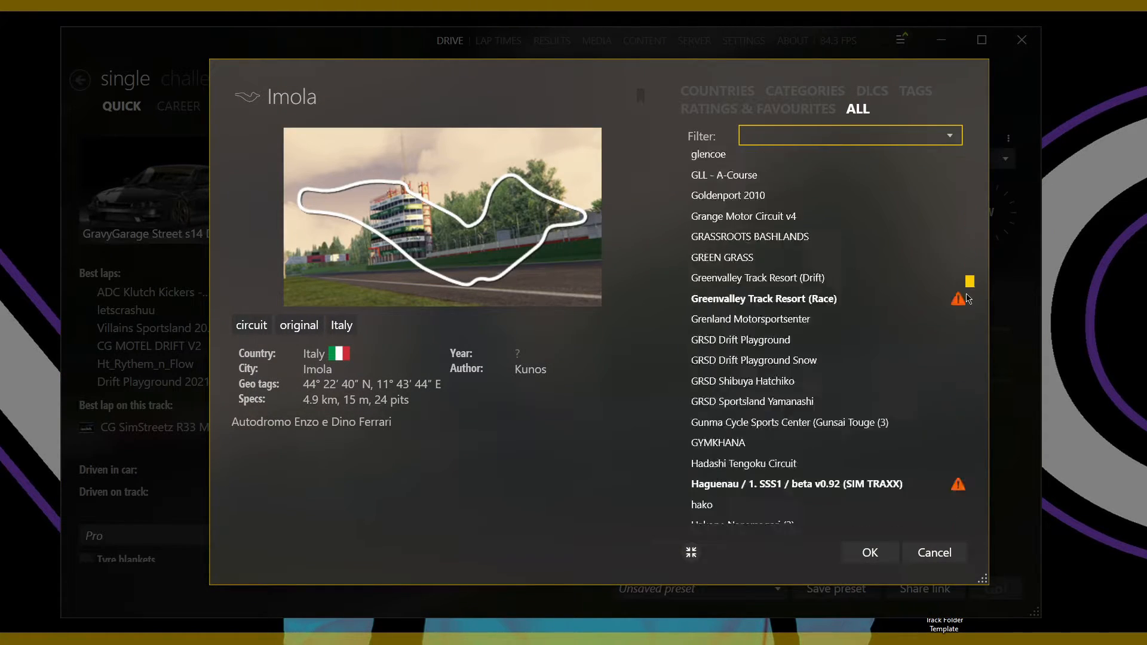
{"action": "scroll", "scroll_direction": "down", "scroll_amount": 3}
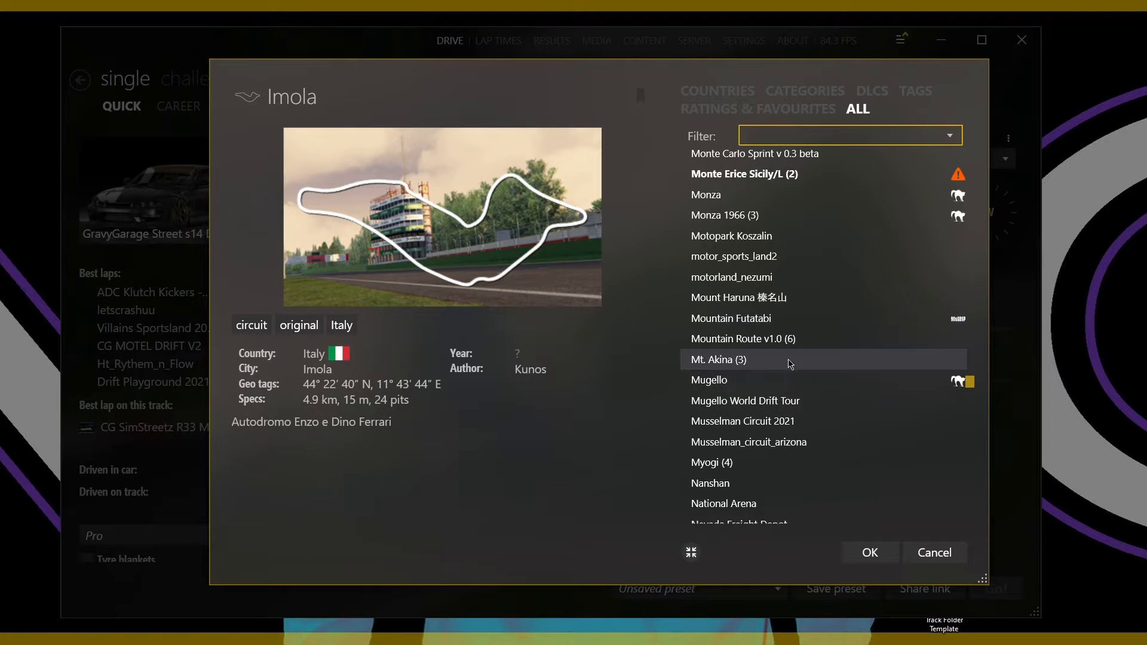
{"action": "left_click", "coordinate": [748, 423]}
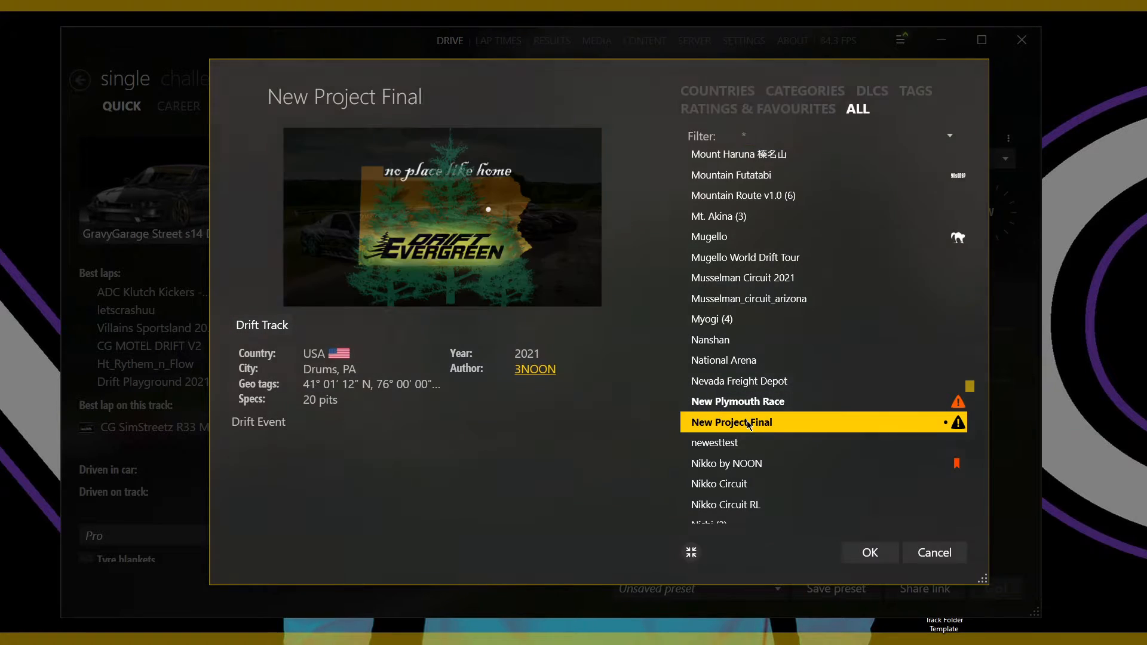
{"action": "left_click", "coordinate": [870, 552]}
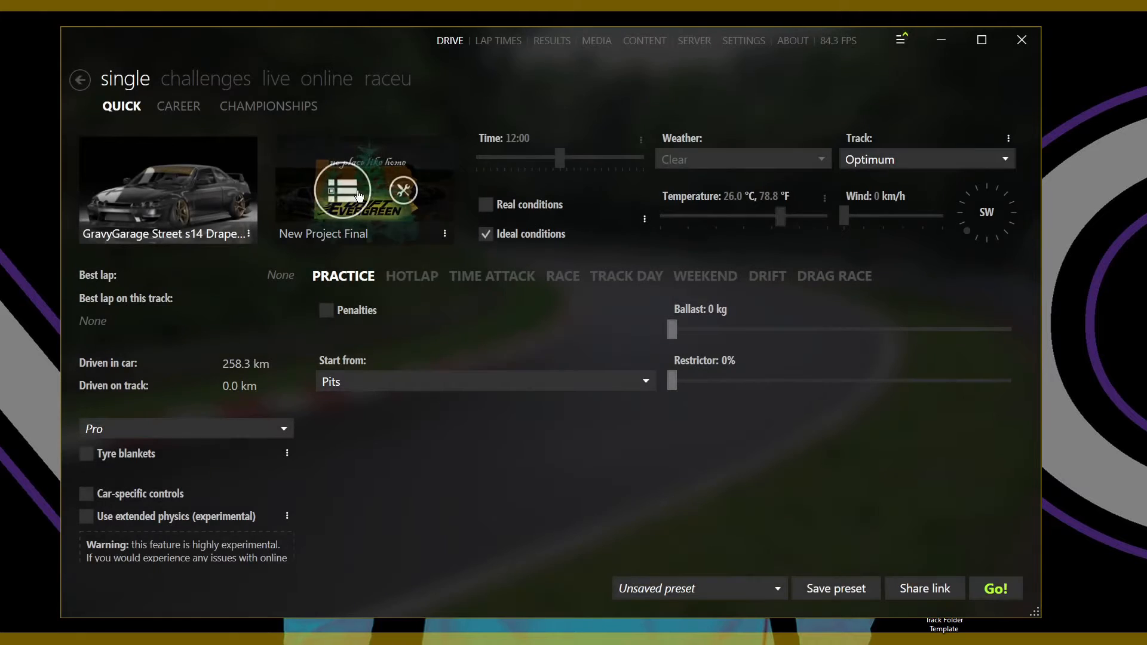
{"action": "mouse_move", "coordinate": [423, 196]}
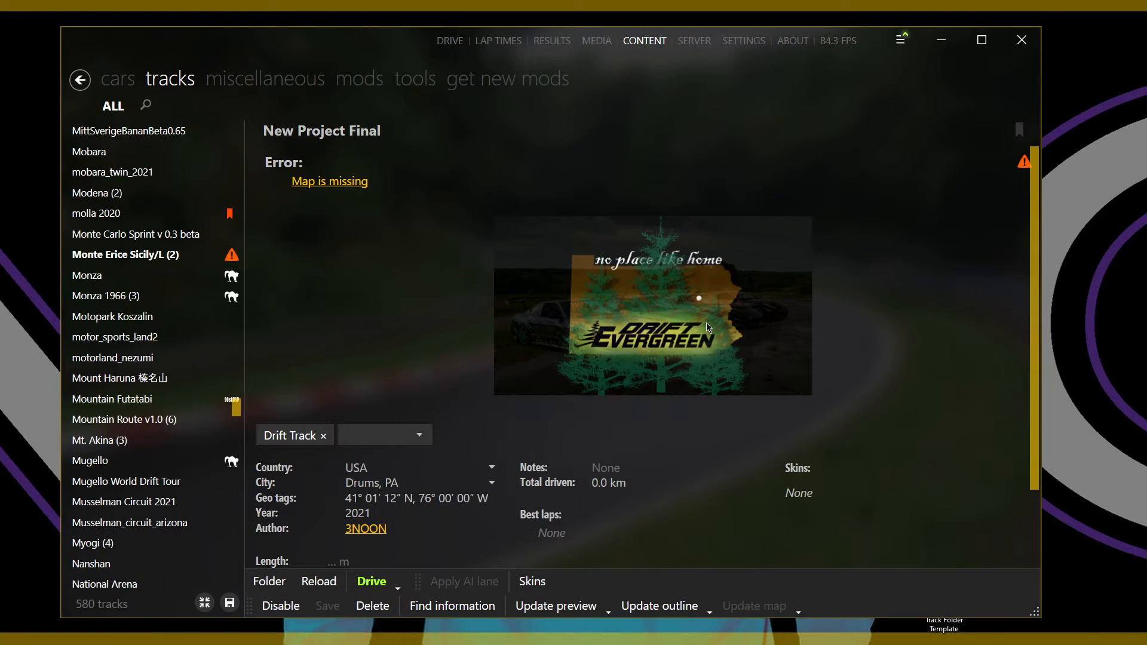
{"action": "mouse_move", "coordinate": [663, 320]}
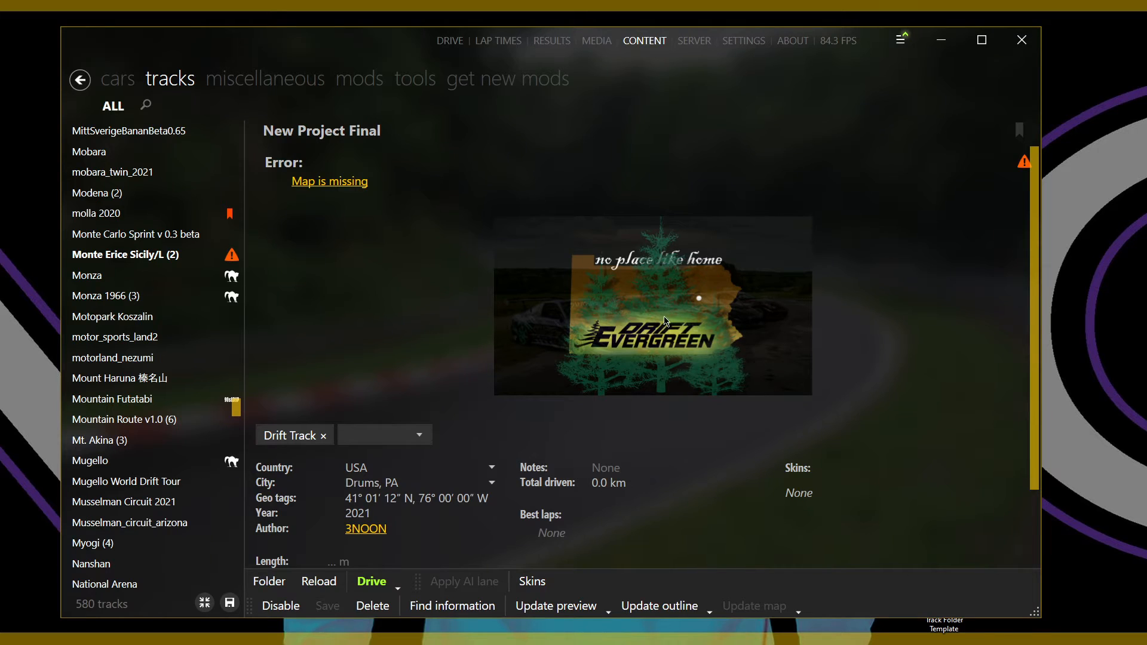
{"action": "left_click", "coordinate": [79, 79]}
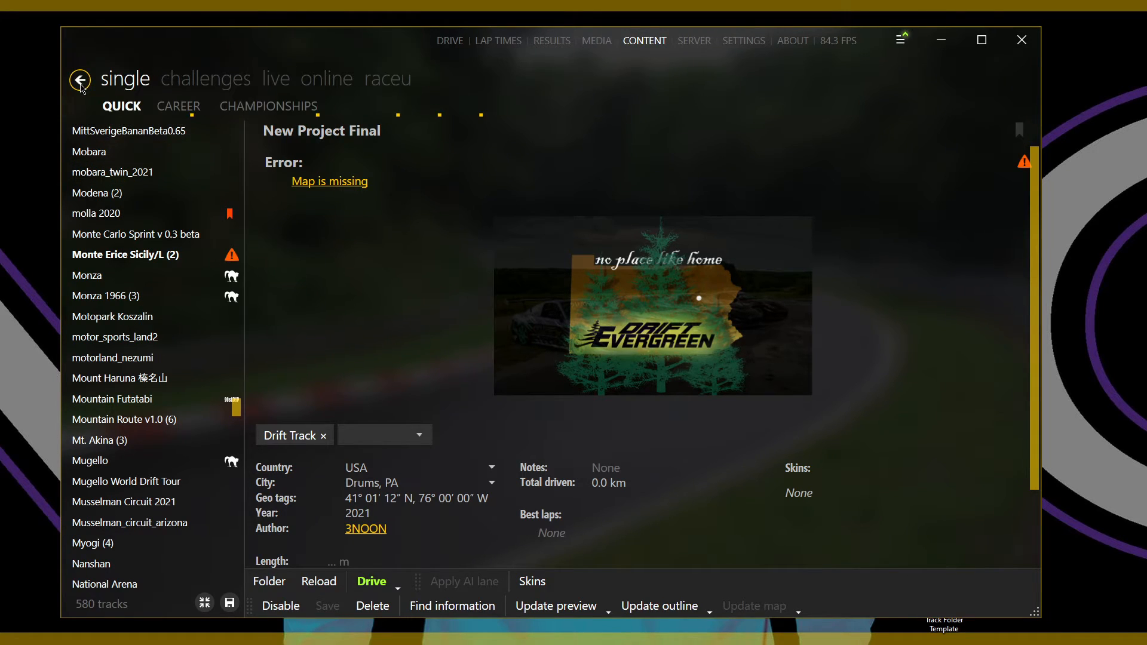
{"action": "left_click", "coordinate": [449, 40]}
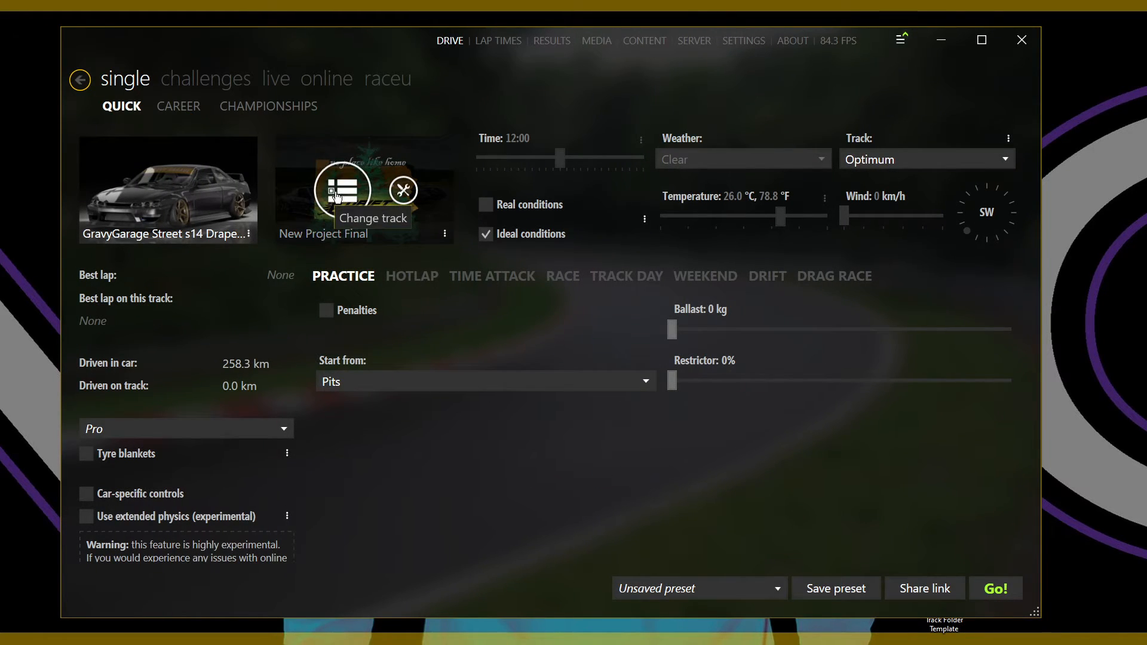
Step: Reopen the track list, preview National Arena, Nanshan, Myogi, Musselman and Nikko, then reconfirm New Project Final
{"action": "left_click", "coordinate": [342, 190]}
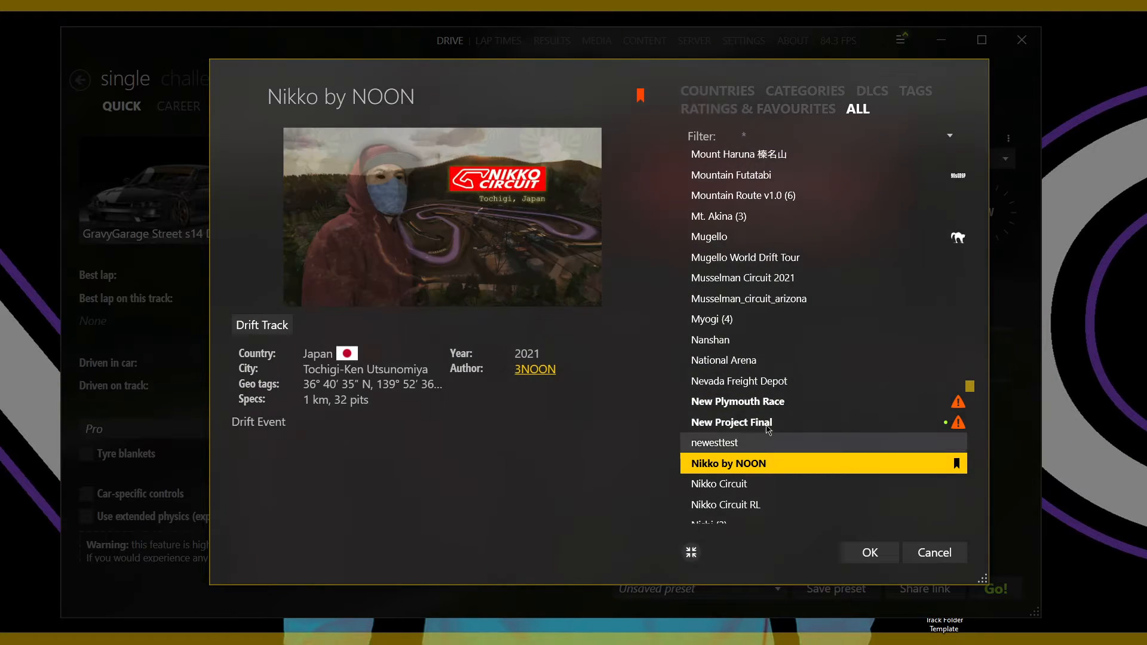
{"action": "left_click", "coordinate": [726, 360]}
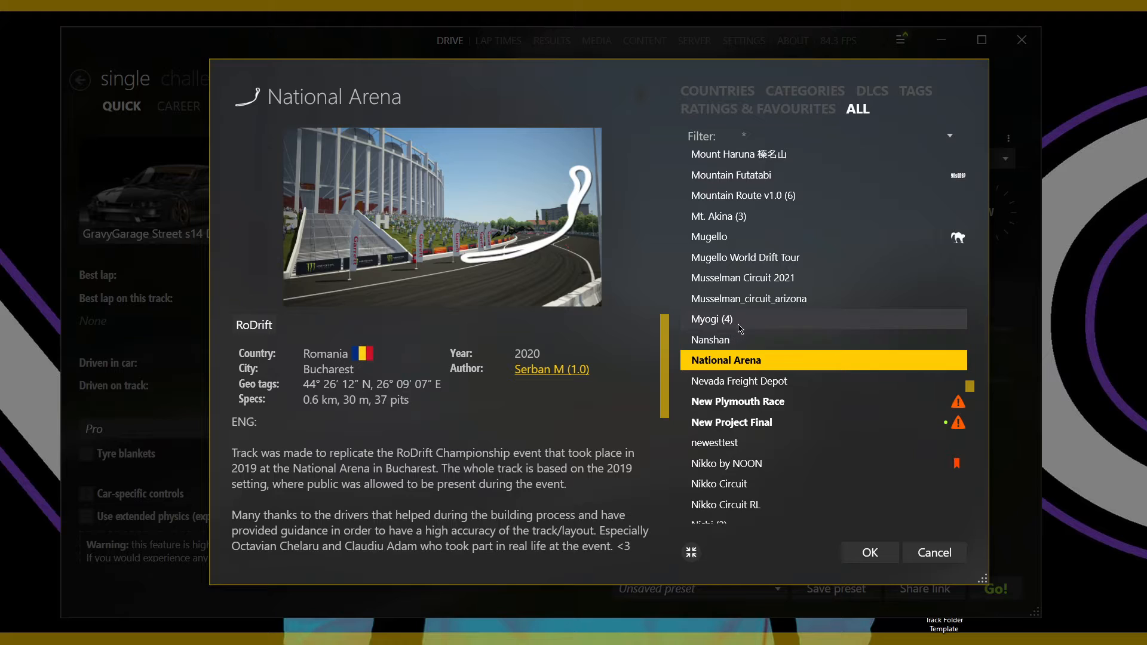
{"action": "mouse_move", "coordinate": [574, 185]}
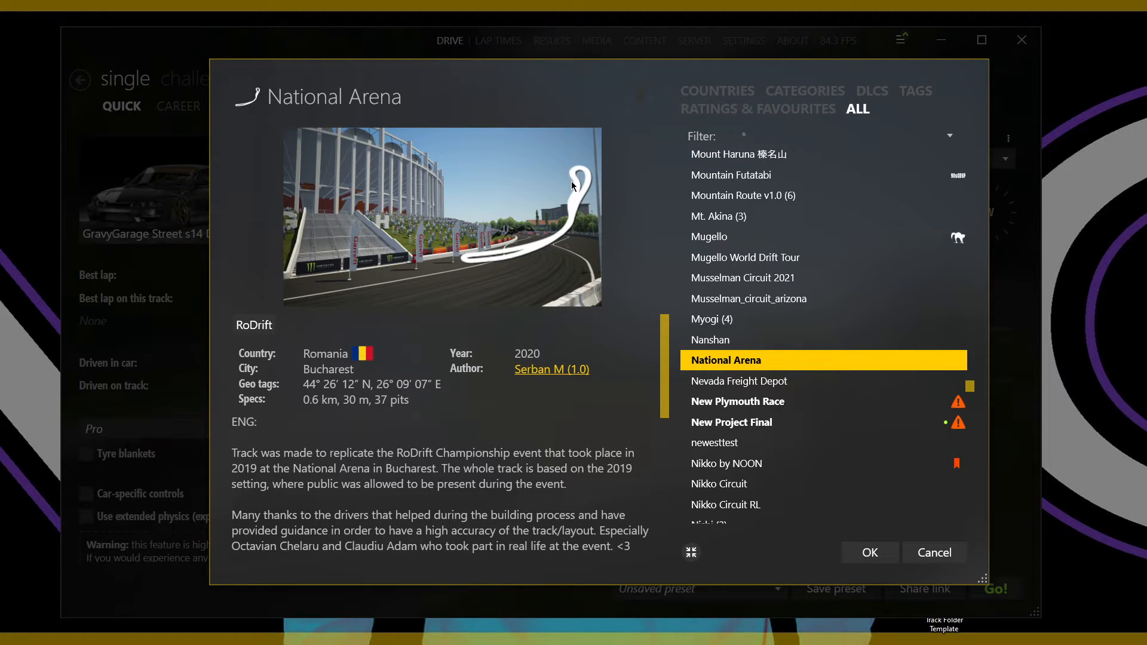
{"action": "mouse_move", "coordinate": [522, 256]}
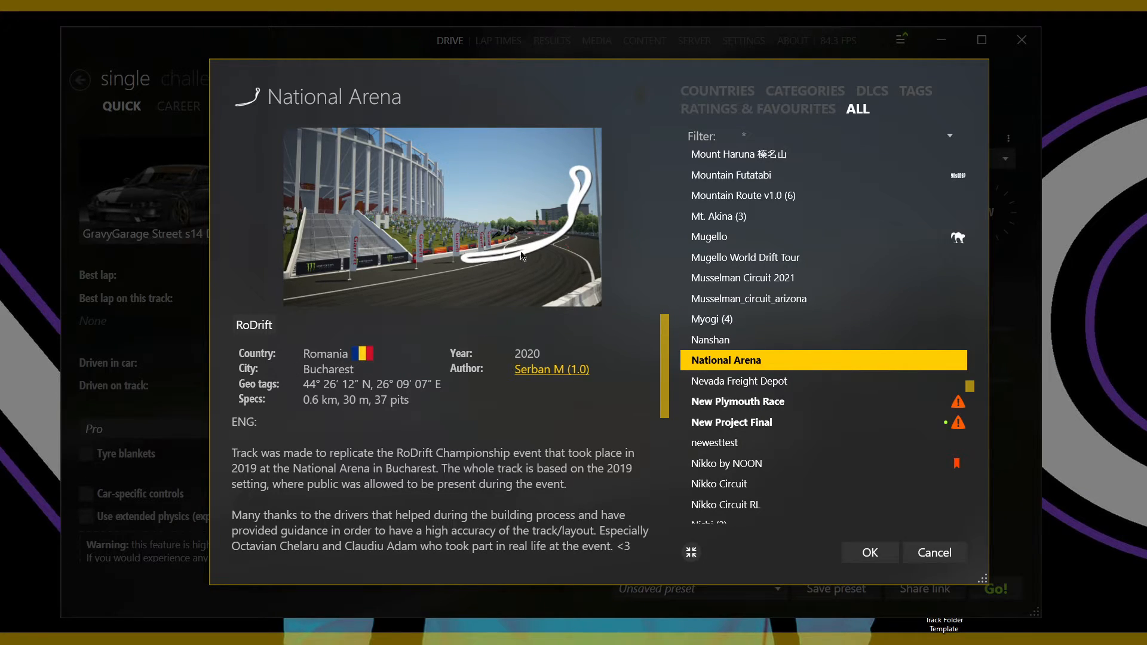
{"action": "left_click", "coordinate": [710, 340]}
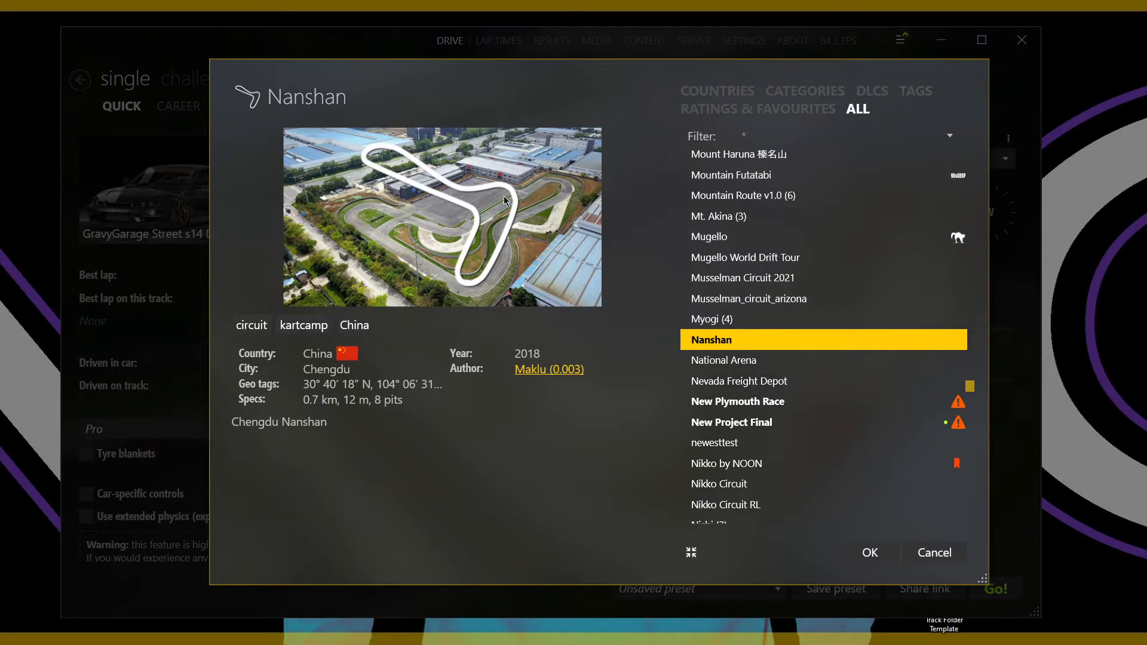
{"action": "mouse_move", "coordinate": [368, 166]}
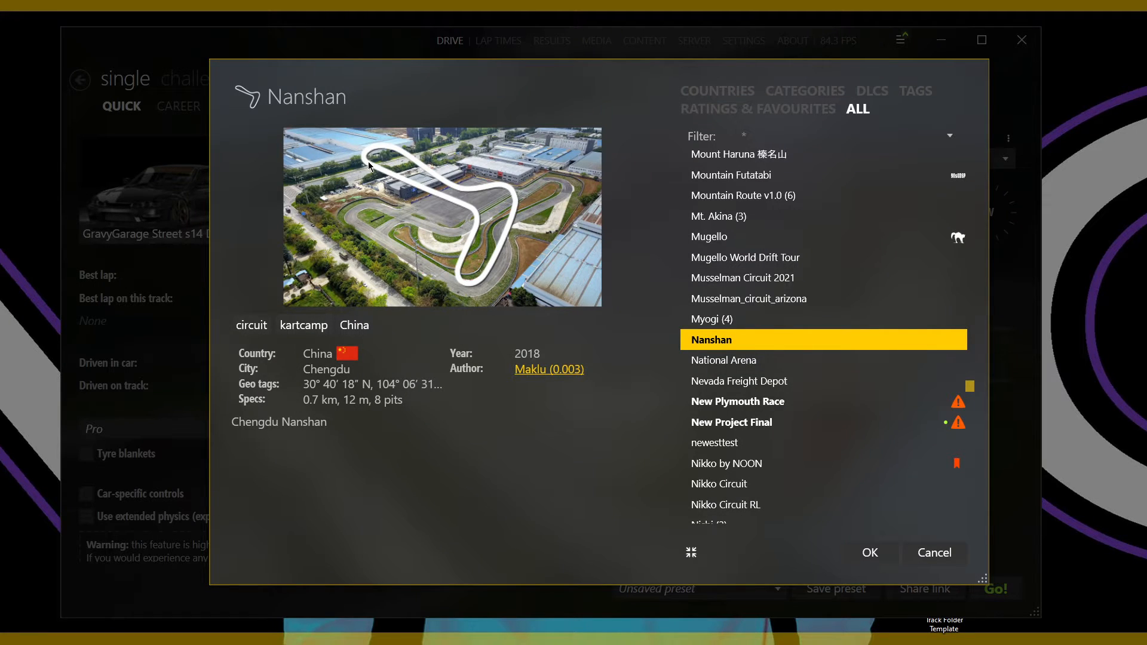
{"action": "left_click", "coordinate": [711, 319]}
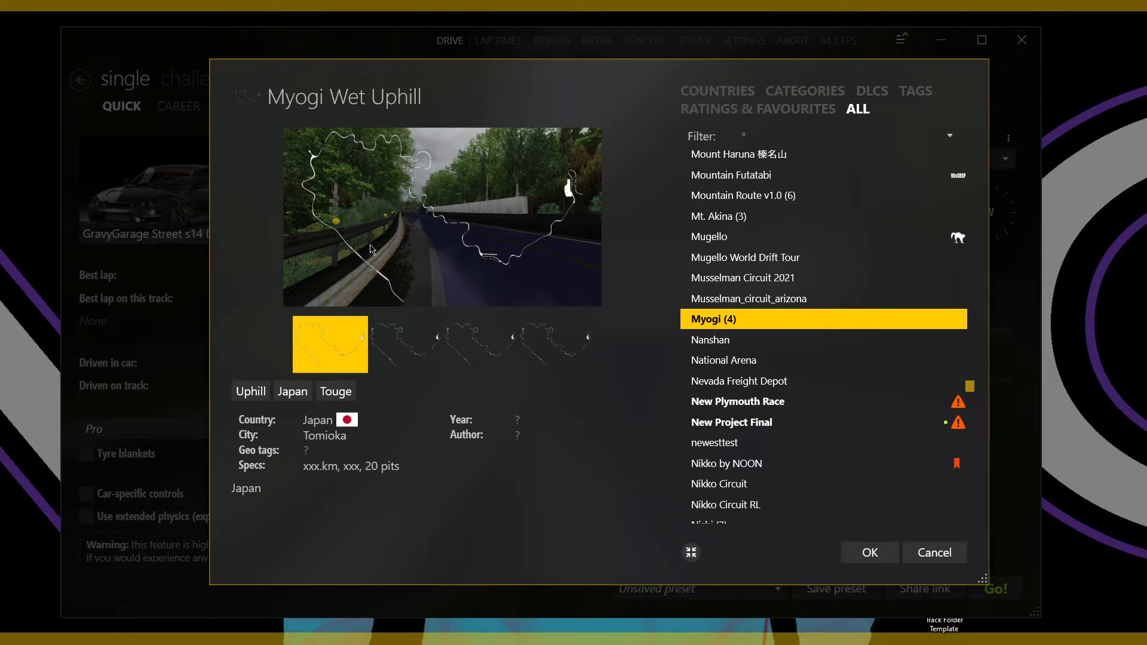
{"action": "mouse_move", "coordinate": [432, 224]}
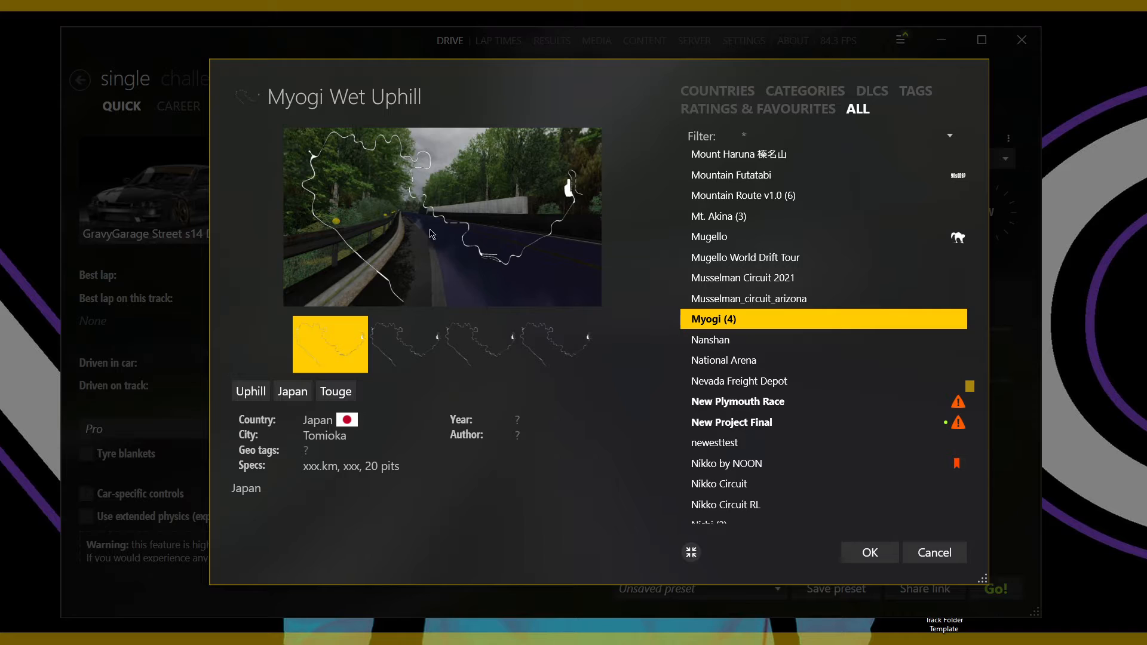
{"action": "mouse_move", "coordinate": [461, 258]}
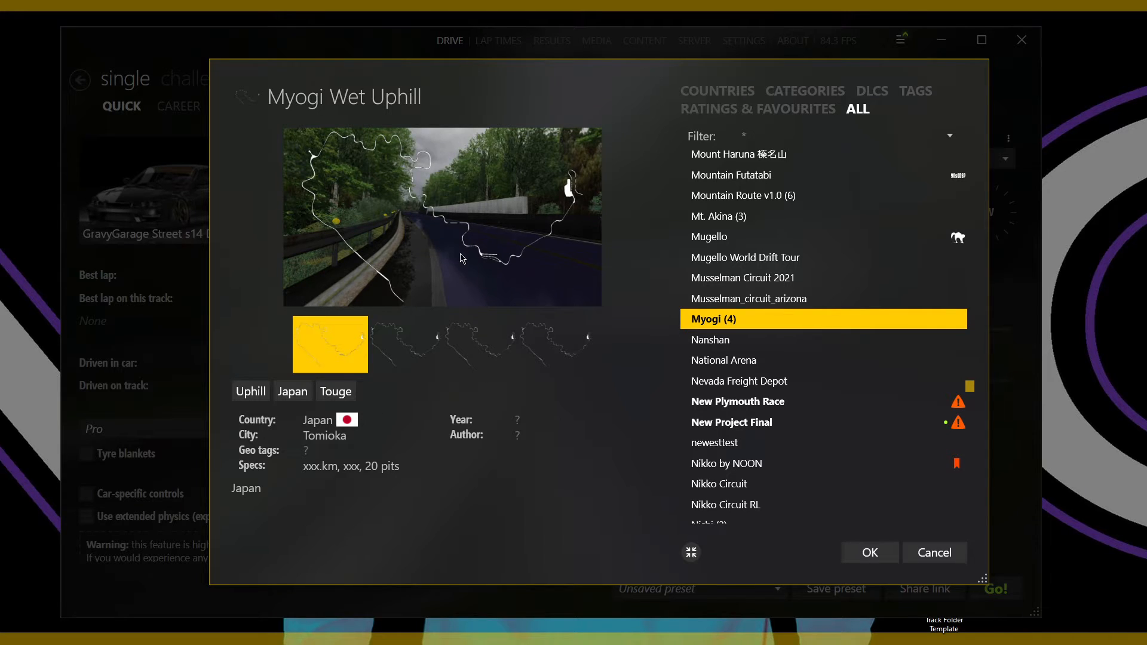
{"action": "mouse_move", "coordinate": [457, 236]}
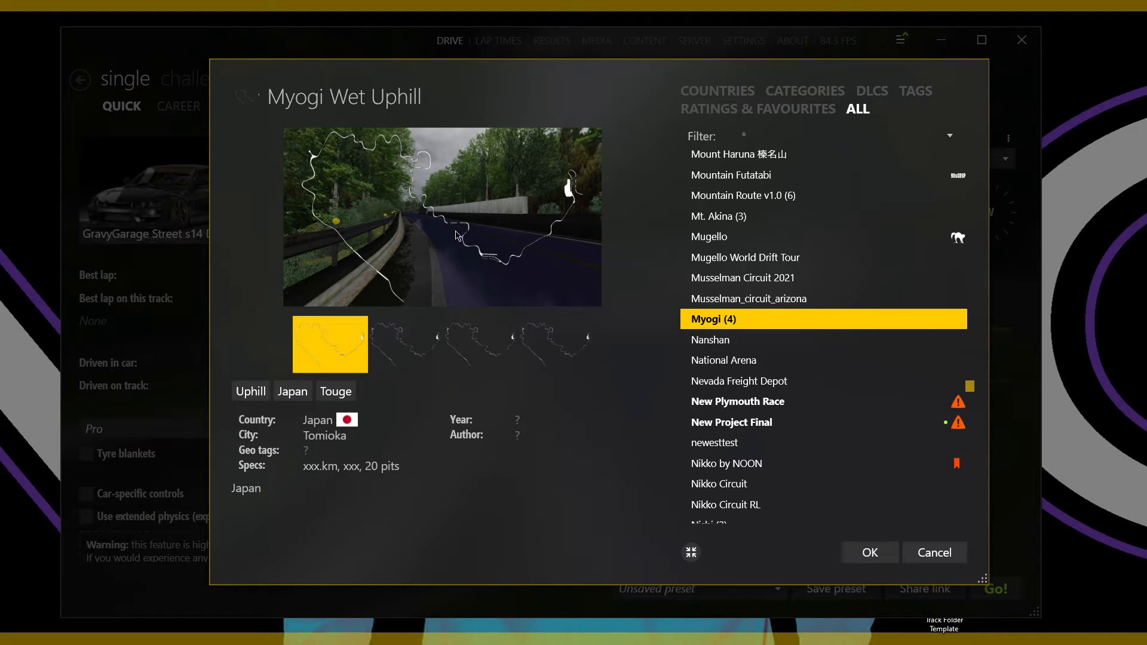
{"action": "left_click", "coordinate": [748, 299]}
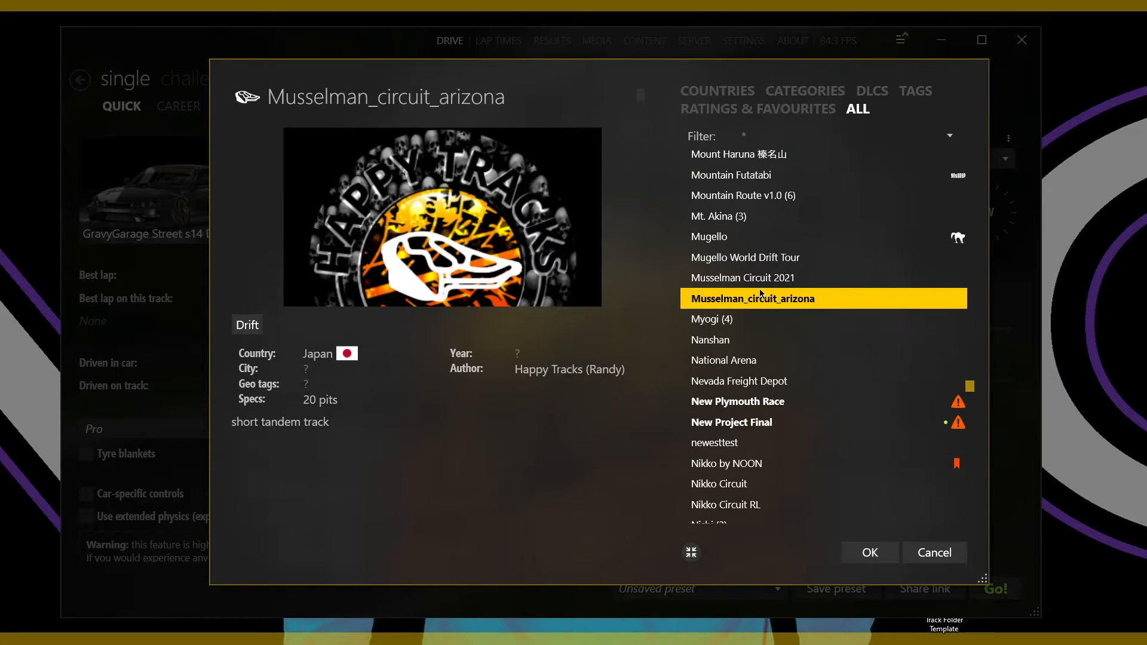
{"action": "left_click", "coordinate": [743, 277]}
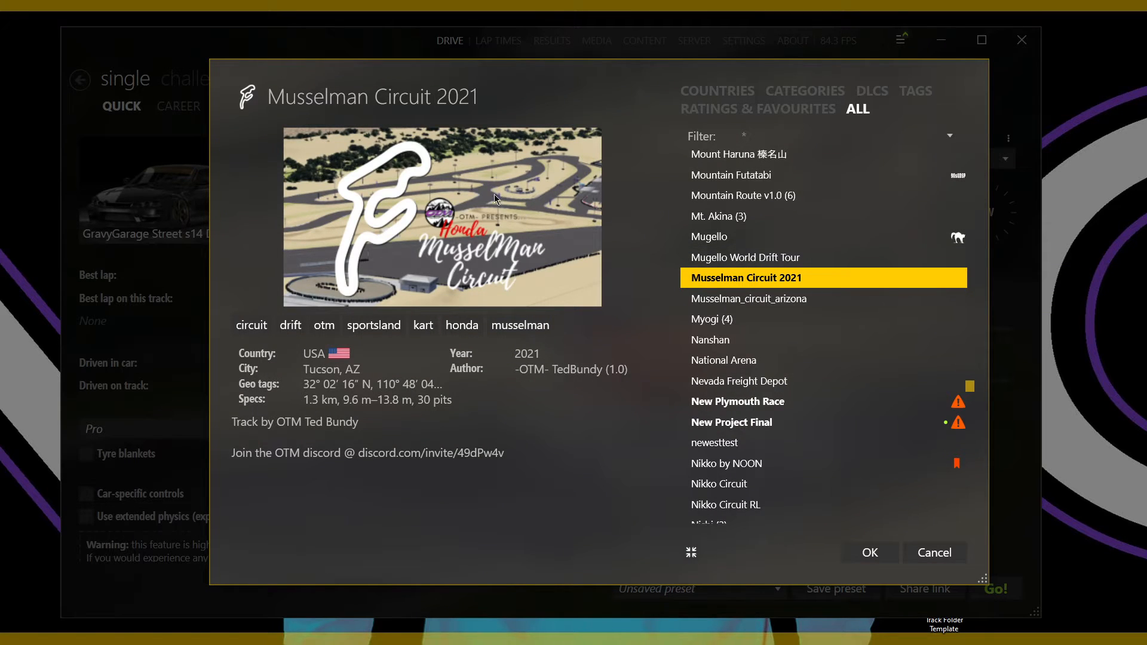
{"action": "left_click", "coordinate": [727, 464]}
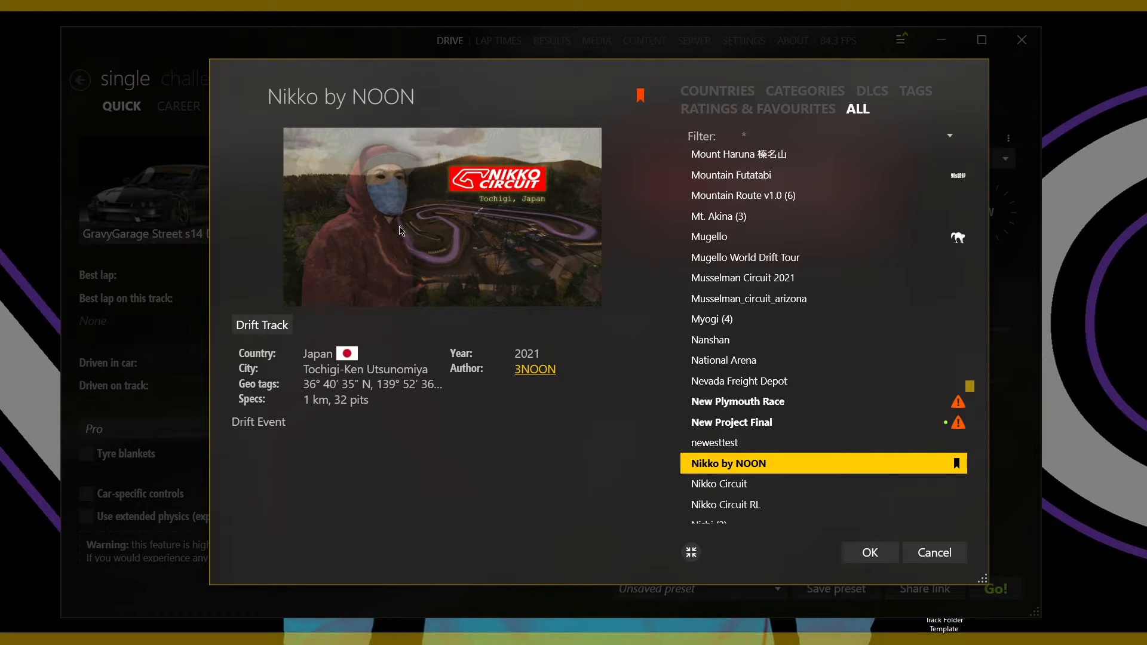
{"action": "scroll", "scroll_direction": "down", "scroll_amount": 3}
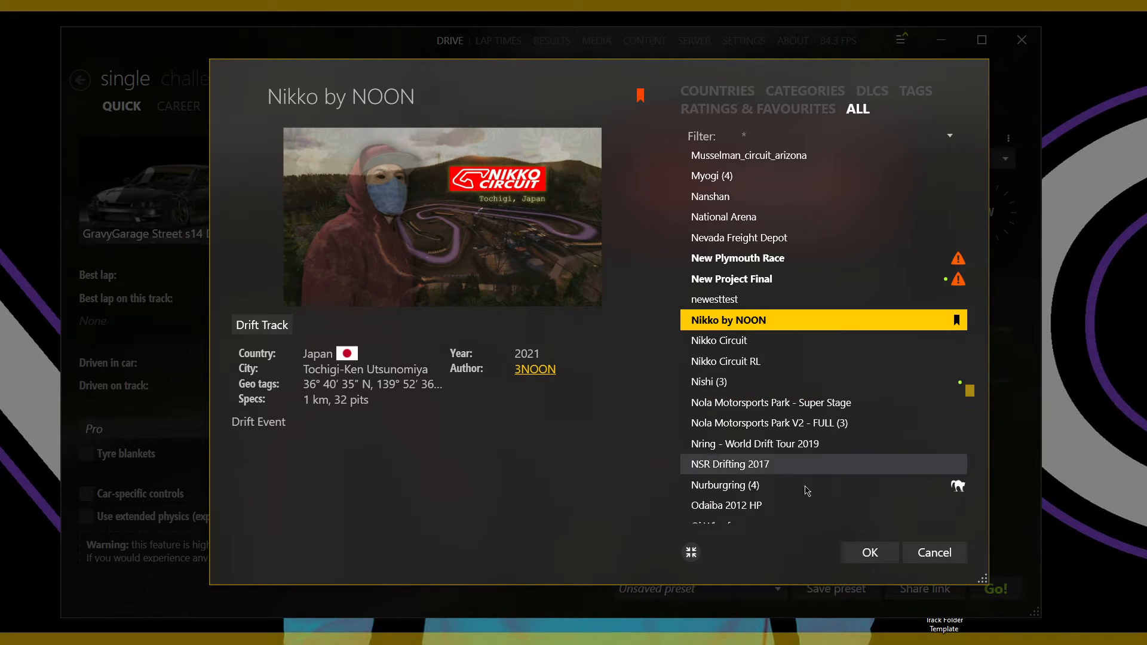
{"action": "mouse_move", "coordinate": [755, 284]}
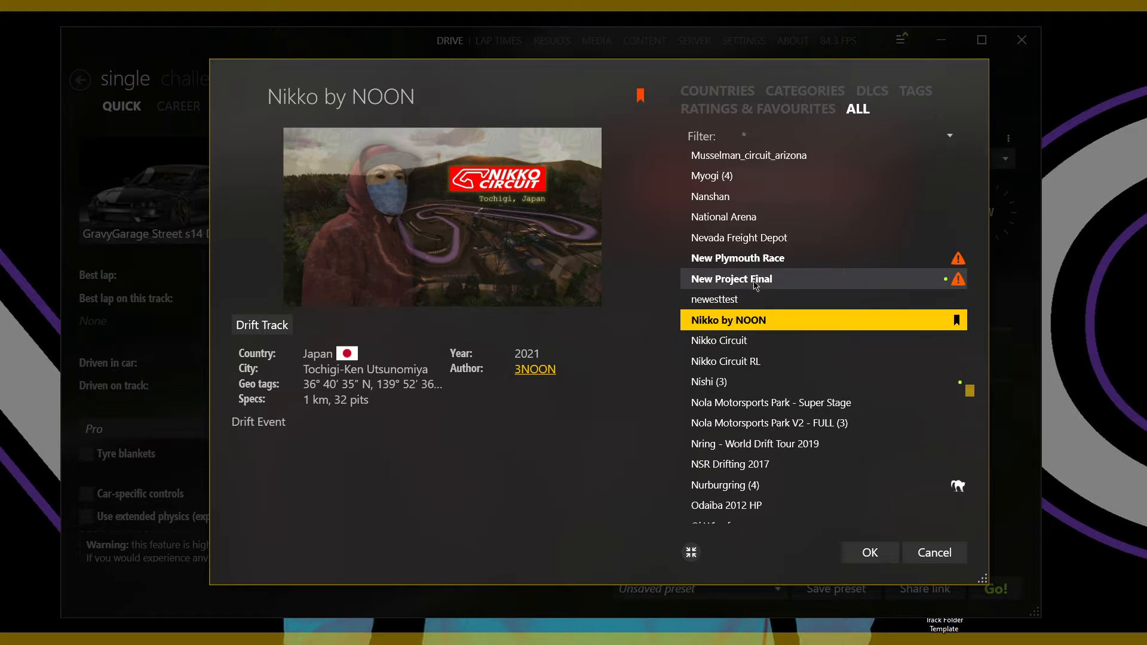
{"action": "left_click", "coordinate": [870, 552]}
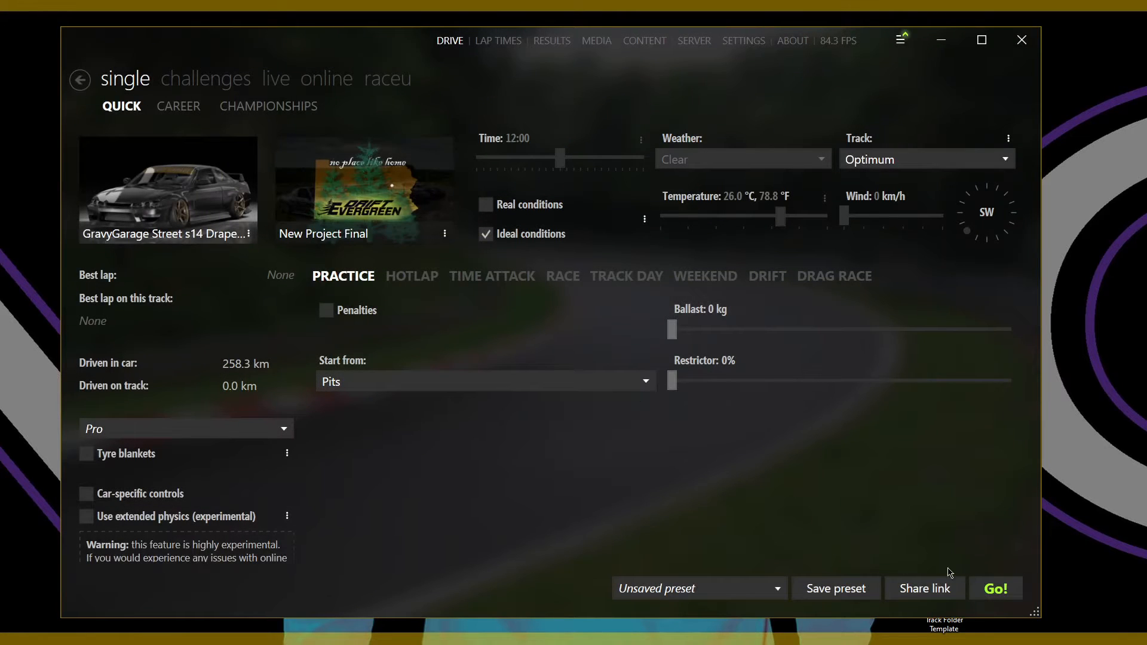
Step: Launch the session with Go! and drive the car along the New Project Final track
{"action": "left_click", "coordinate": [995, 588]}
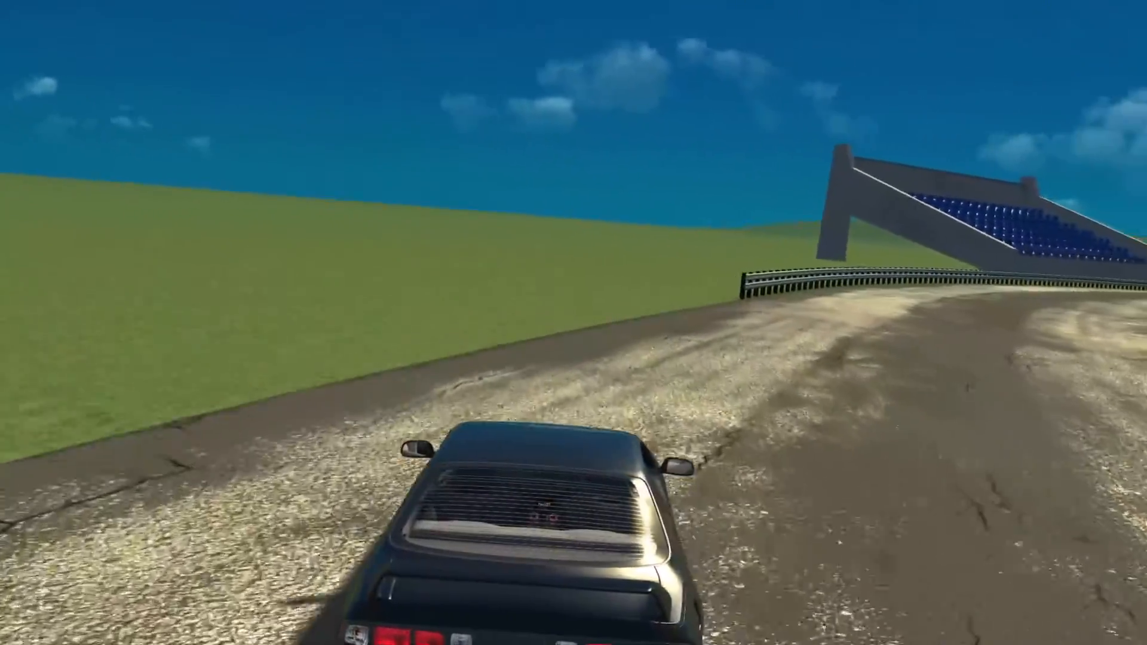
{"action": "key", "text": "w"}
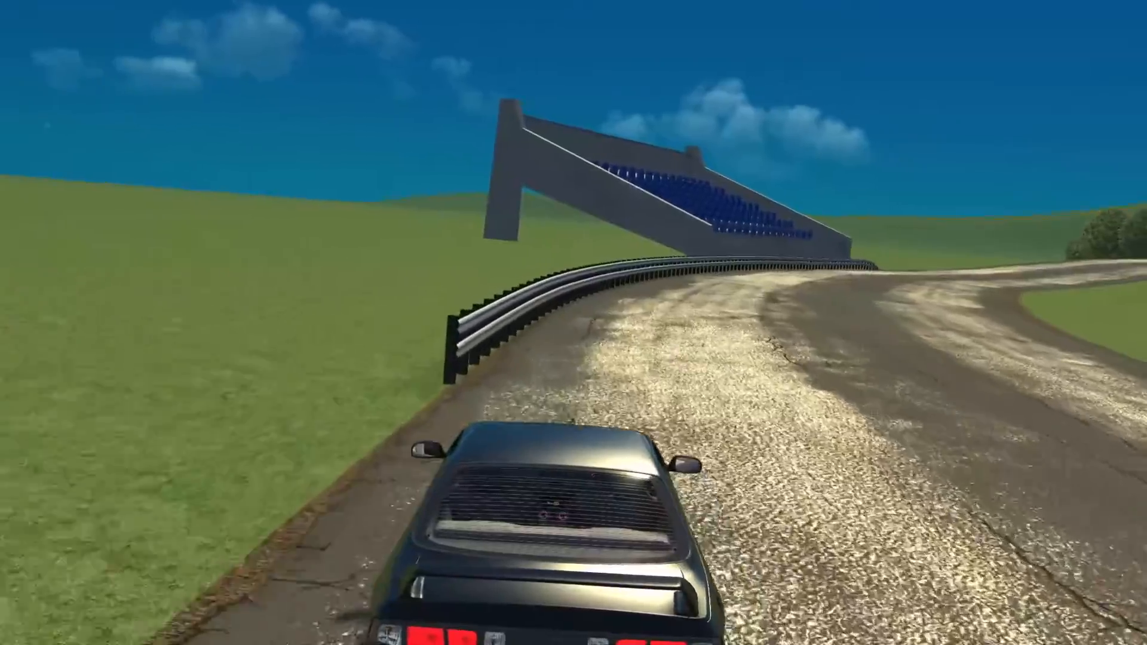